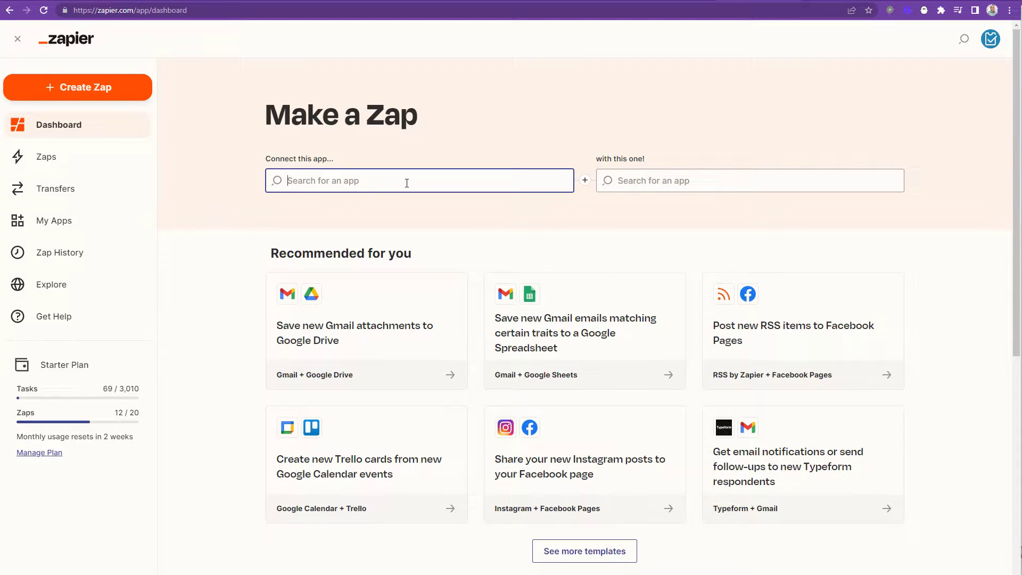
Search and pick Simpletix and Mailgun, choosing New Order as the Simpletix trigger
type("simpletix")
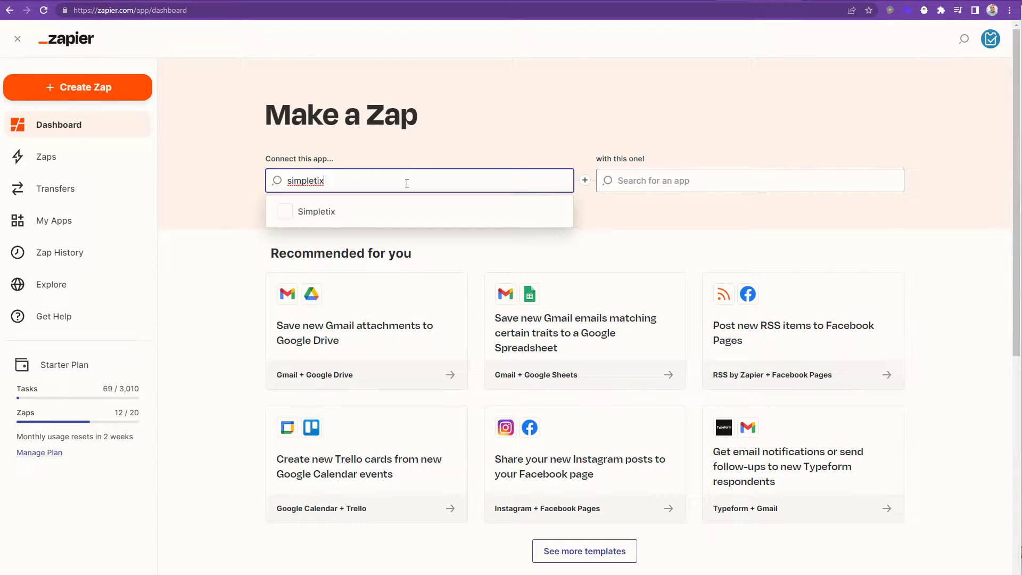
left_click(316, 212)
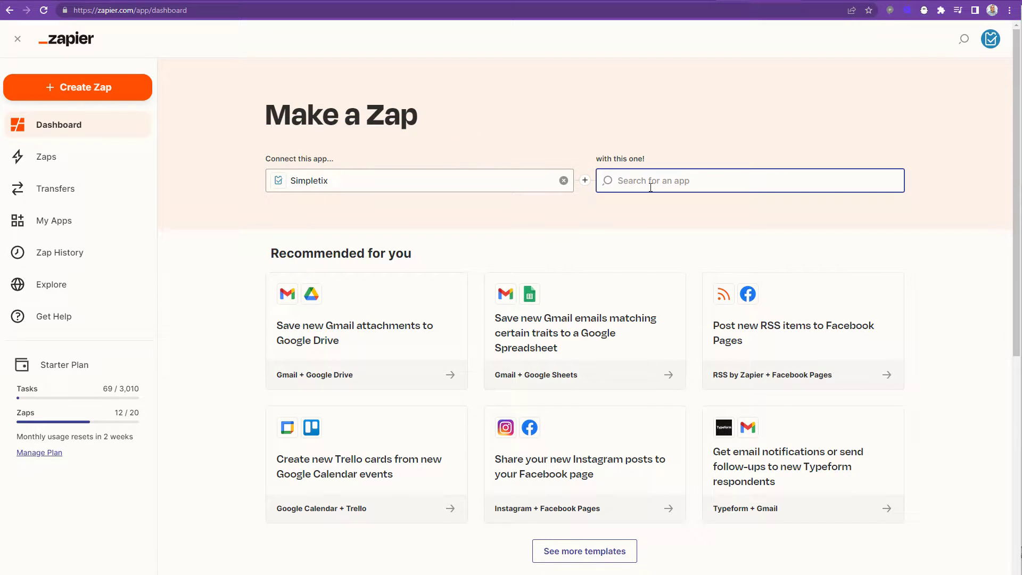
type("mail")
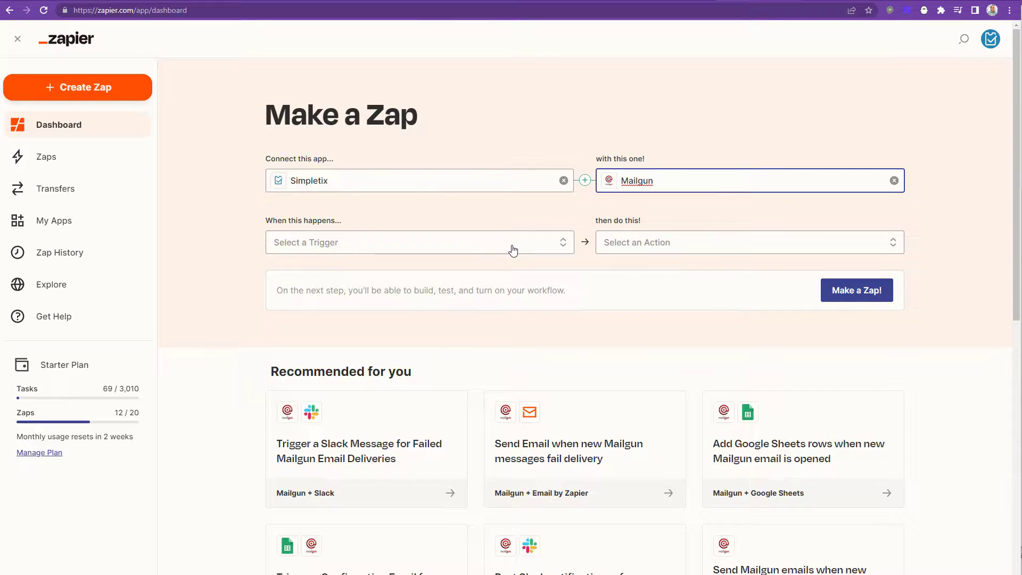
left_click(419, 241)
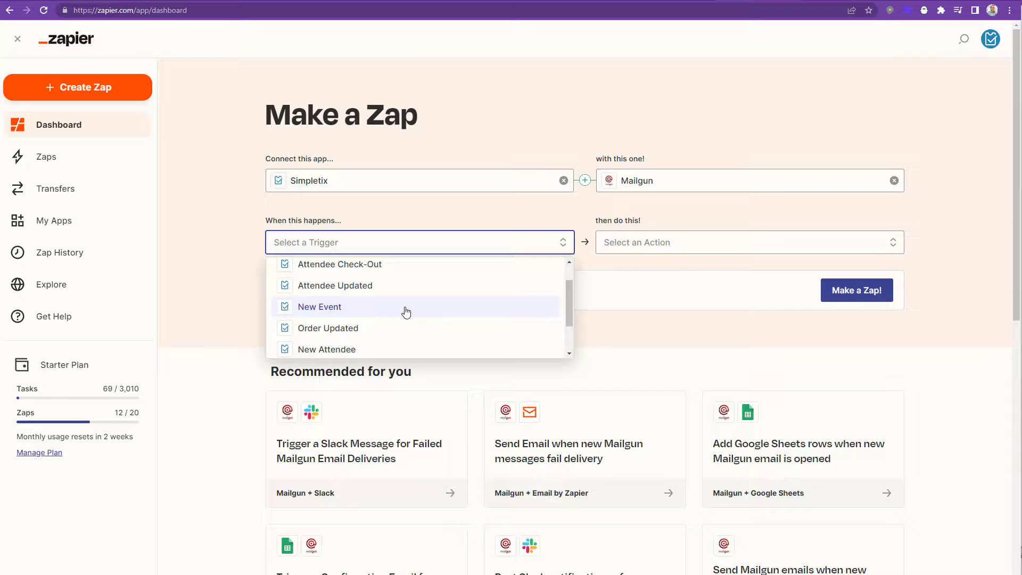
scroll("down", 3)
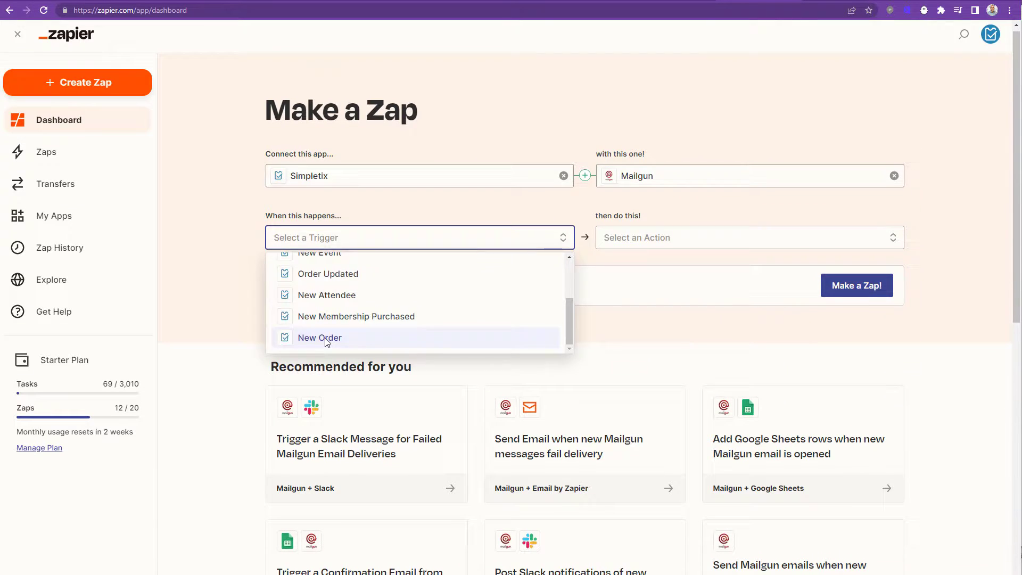
left_click(320, 337)
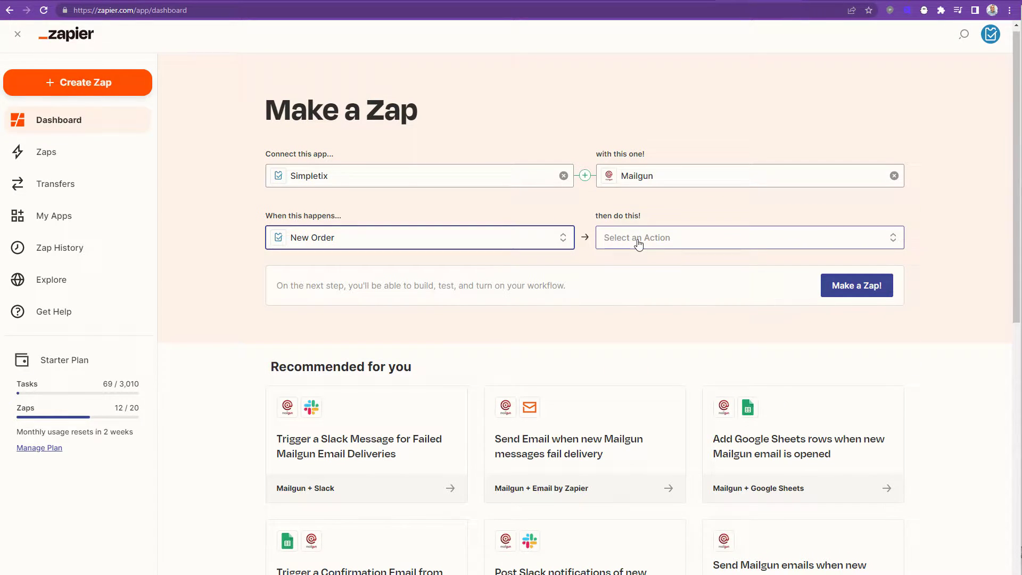
Choose Mailgun Send Email as the action and try the suggested workflow
left_click(749, 237)
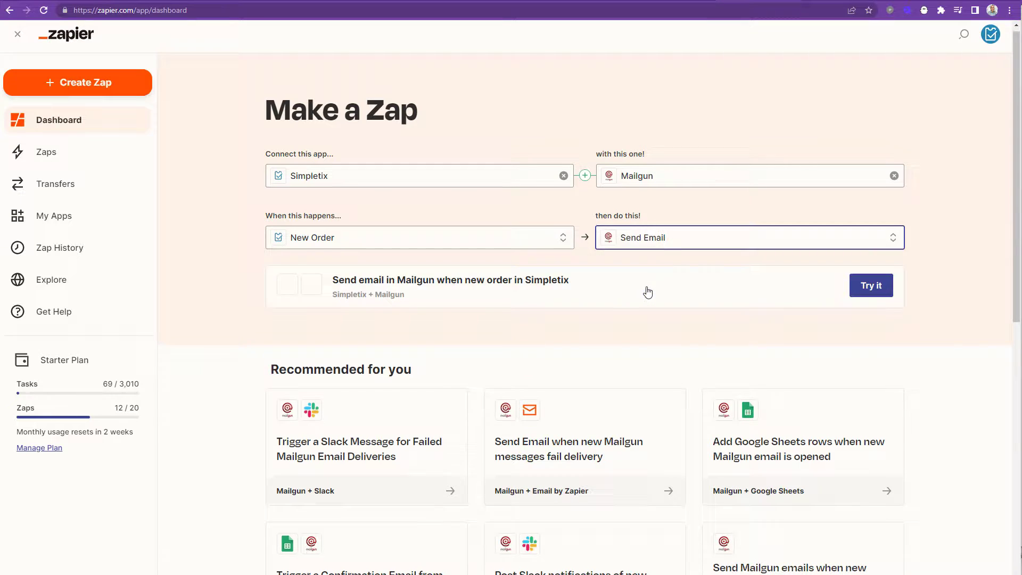
left_click(871, 284)
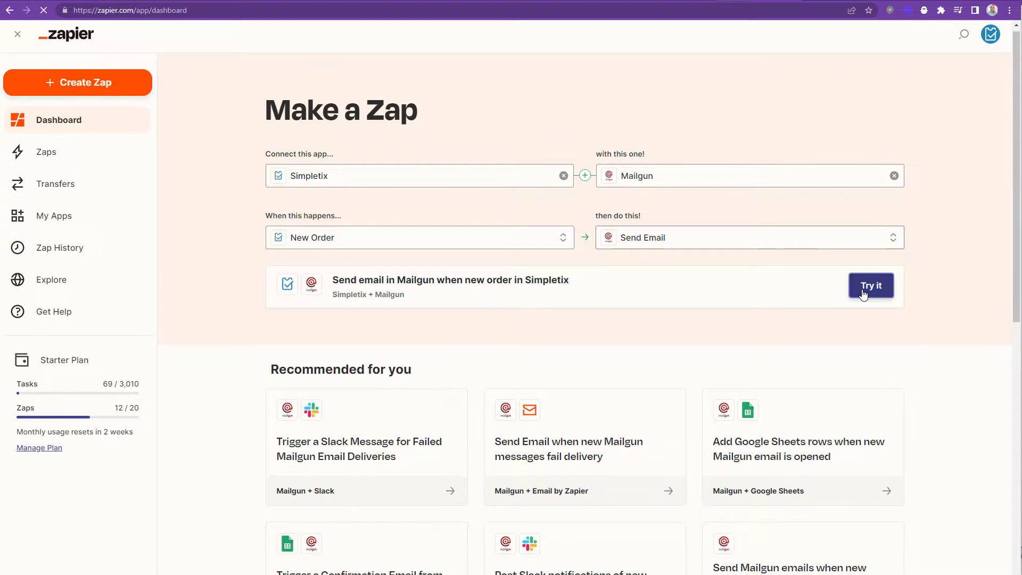
Begin the guided setup, use the first Simpletix account and pick the triggering order status
left_click(871, 284)
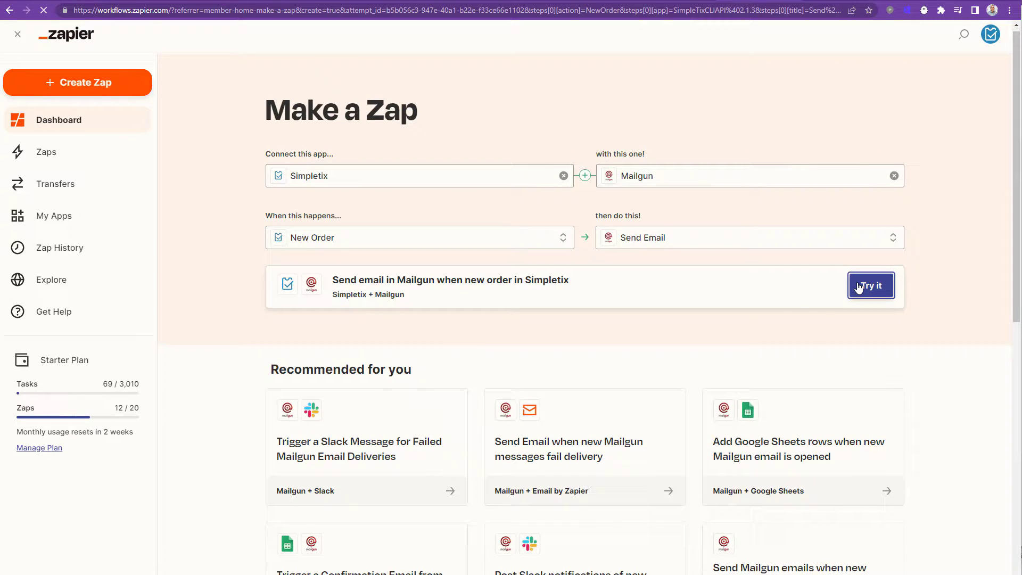
left_click(871, 285)
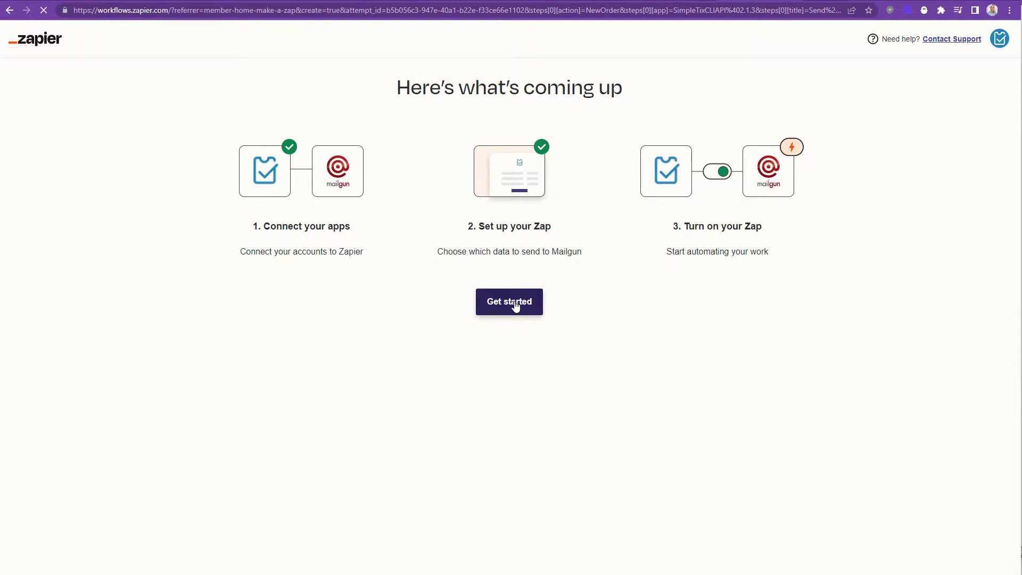
left_click(508, 302)
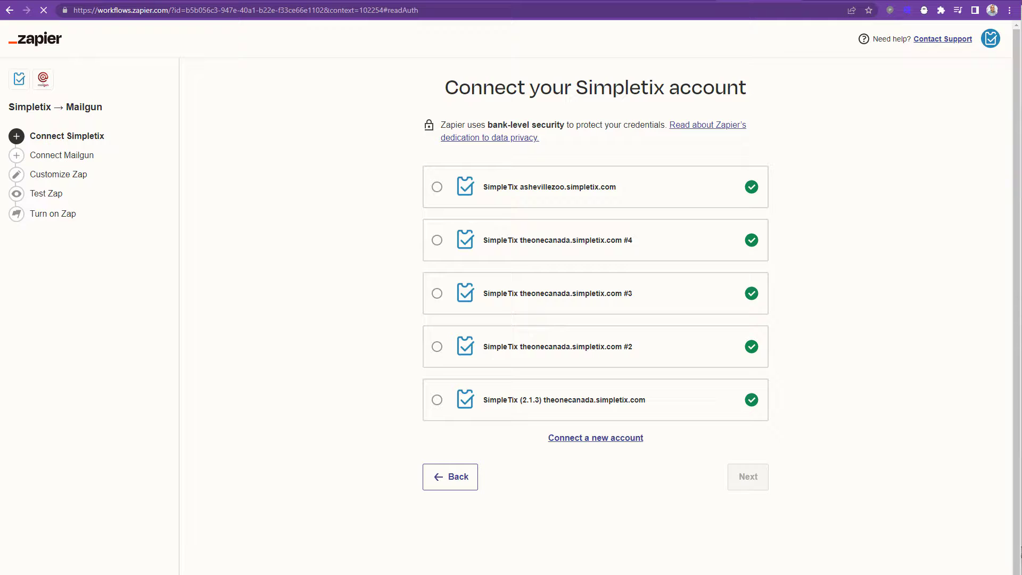
left_click(437, 187)
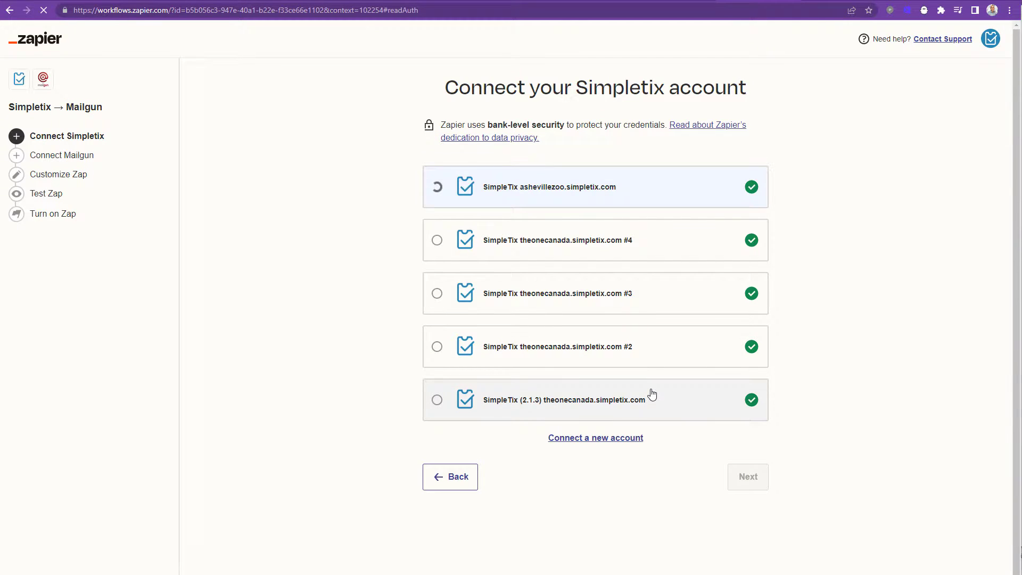
left_click(437, 187)
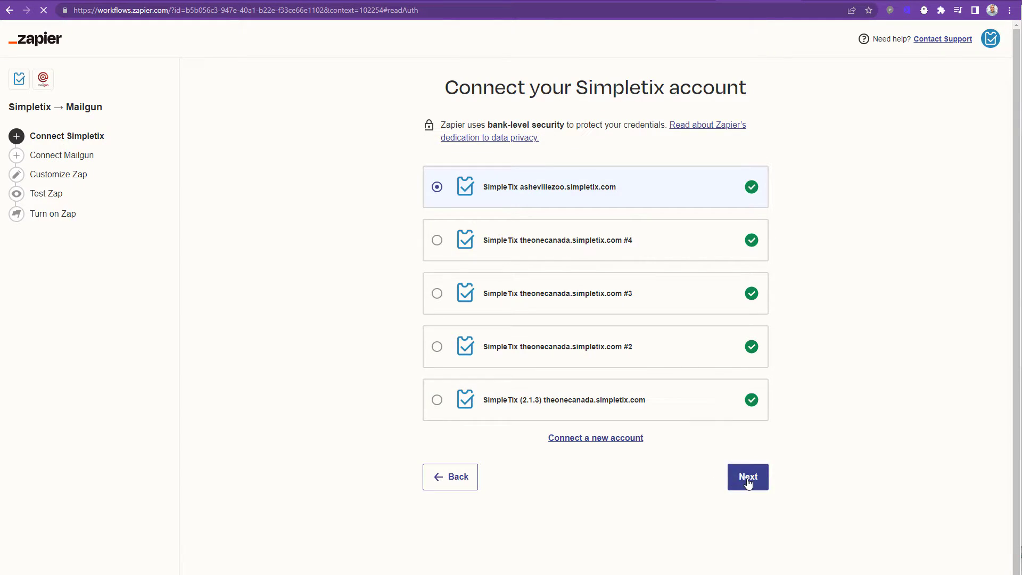
left_click(747, 476)
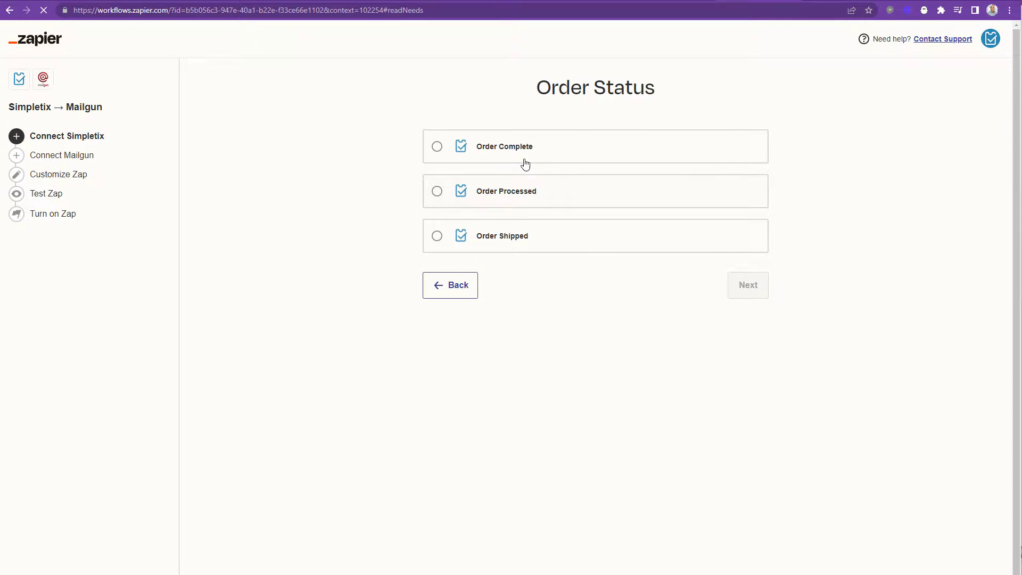
left_click(747, 285)
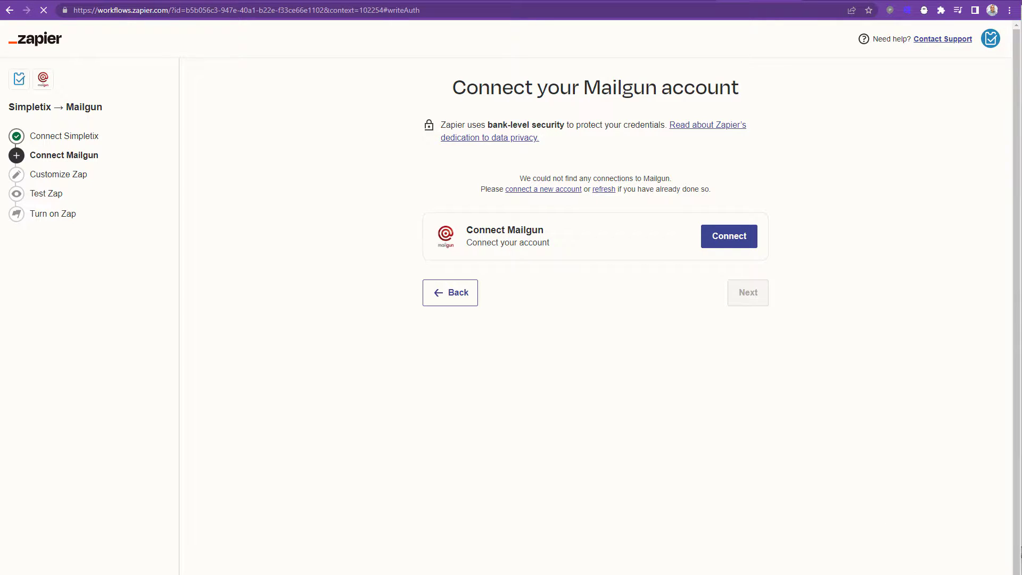
Start connecting Mailgun and copy the private API key from Mailgun's API security page
left_click(729, 236)
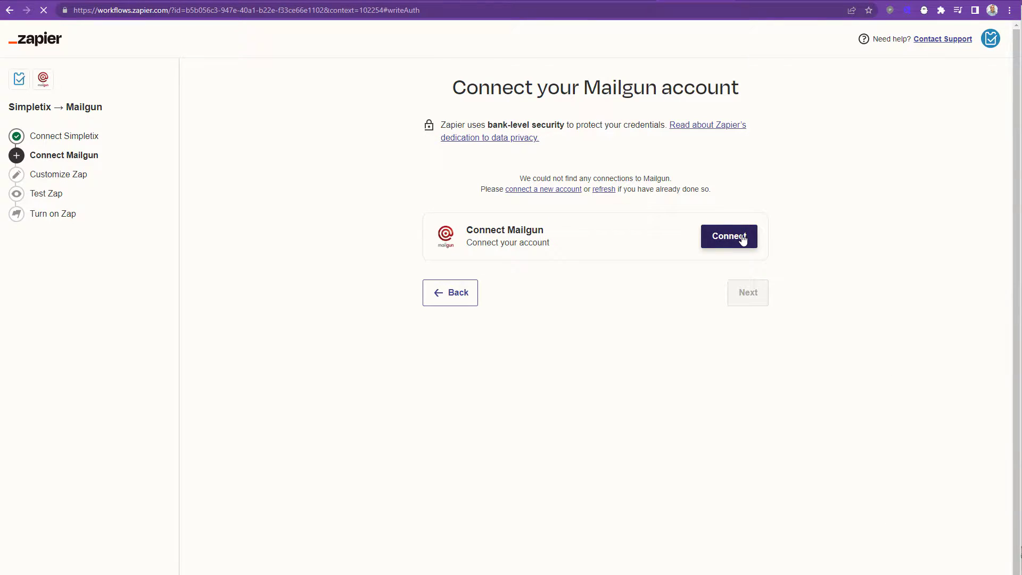
left_click(728, 236)
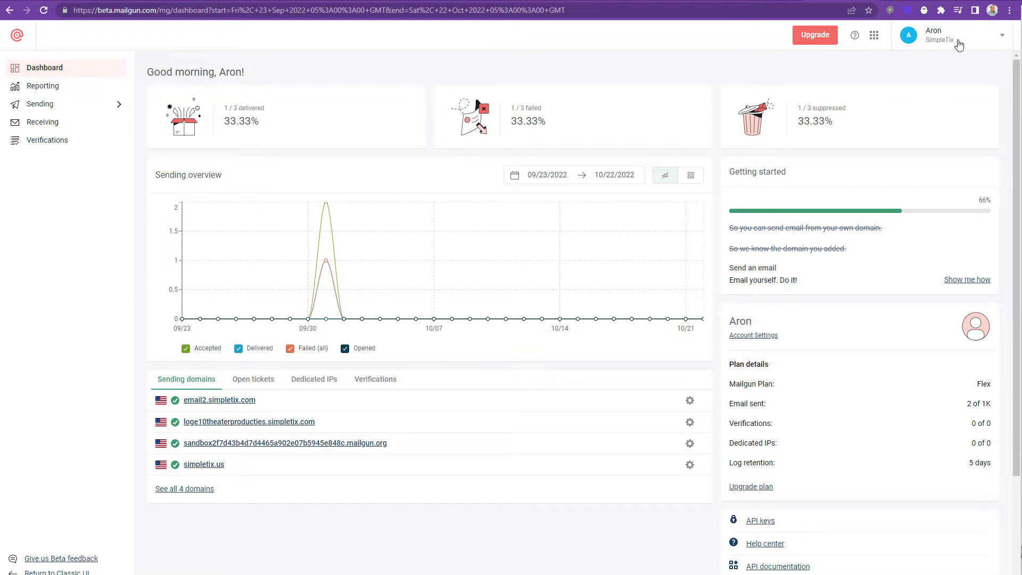
left_click(760, 520)
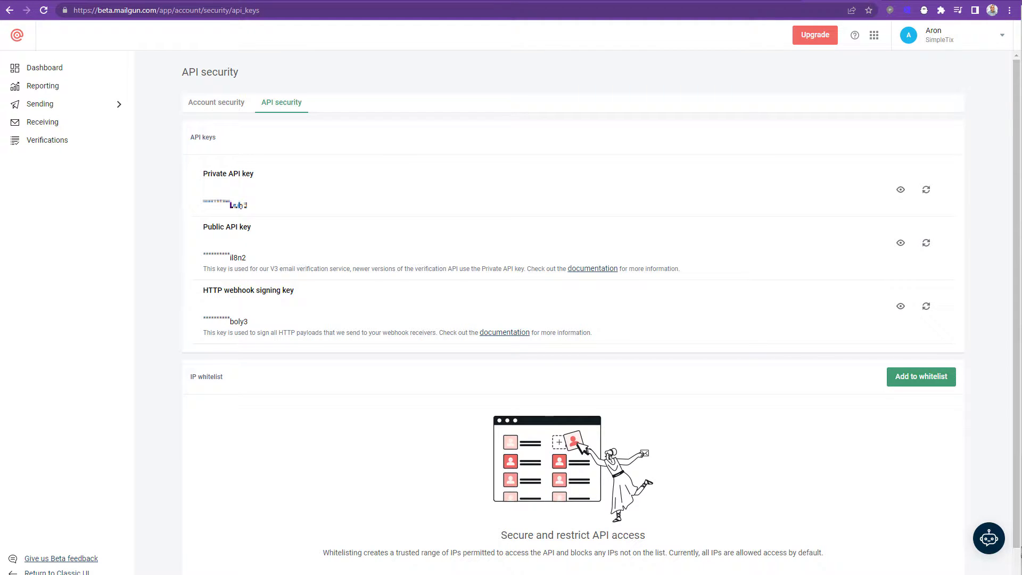
left_click(900, 190)
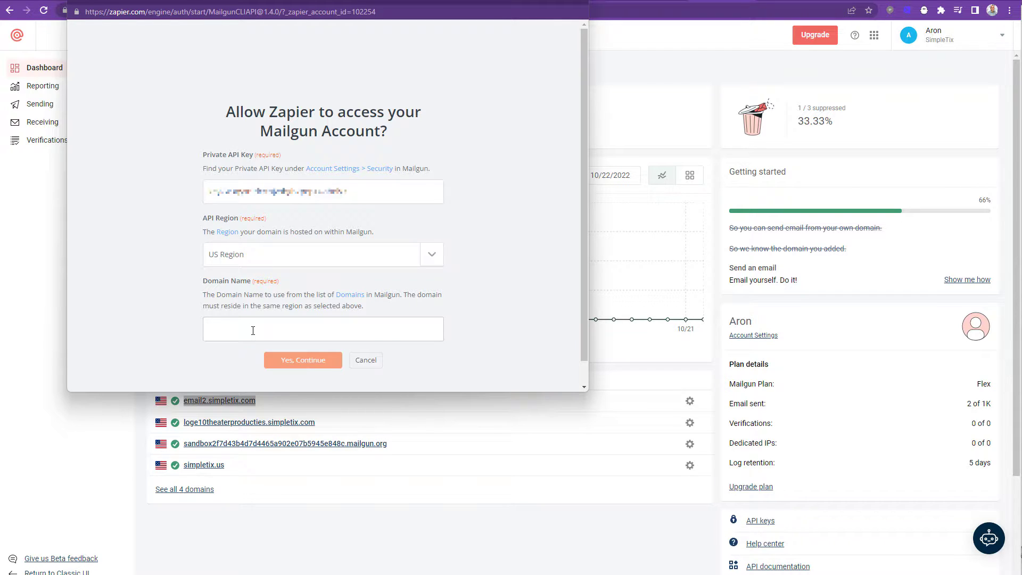
Authorize Zapier with the key and sending domain email2.simpletix.com
type("email2.simpletix.com")
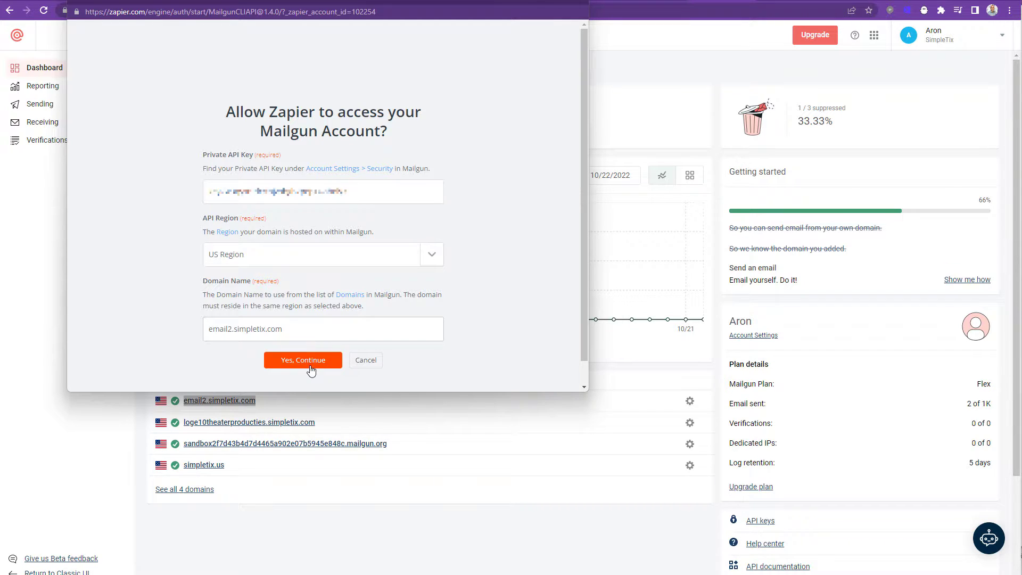
left_click(302, 360)
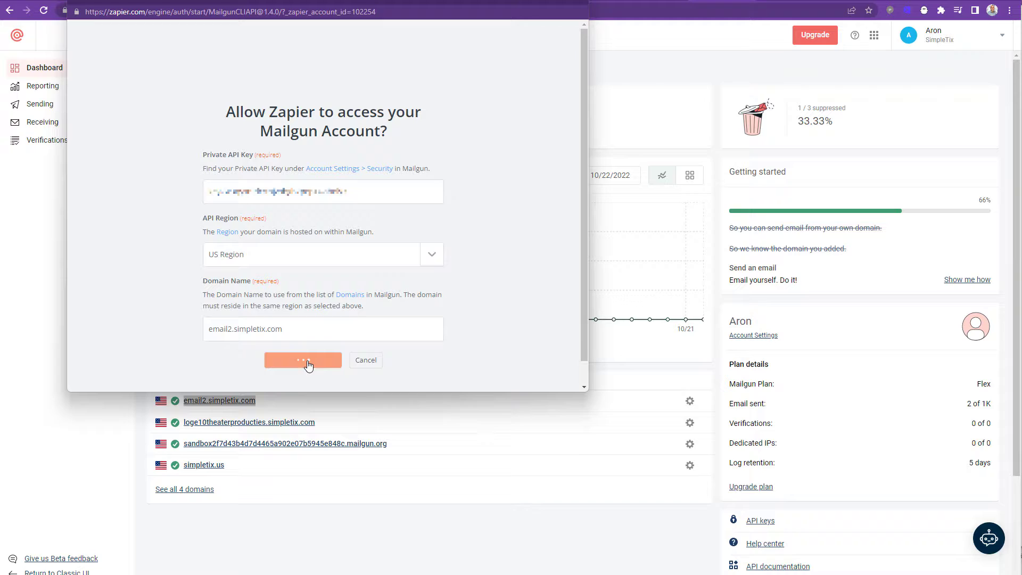
left_click(302, 360)
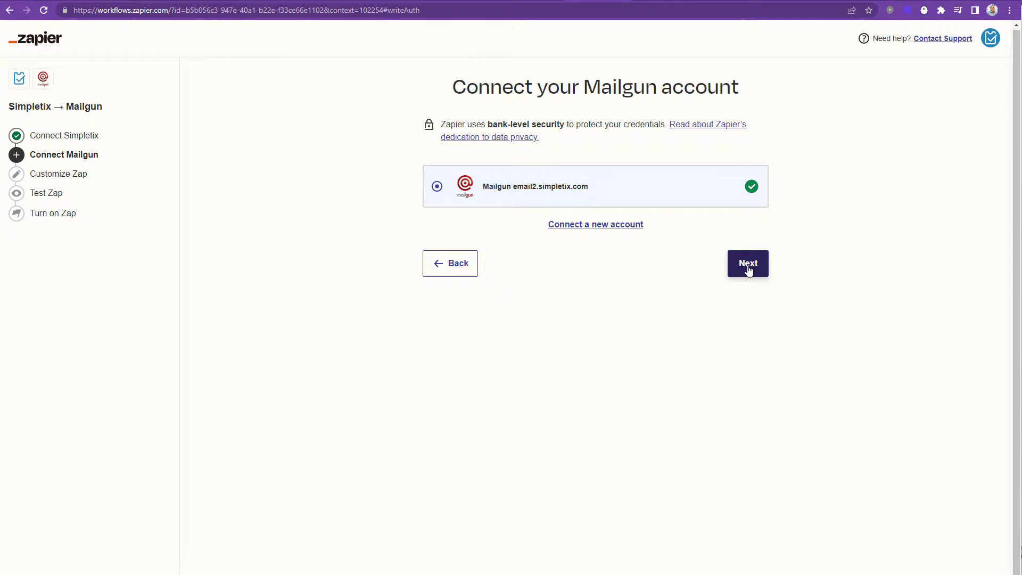
Continue with the connected Mailgun account, leaving CC, BCC and Attachment fields unchecked
left_click(747, 263)
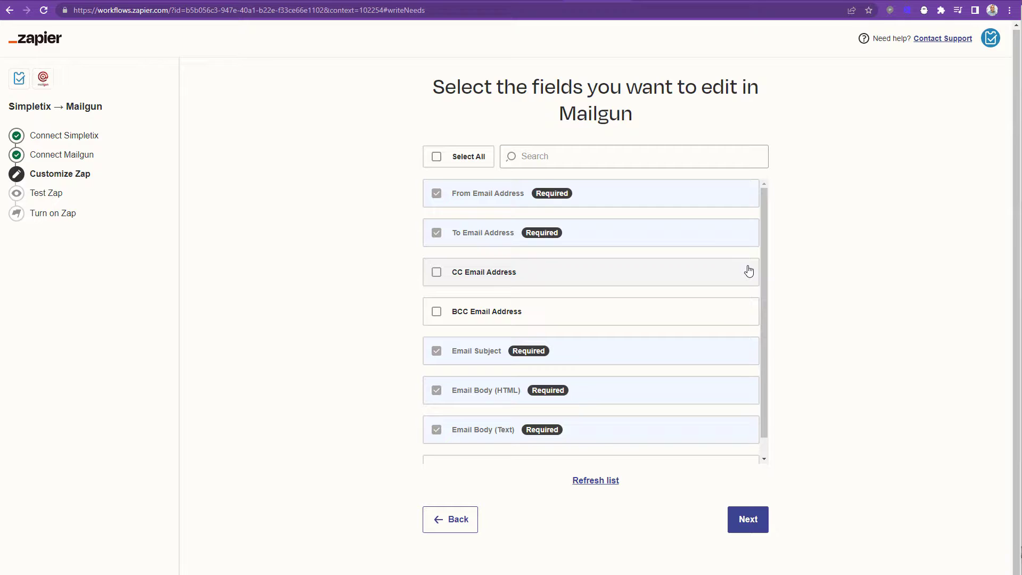
mouse_move(825, 442)
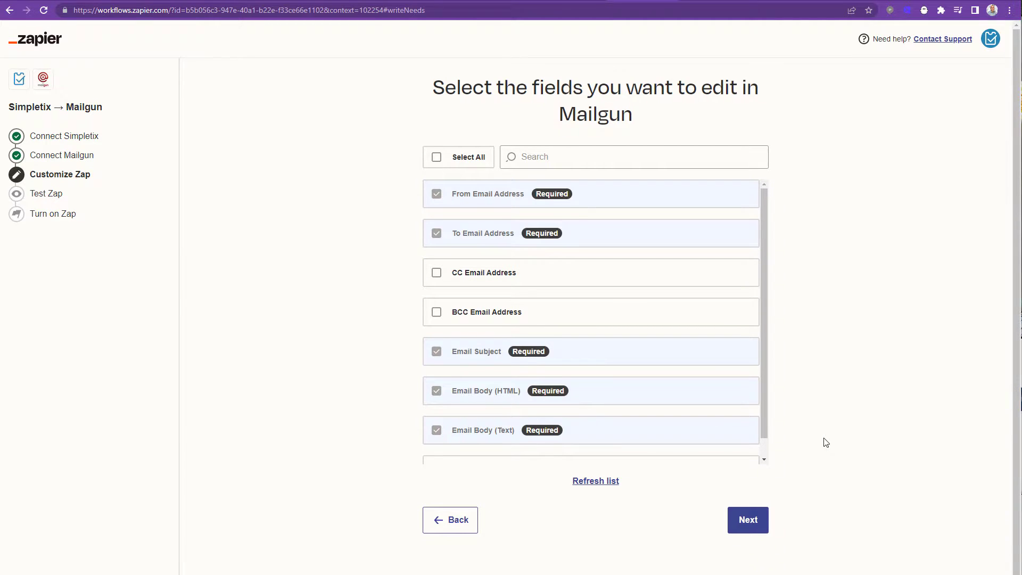
scroll("down", 3)
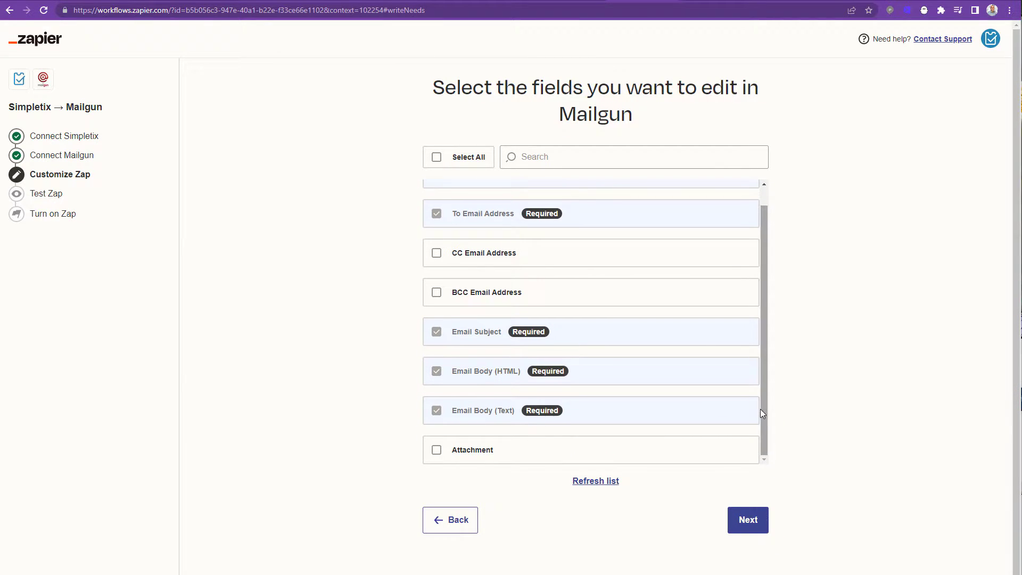
left_click(748, 520)
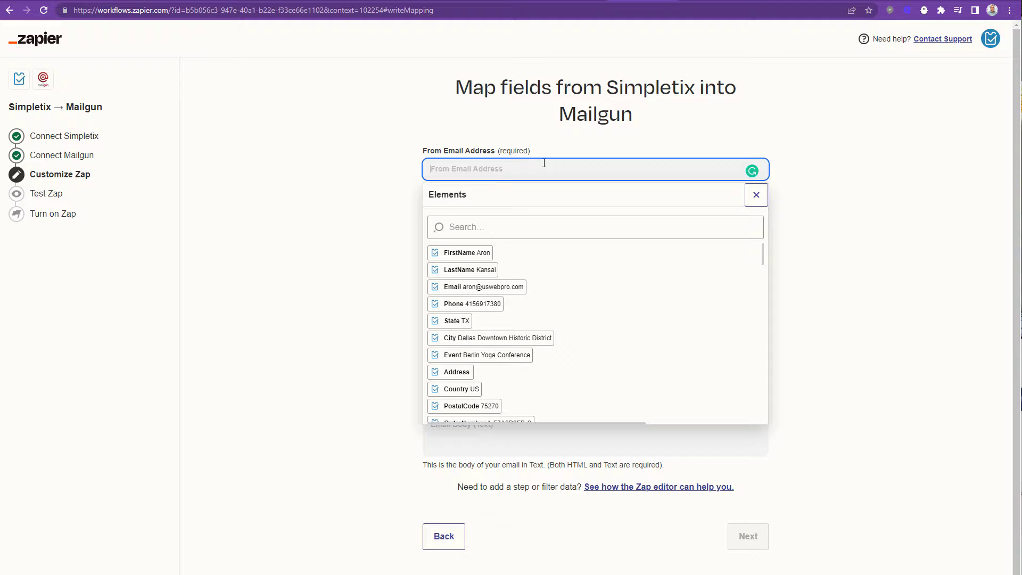
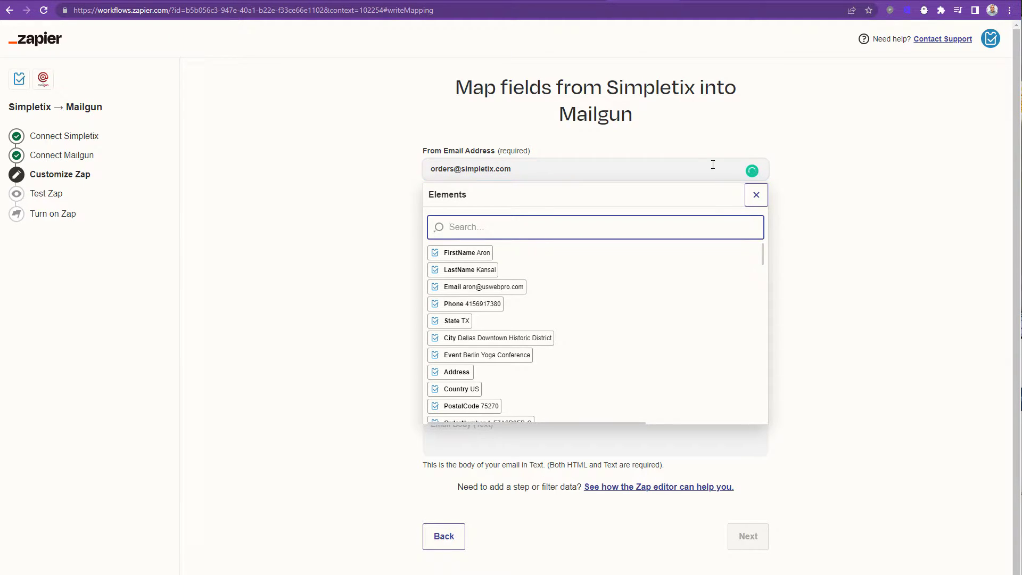
left_click(755, 194)
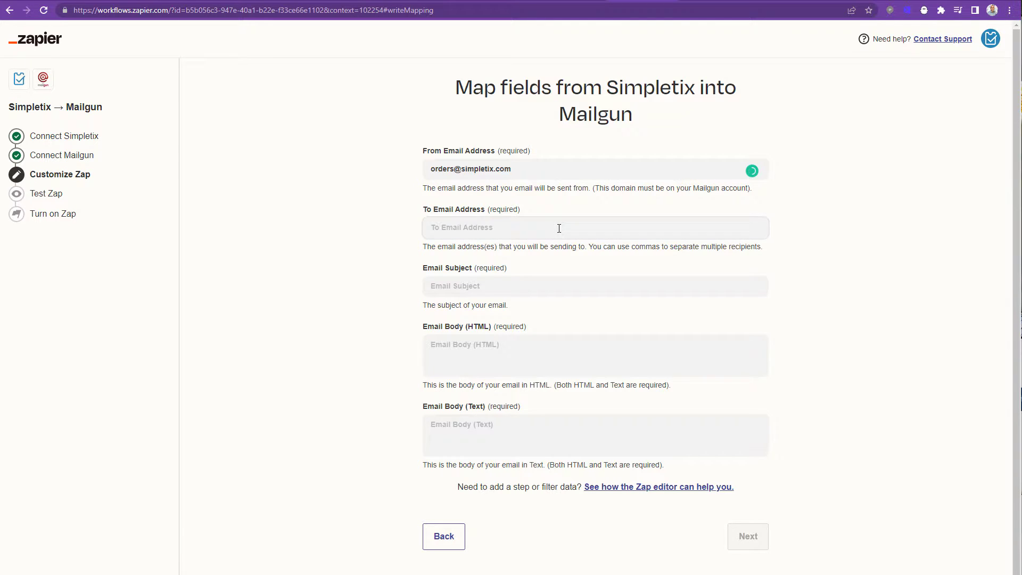
left_click(559, 227)
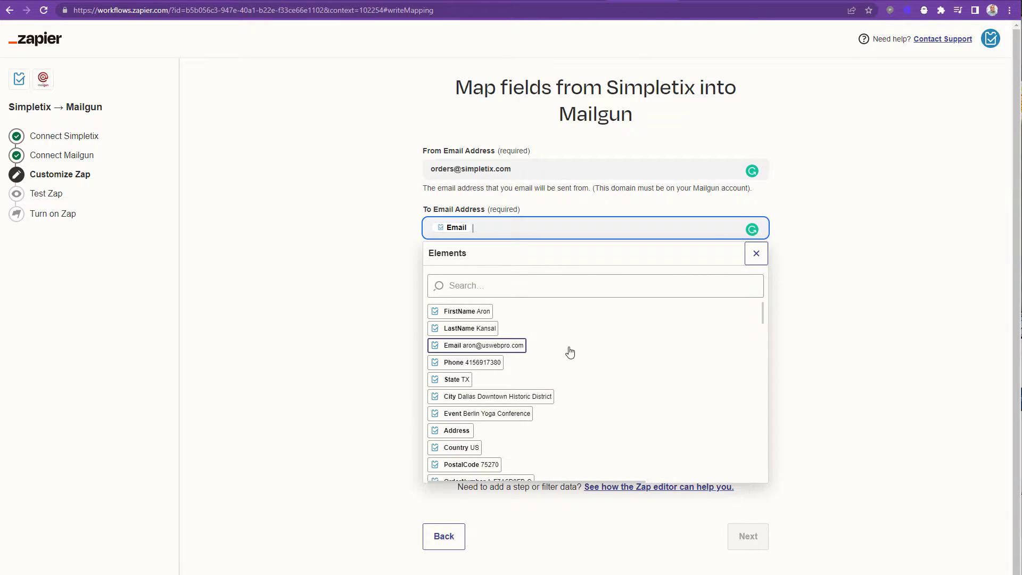
left_click(756, 254)
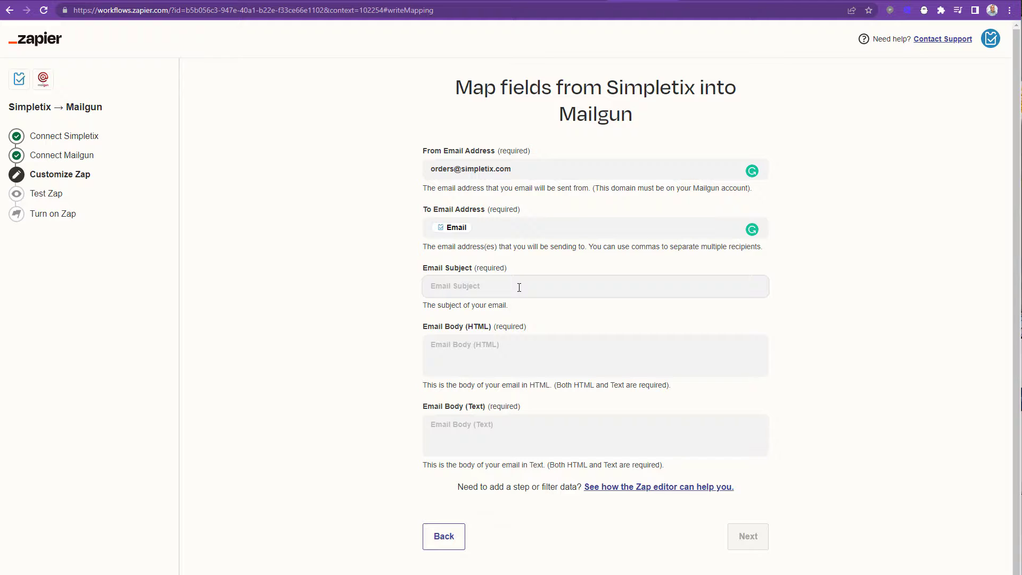
Make the subject 'Details for the' followed by the attendees' show title
left_click(519, 287)
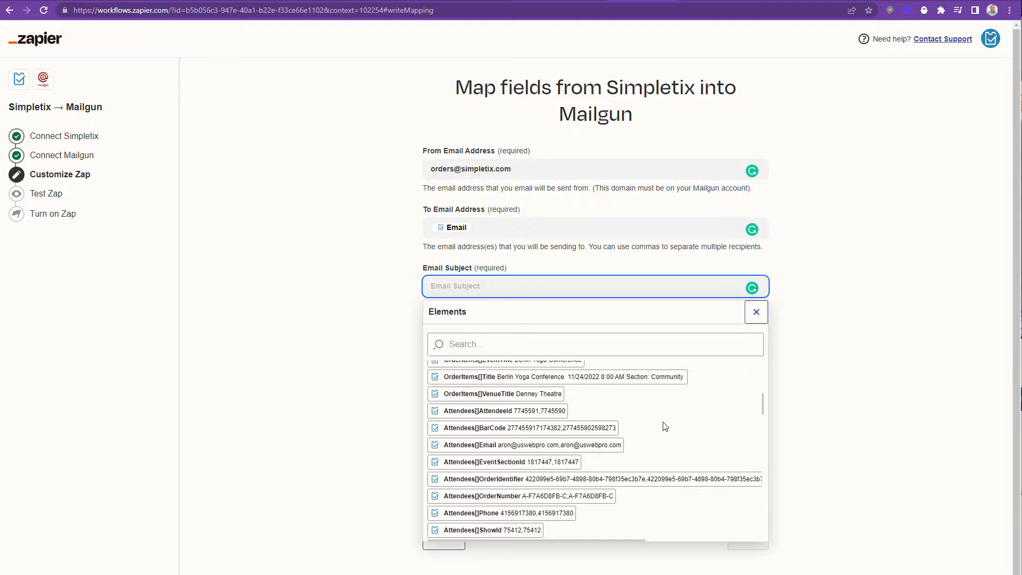
mouse_move(658, 389)
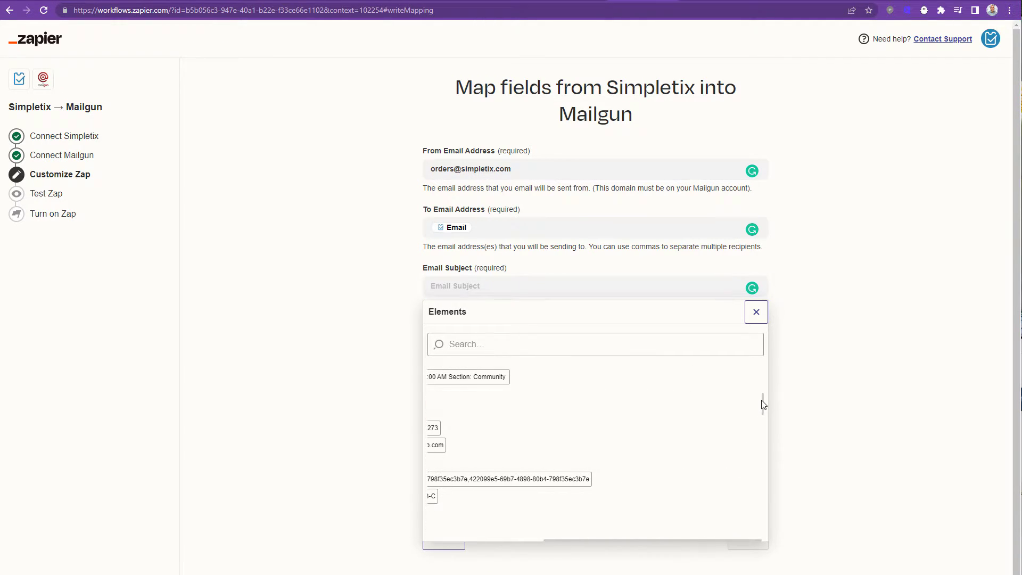
scroll("down", 3)
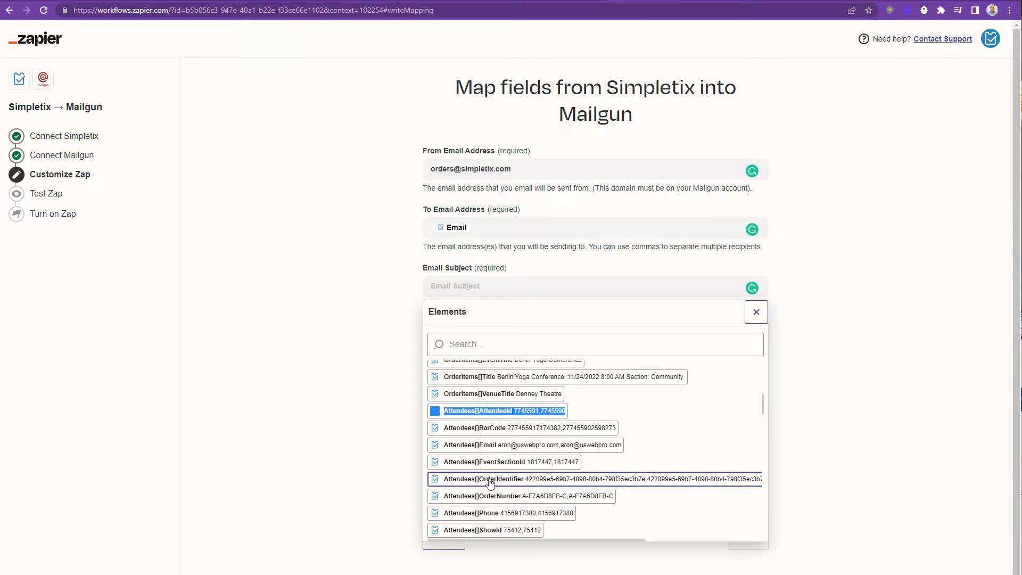
scroll("down", 3)
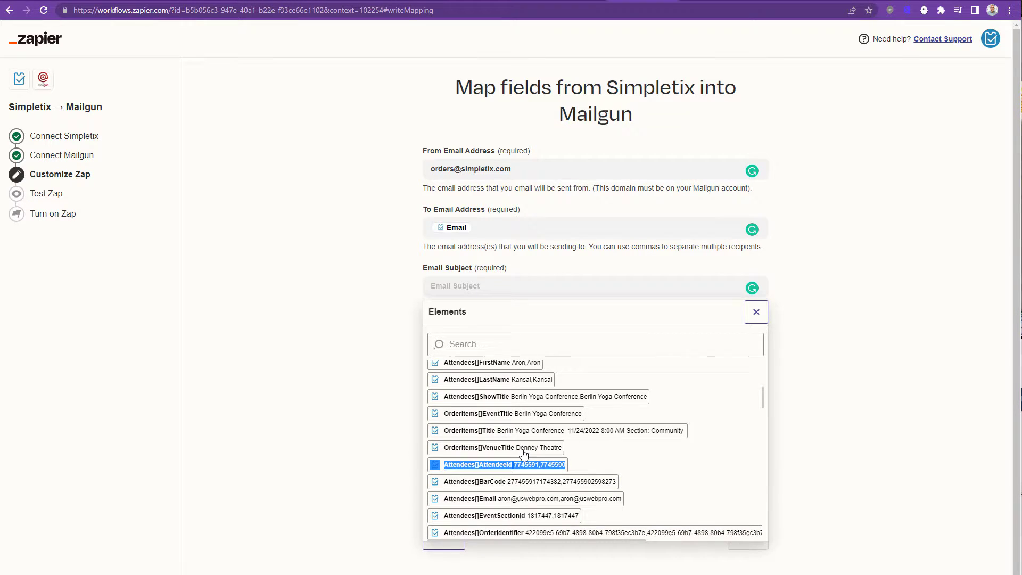
left_click(540, 395)
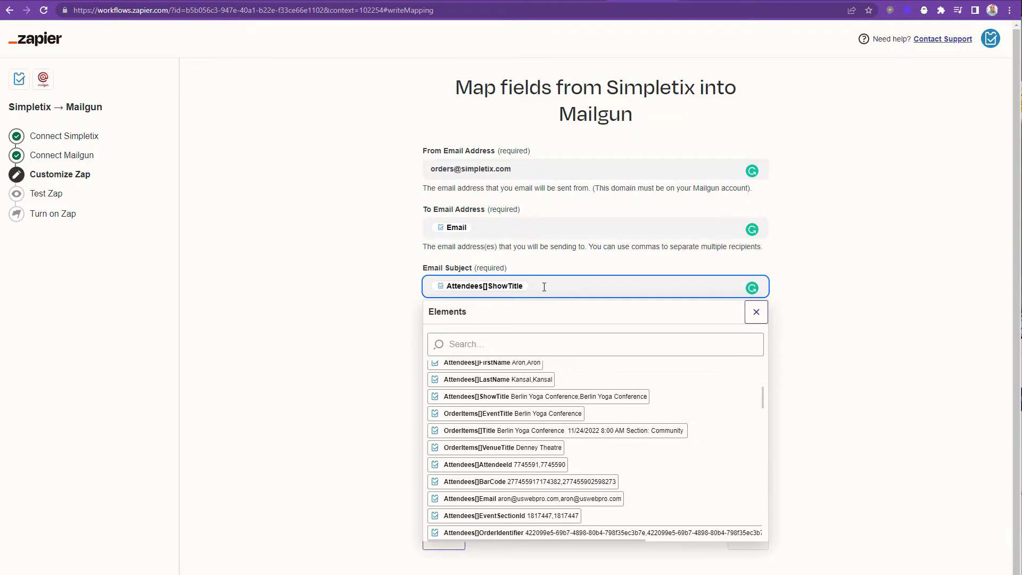
type("Details fr")
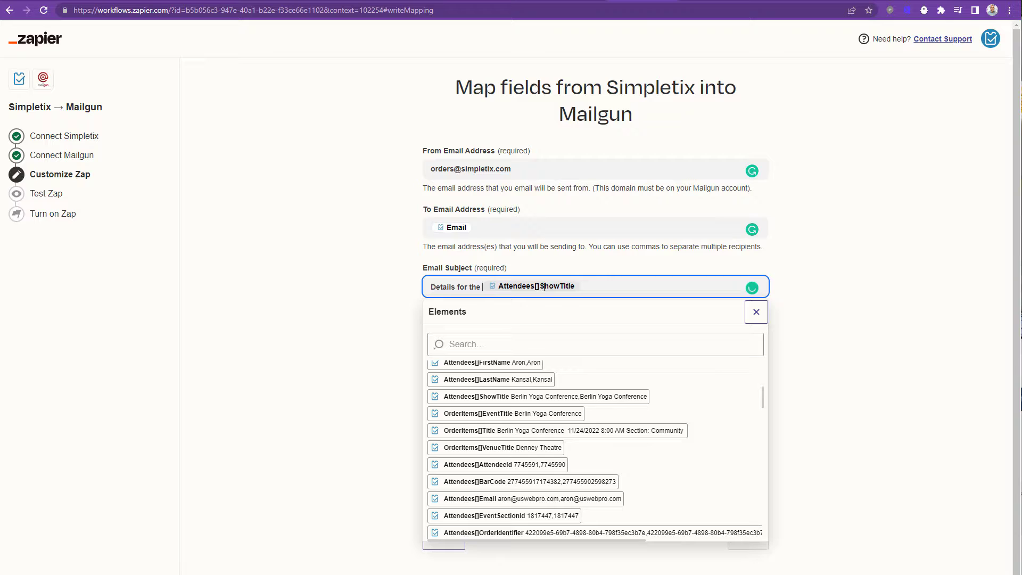
Put FirstName into both the HTML and text bodies and continue to testing
left_click(594, 355)
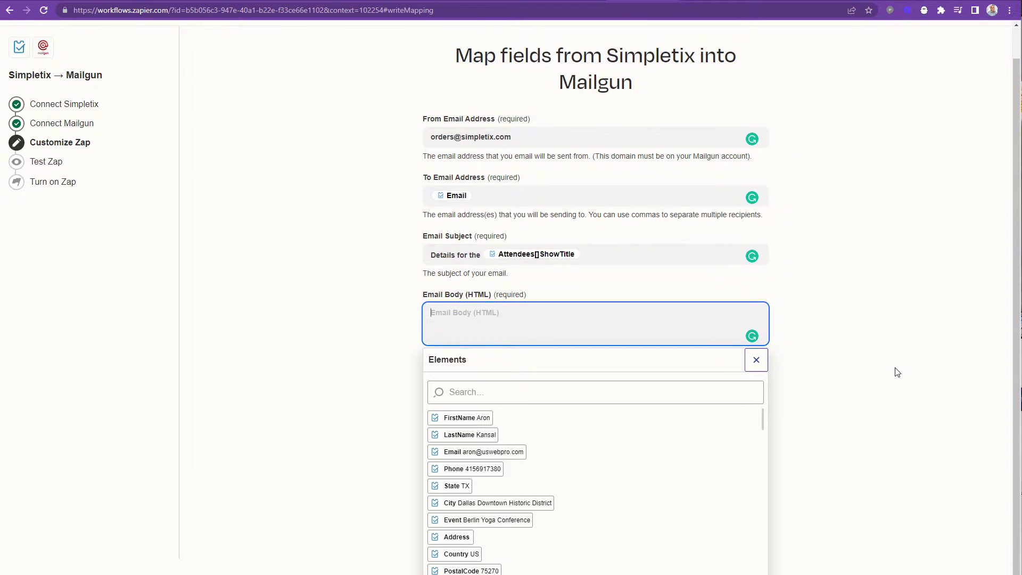
mouse_move(806, 393)
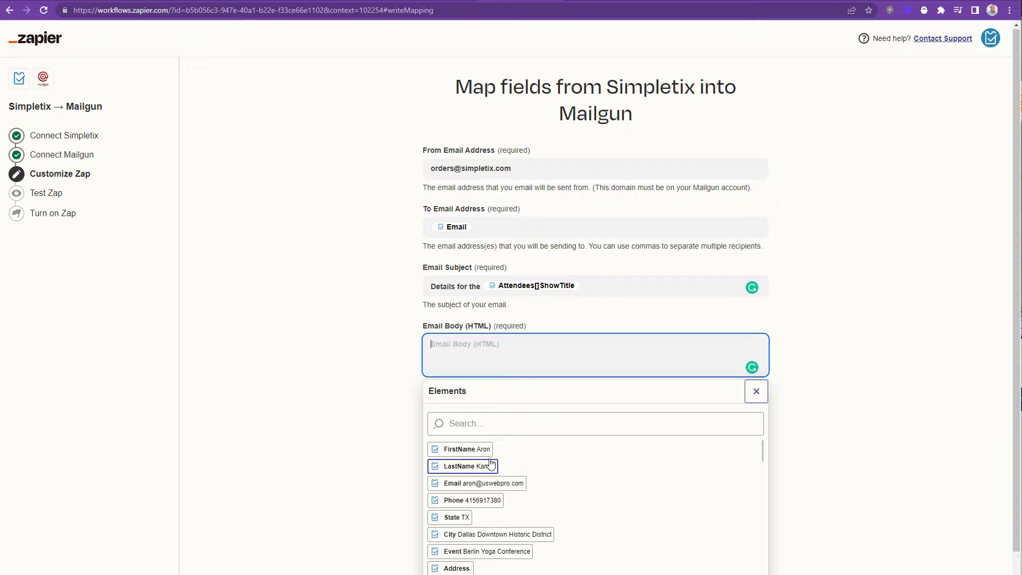
left_click(466, 448)
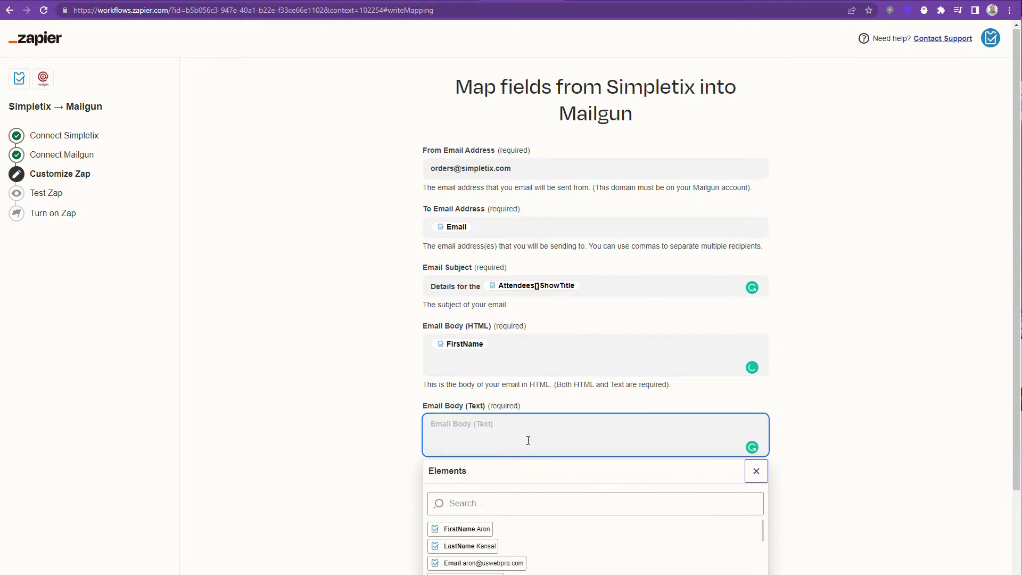
left_click(465, 529)
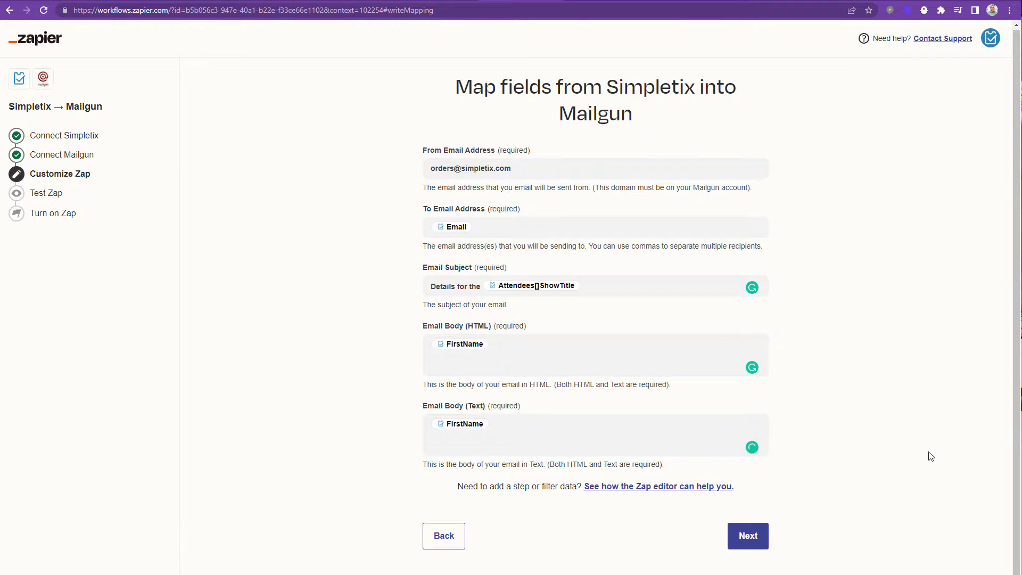
left_click(747, 535)
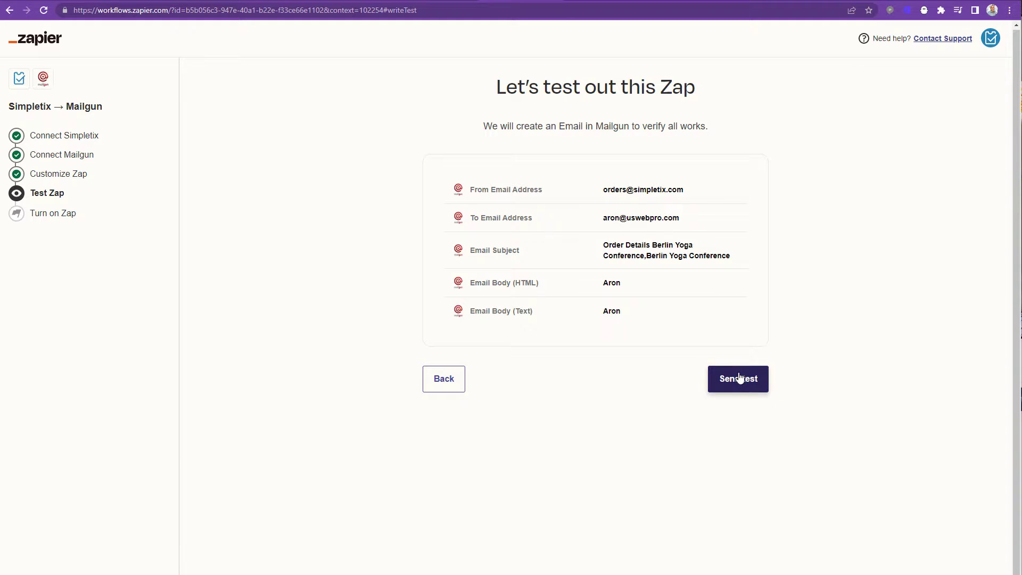
Send the Zap's test email through Mailgun
left_click(738, 379)
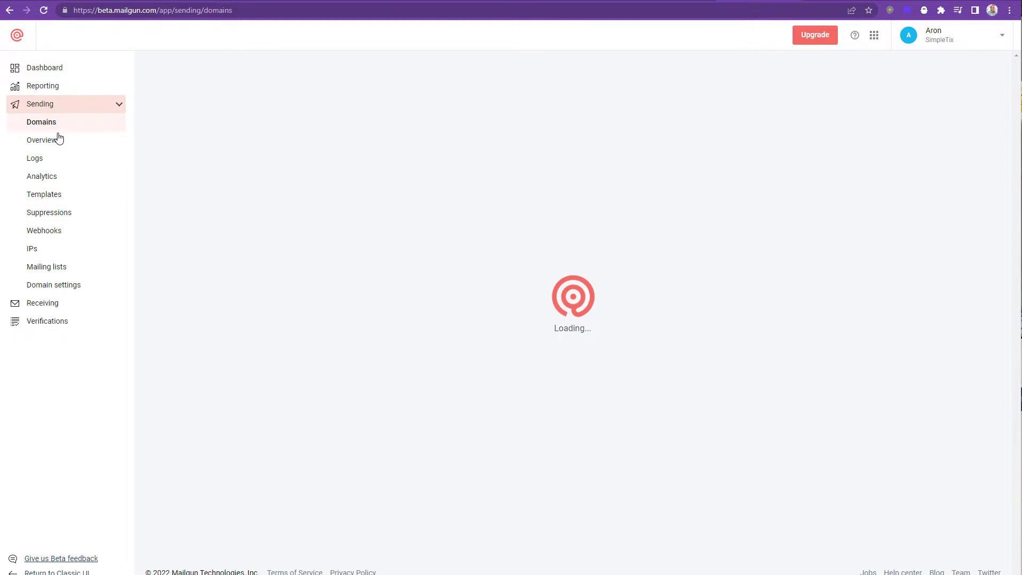
Check Mailgun's sending activity for the test email
left_click(35, 158)
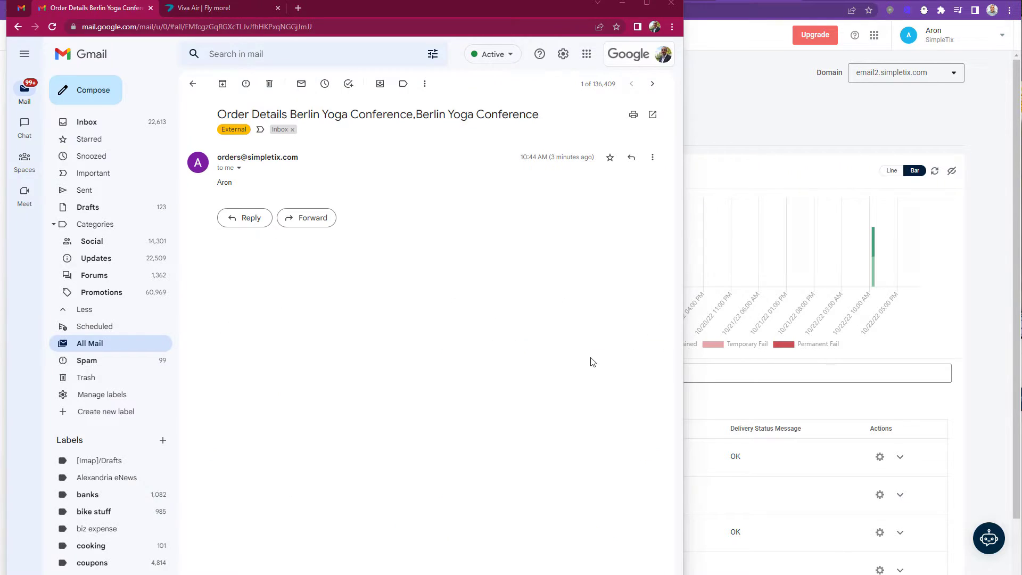
mouse_move(758, 139)
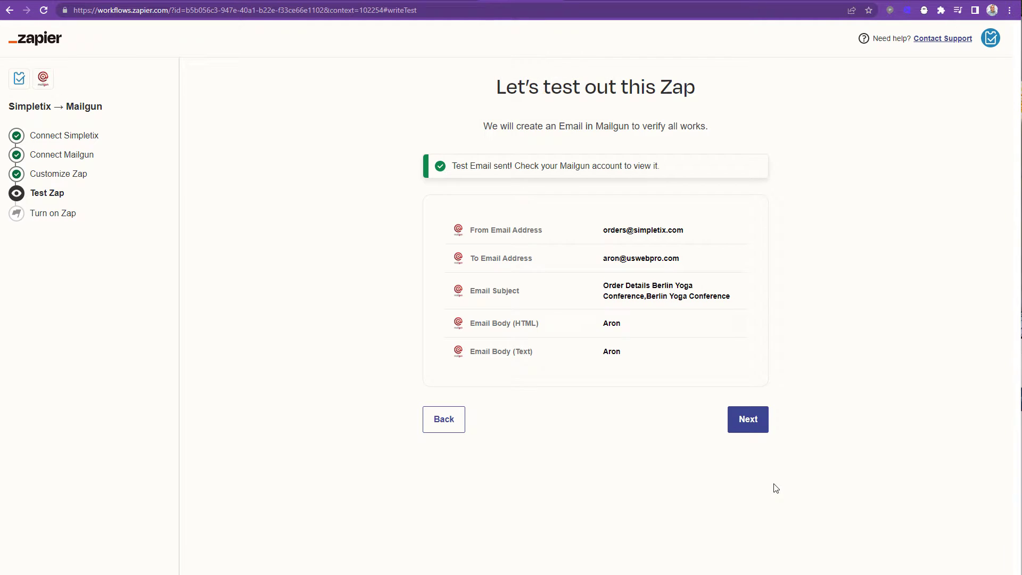
Turn the Zap on, then go to its details page and view it in the editor
left_click(747, 419)
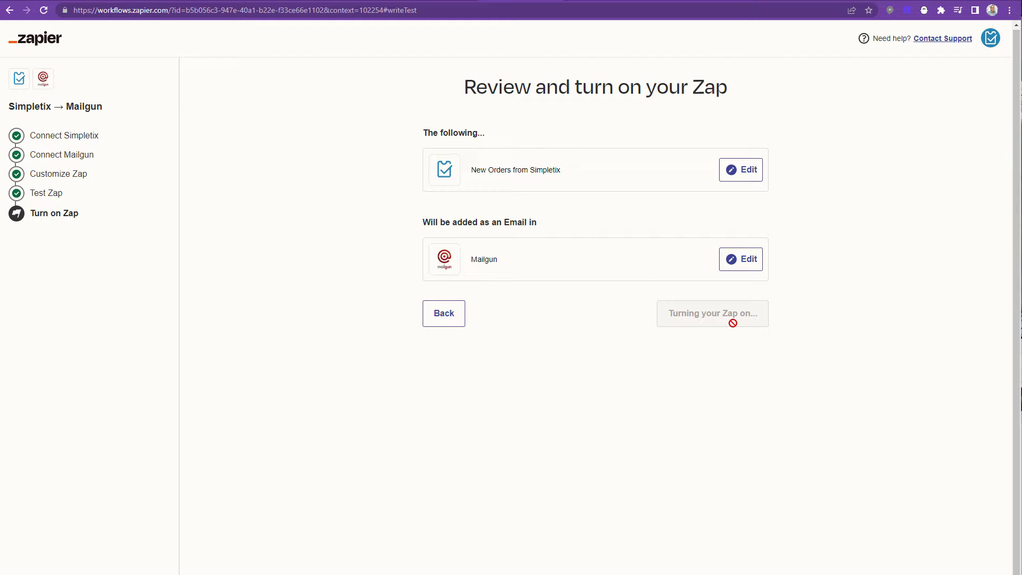
mouse_move(732, 334)
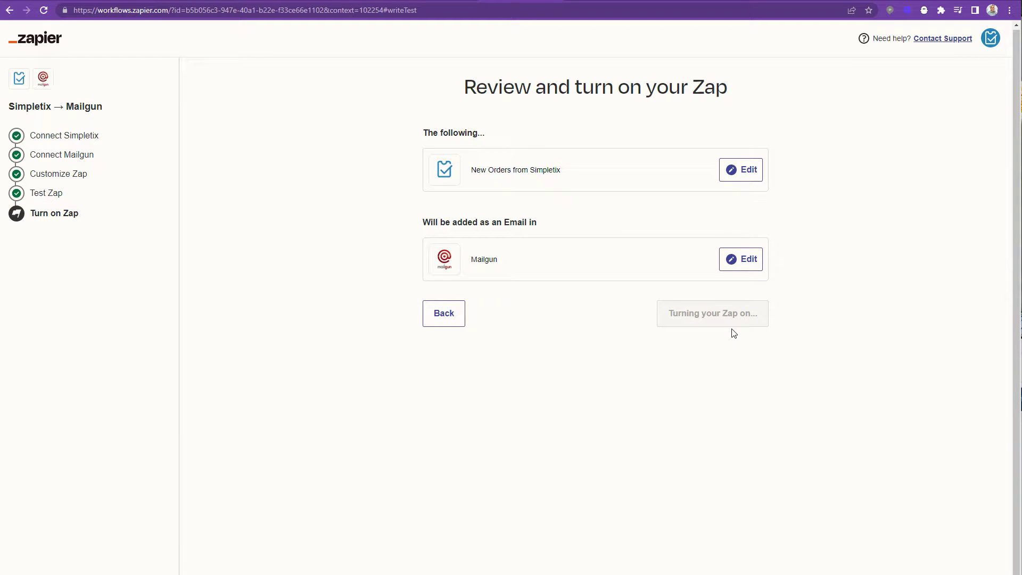
mouse_move(769, 407)
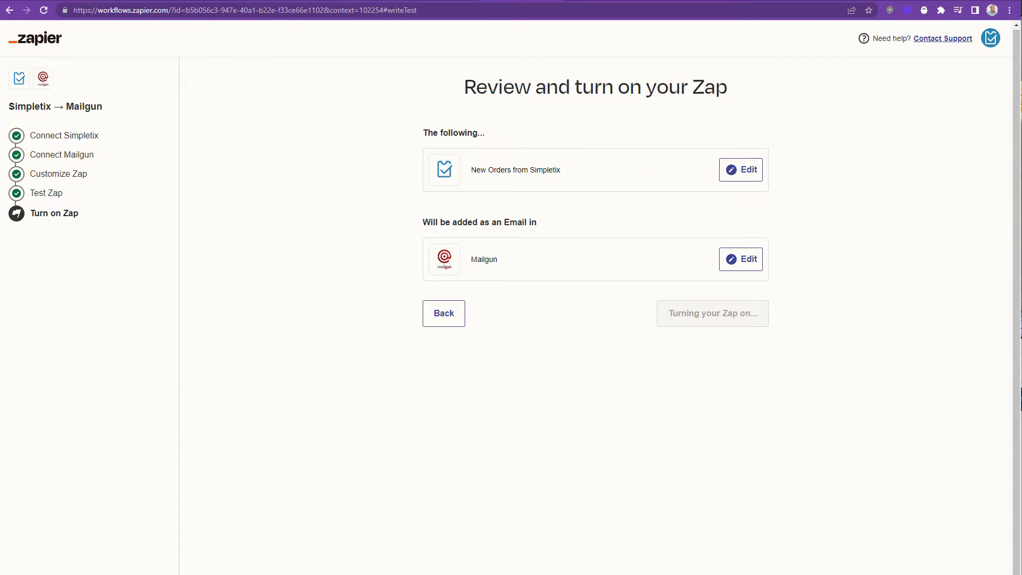
left_click(711, 313)
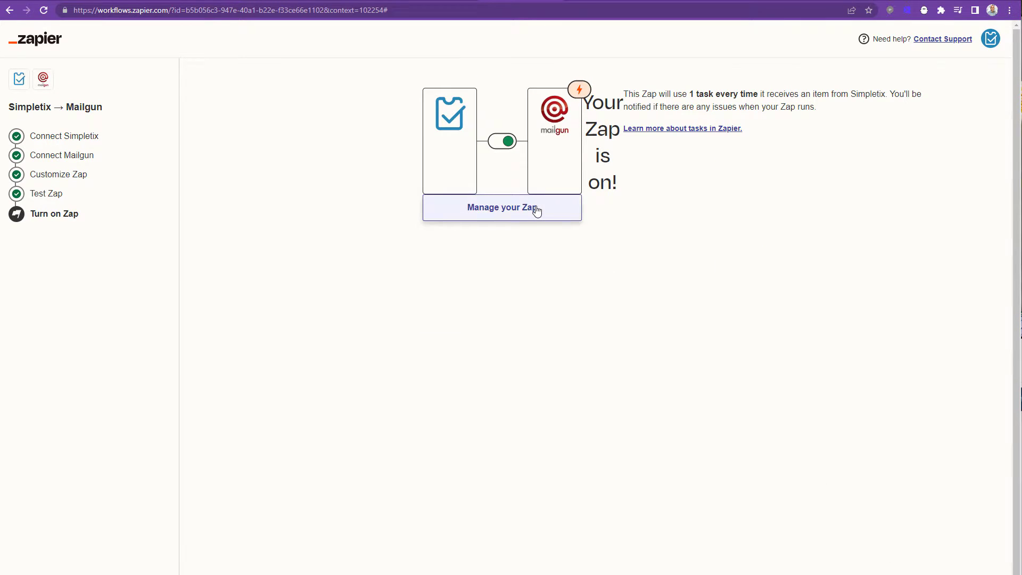
left_click(501, 206)
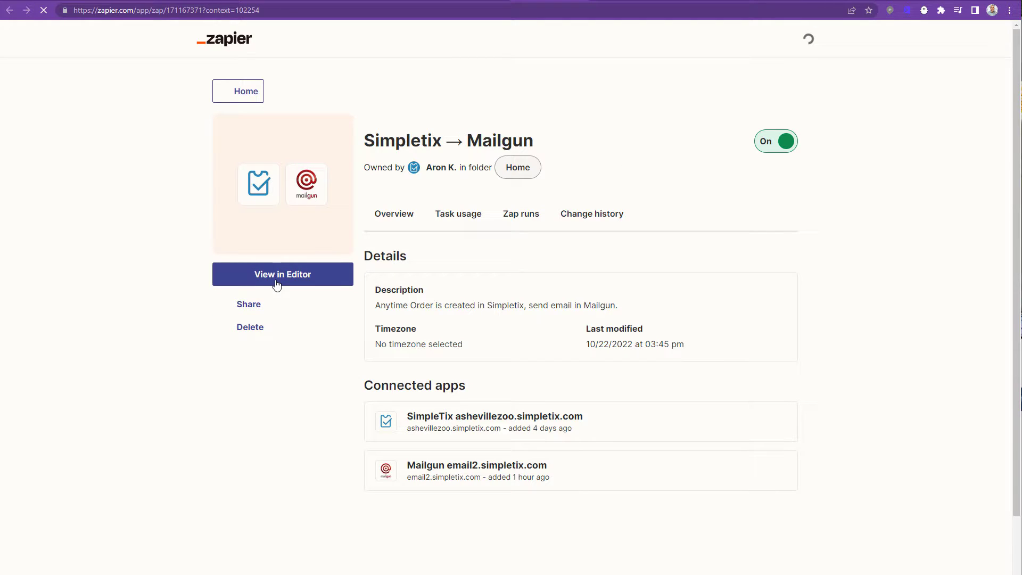
left_click(282, 273)
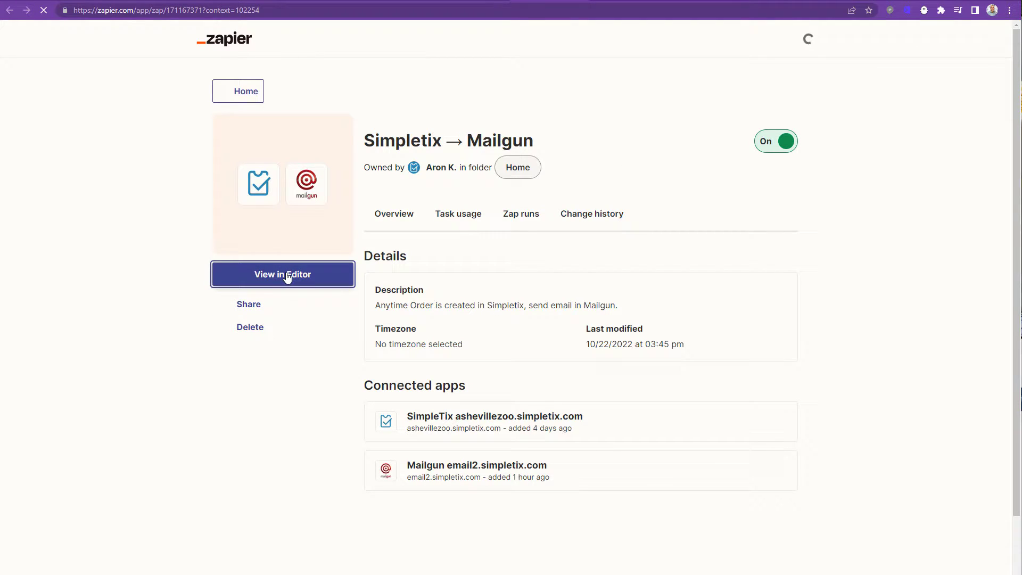
left_click(282, 273)
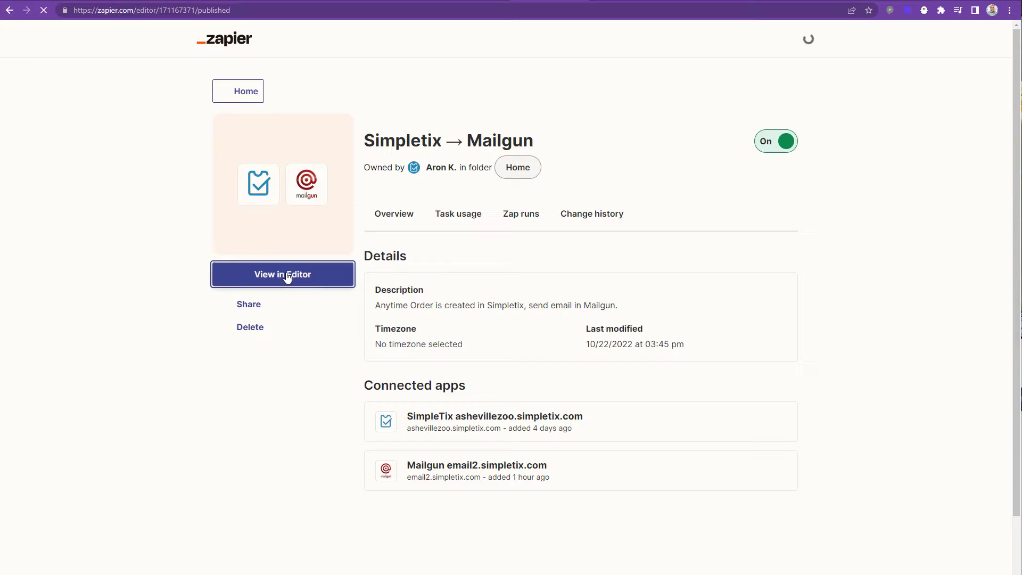
Insert a Webhooks by Zapier step before the Mailgun email and set its event to GET
left_click(282, 273)
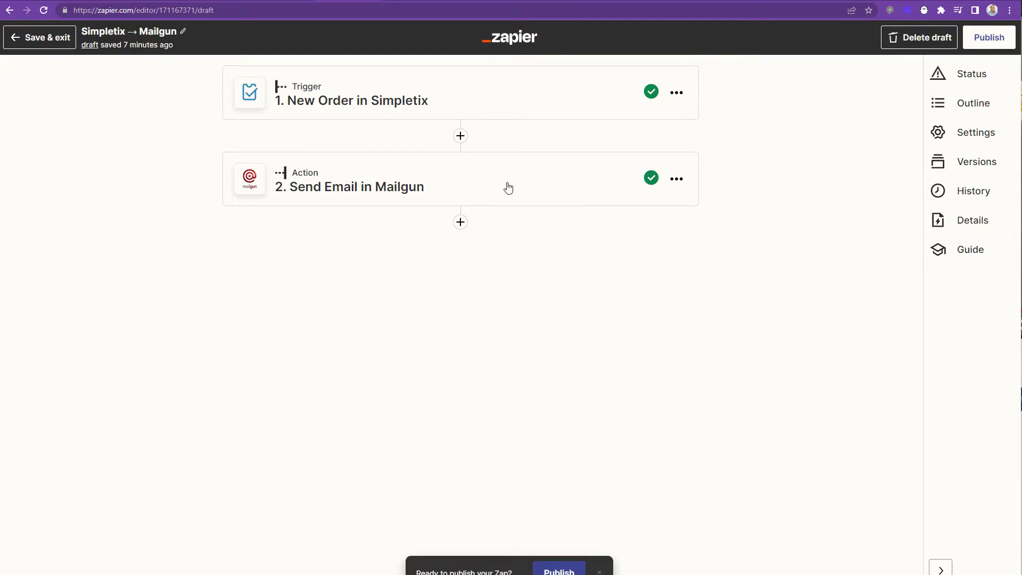
left_click(460, 136)
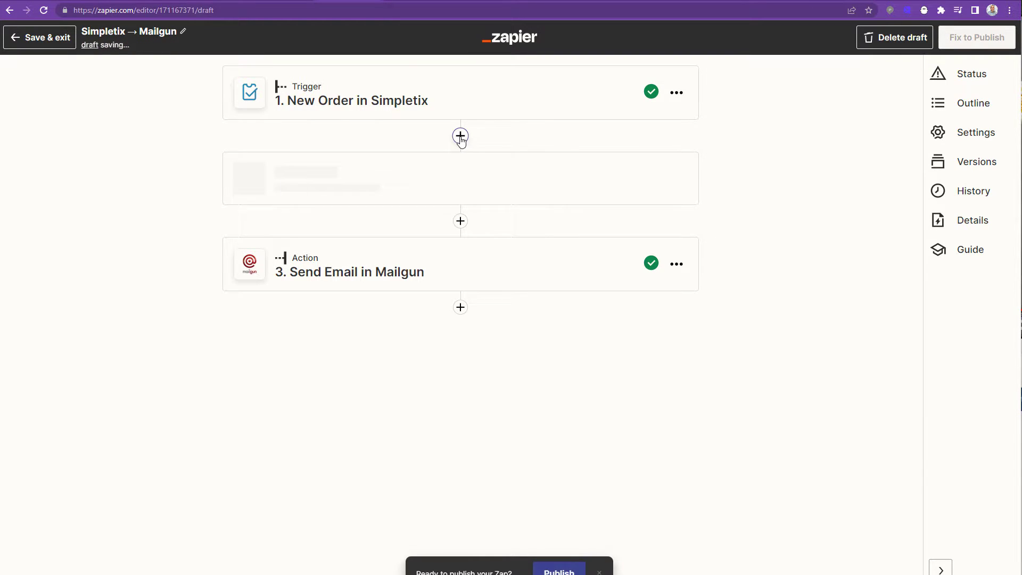
left_click(460, 136)
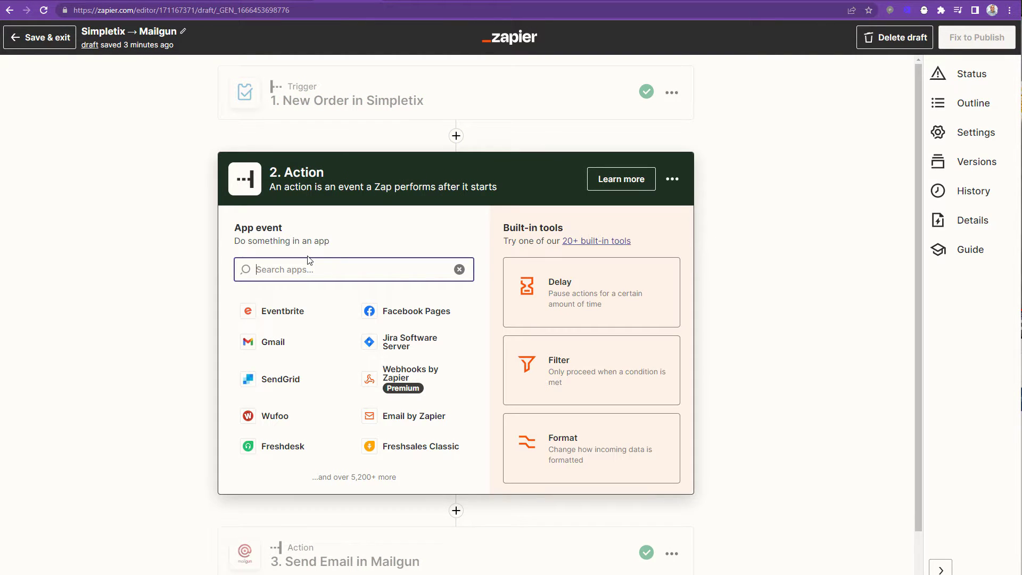
type("webhooks")
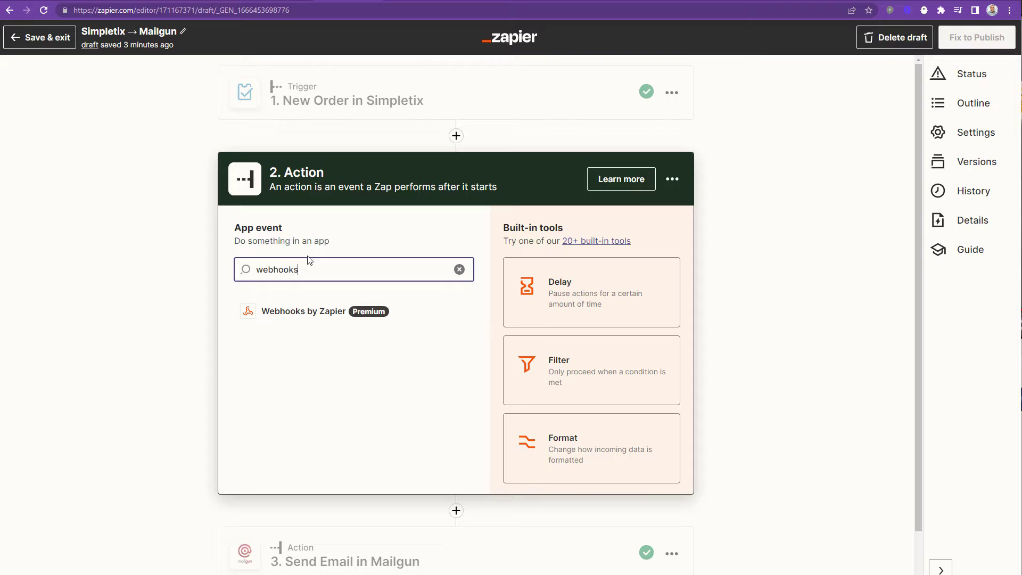
left_click(302, 310)
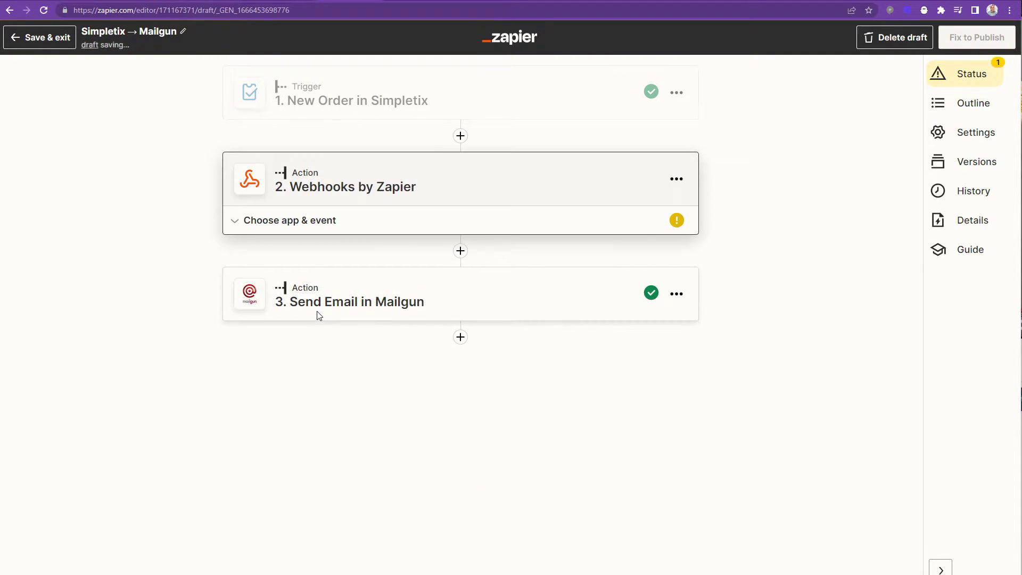
left_click(289, 221)
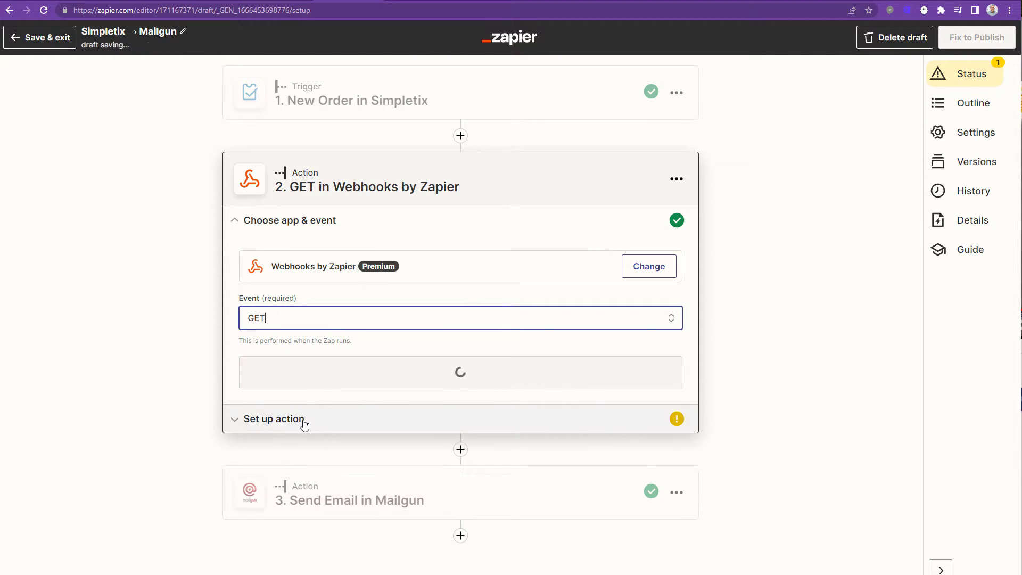
left_click(272, 419)
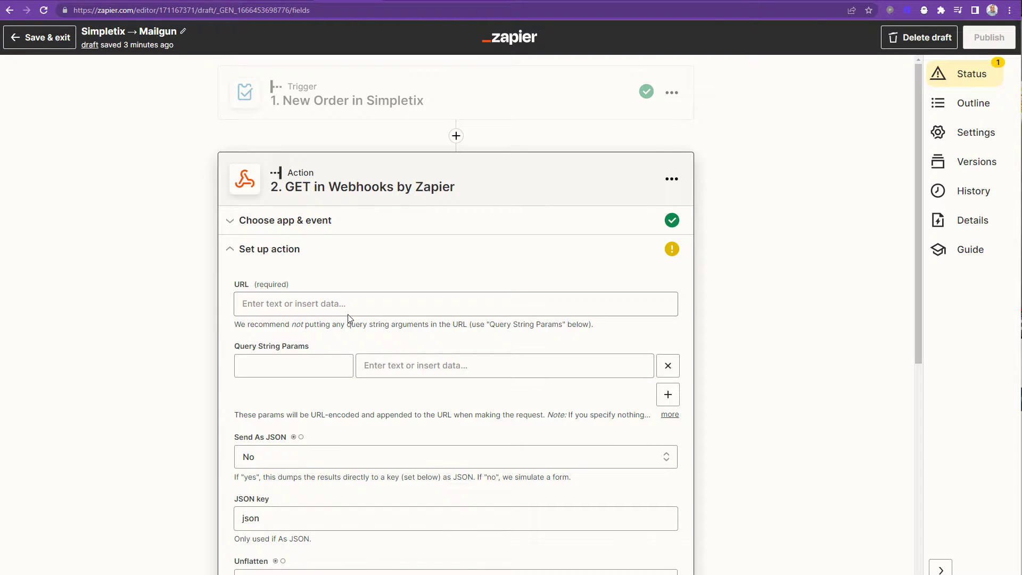
left_click(455, 303)
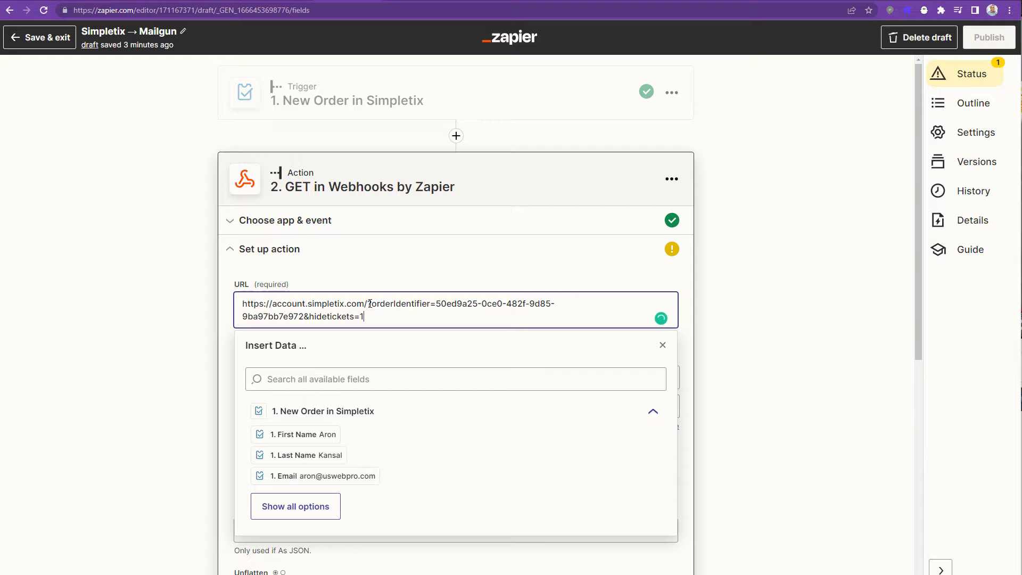
left_click_drag(368, 303, 363, 316)
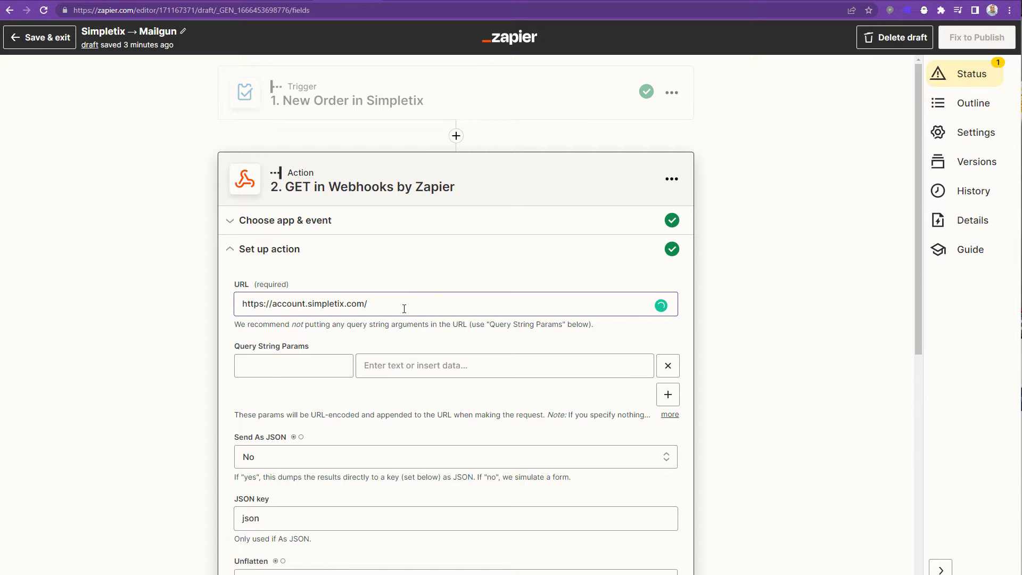
Paste the sample query string in Notepad and add query param hidetickets with value 1
left_click(503, 366)
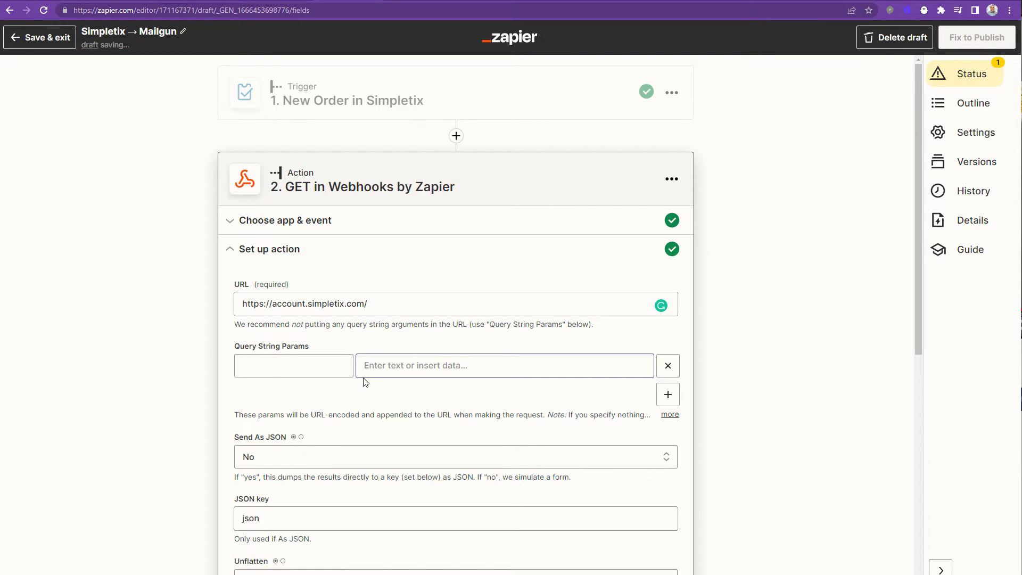
type("note")
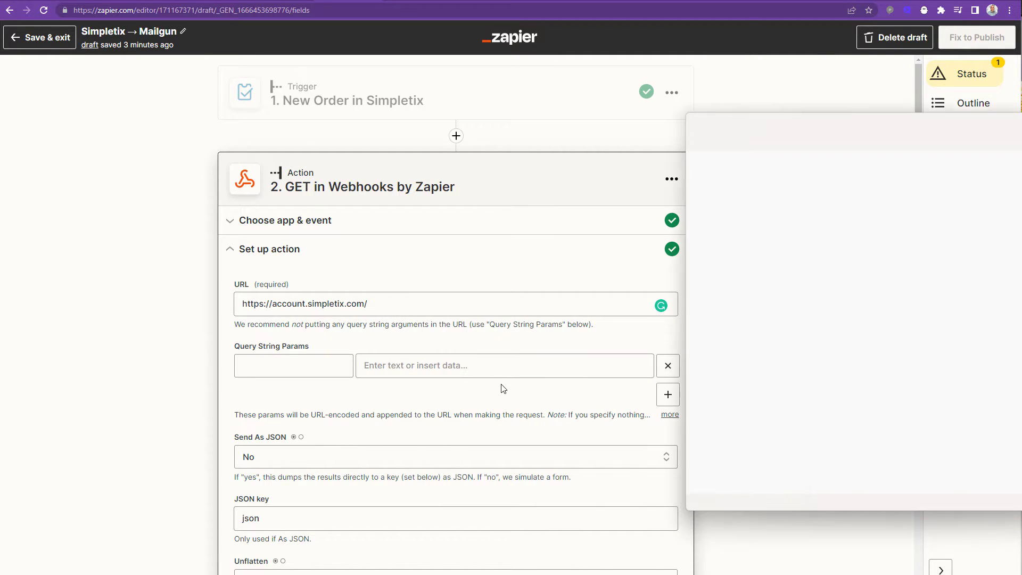
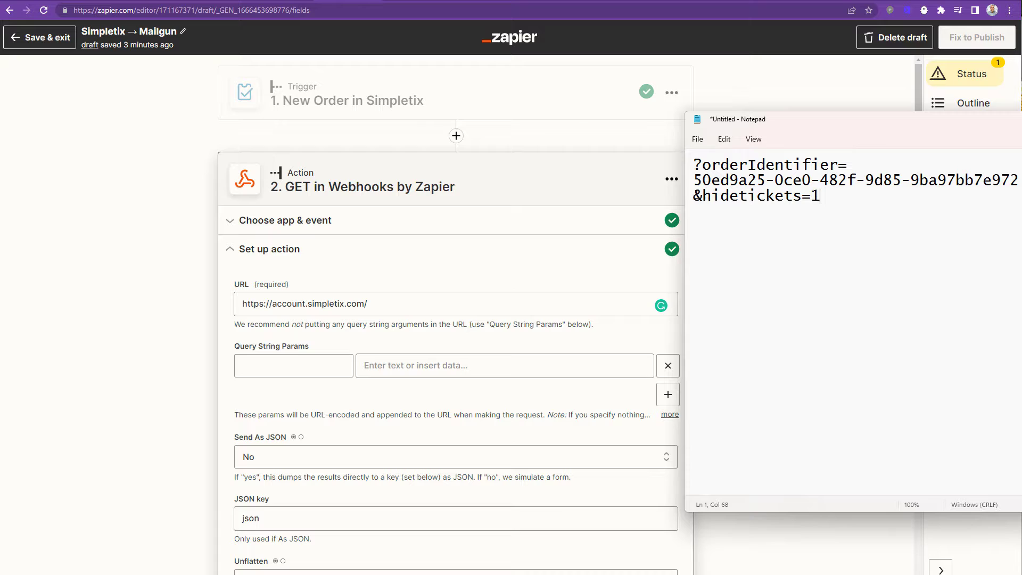
double_click(749, 197)
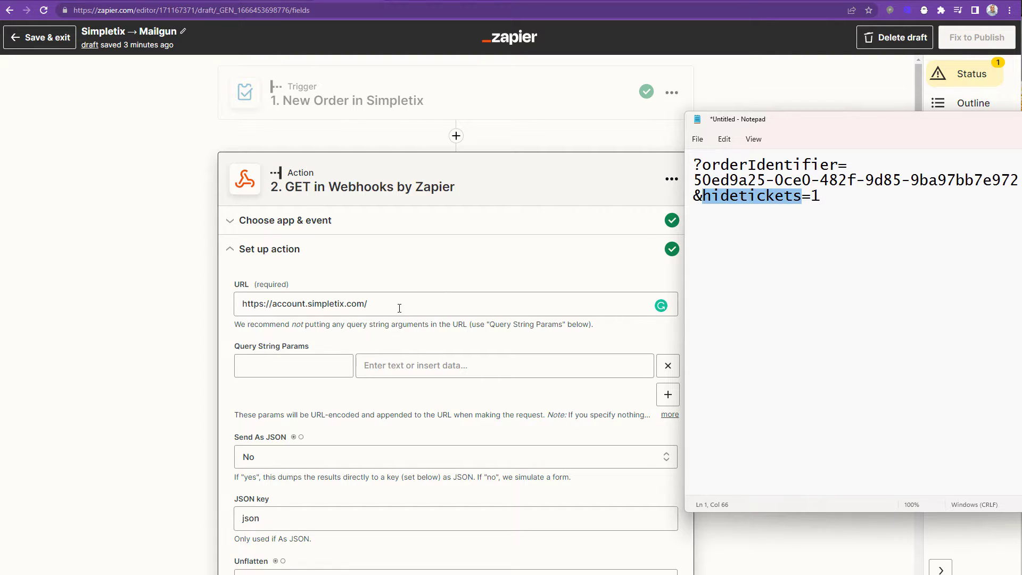
left_click(504, 365)
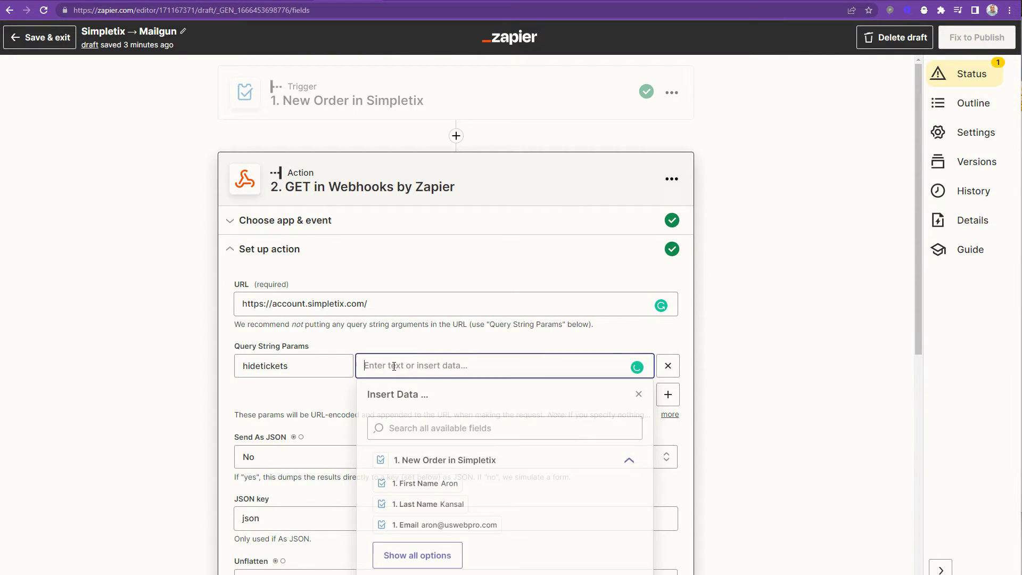
type("1")
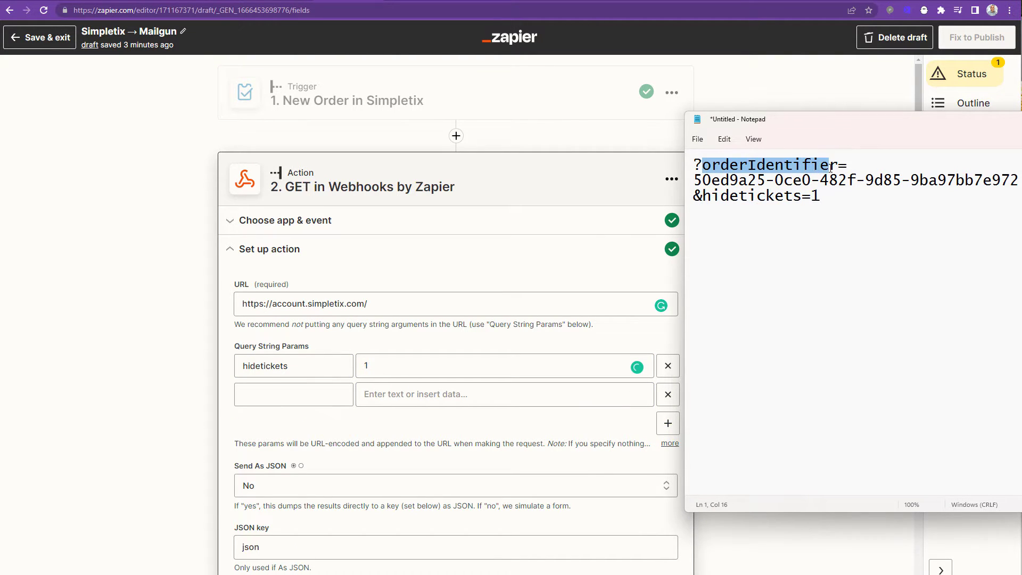
Add query param orderIdentifier mapped to the trigger's Order Identifier and continue
type("orderIdentifier")
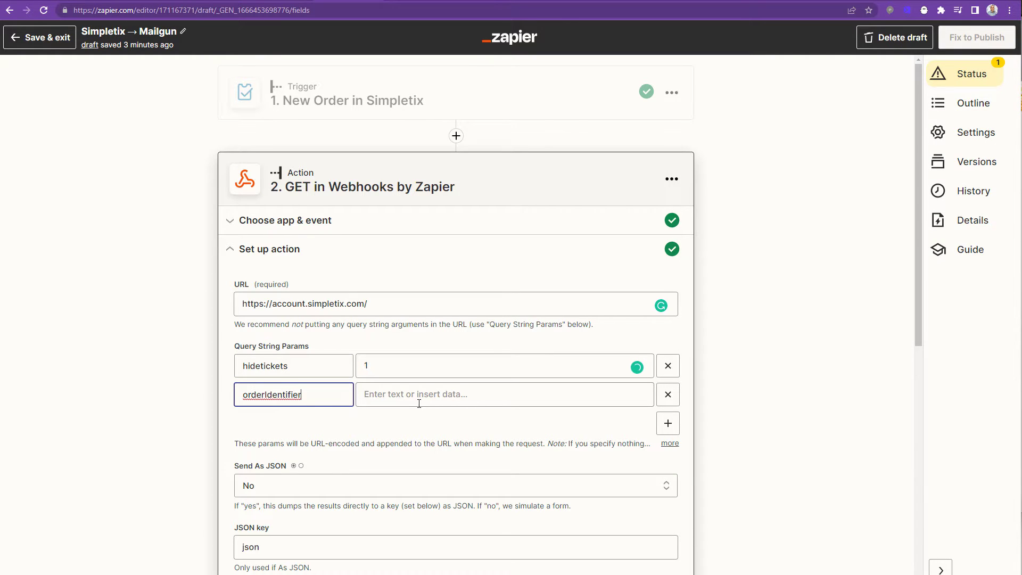
left_click(501, 393)
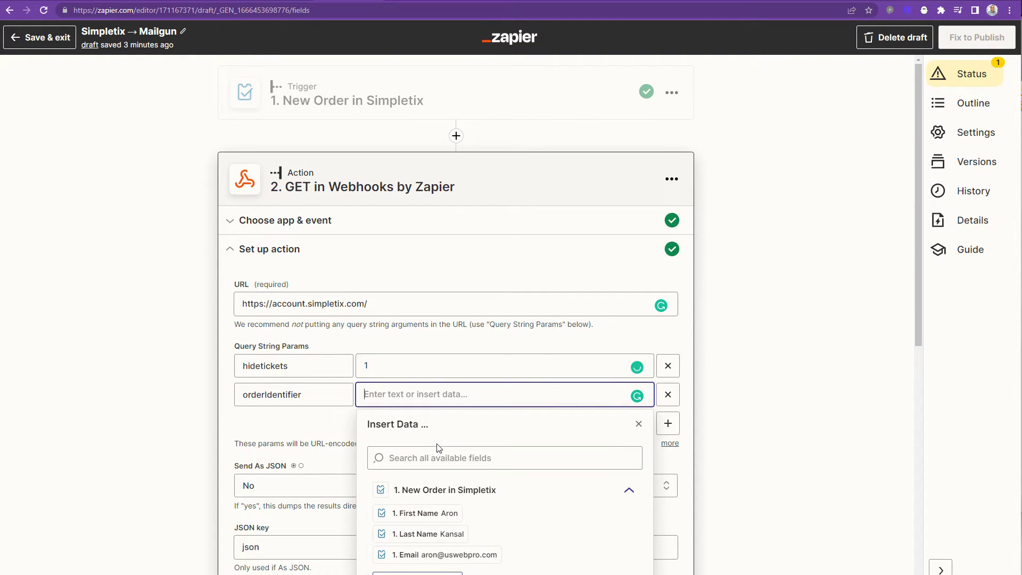
type("orderid")
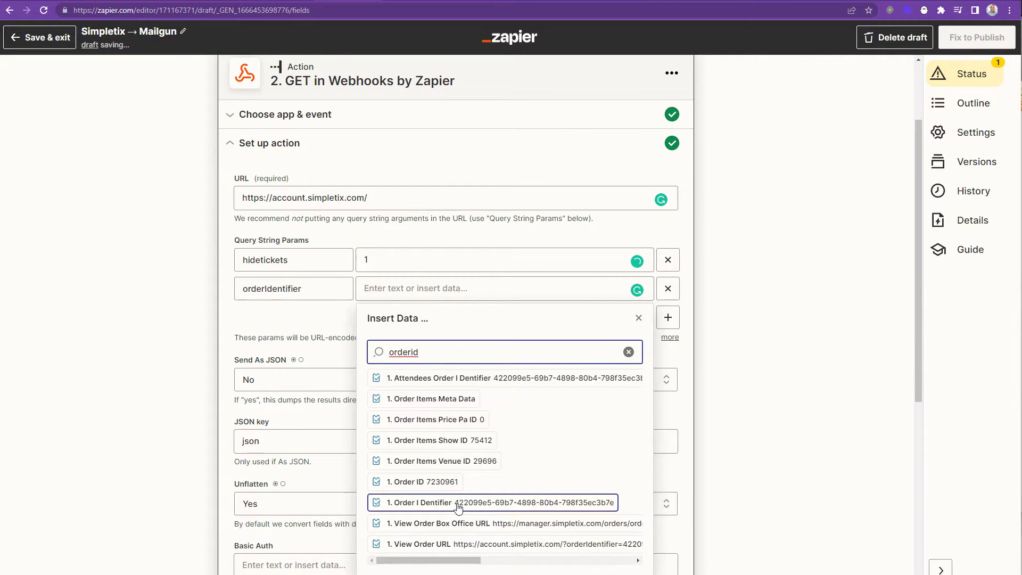
left_click(499, 502)
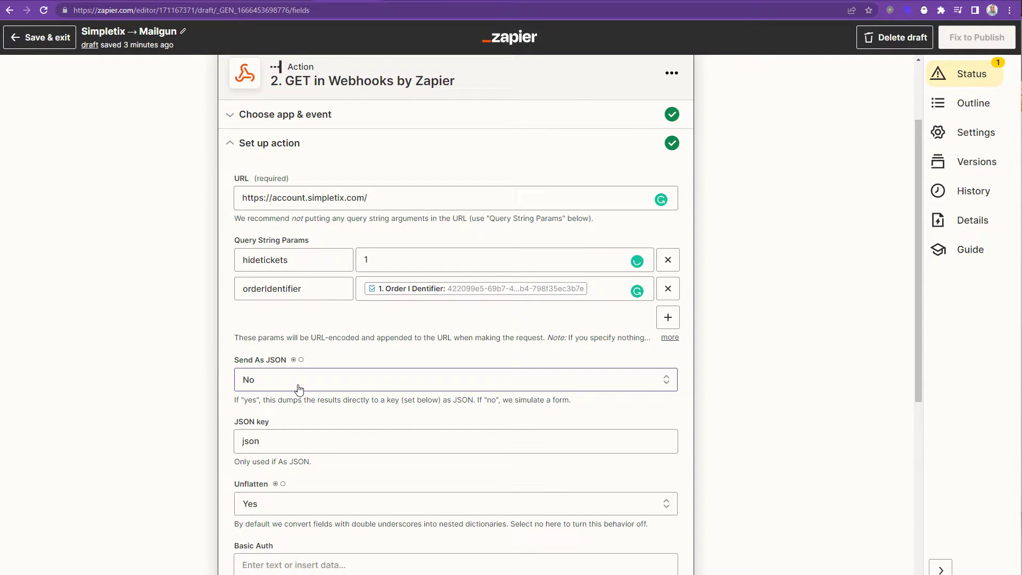
scroll("down", 3)
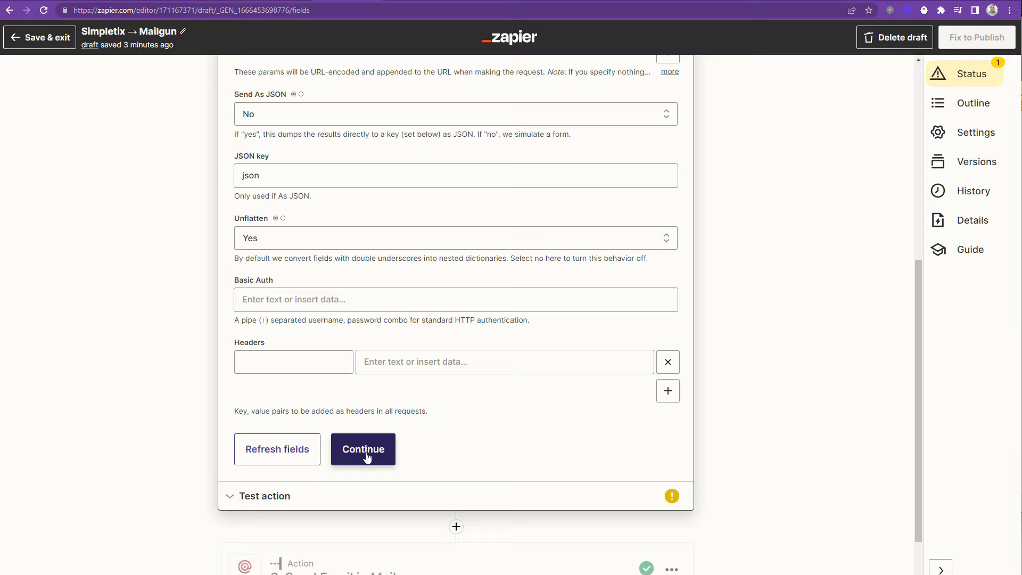
left_click(363, 449)
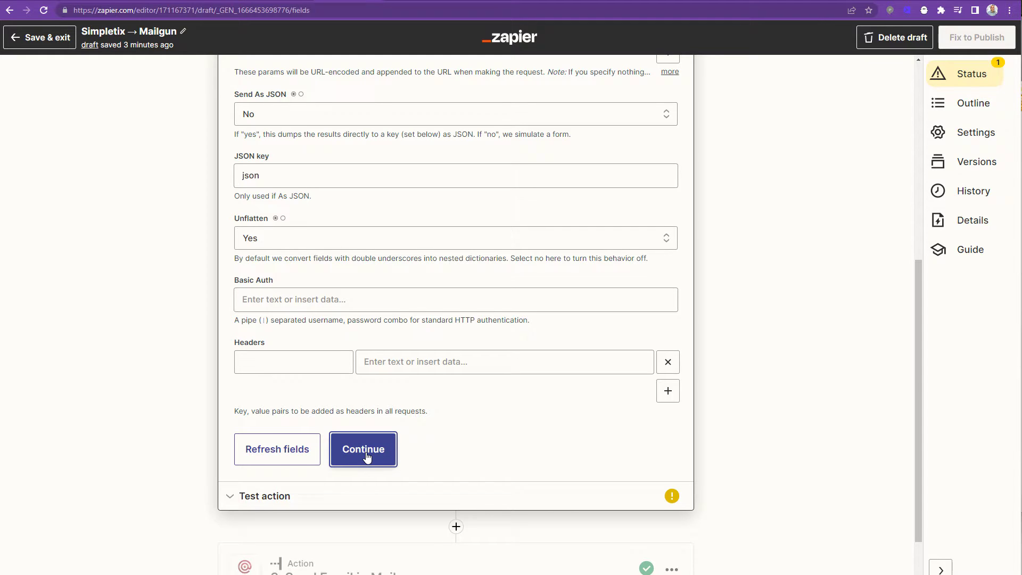
Run the webhook GET test returning the Simpletix Manage Order HTML and accept it
left_click(363, 449)
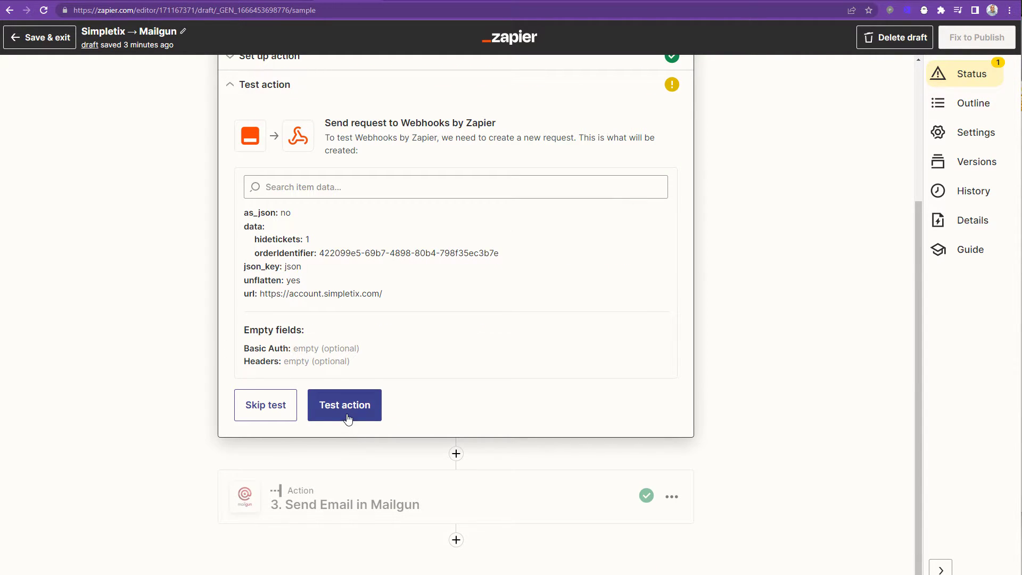
left_click(344, 405)
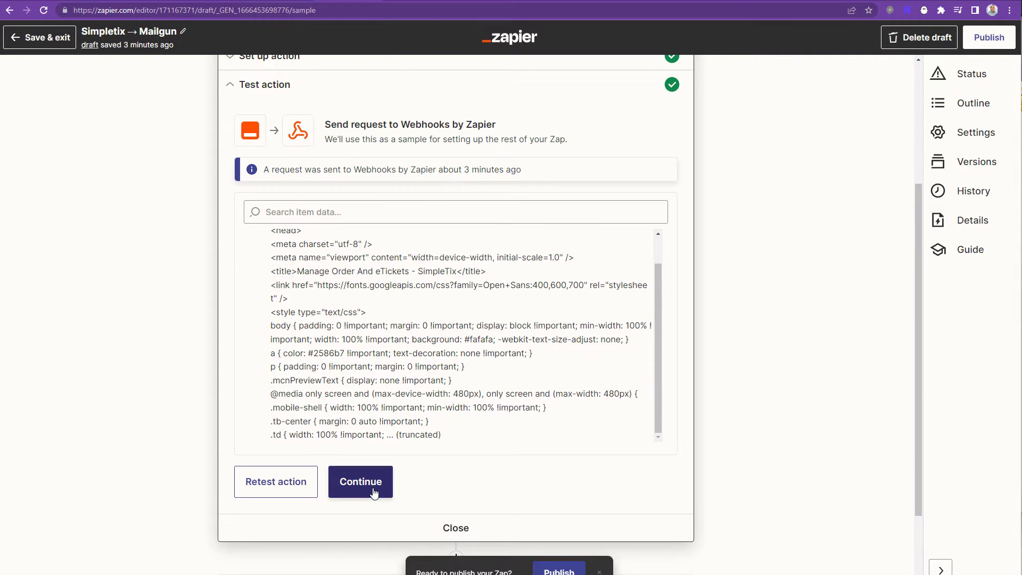
left_click(360, 481)
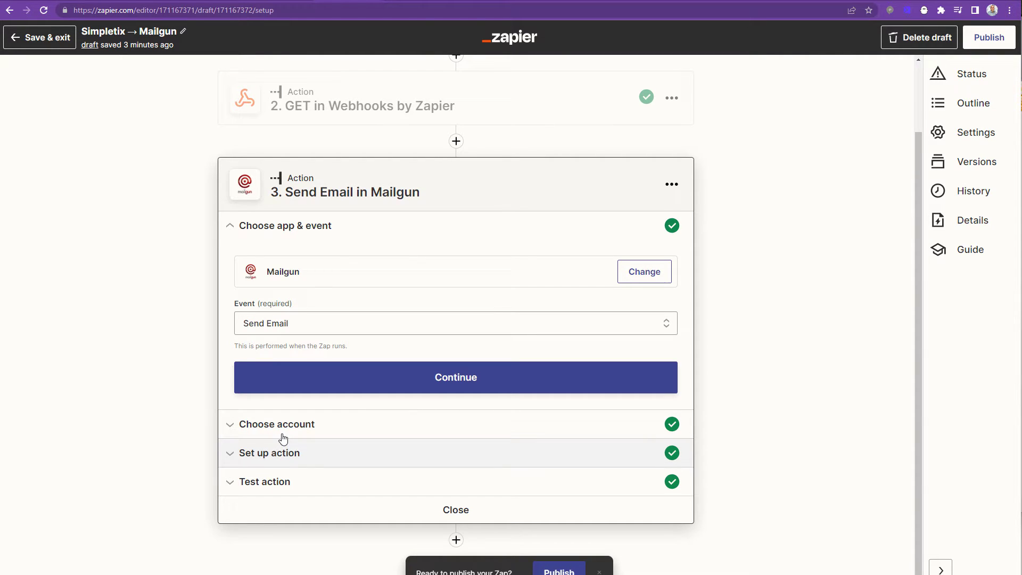
Set the Mailgun Email Body (HTML) to the webhook's returned 2. Text
left_click(456, 377)
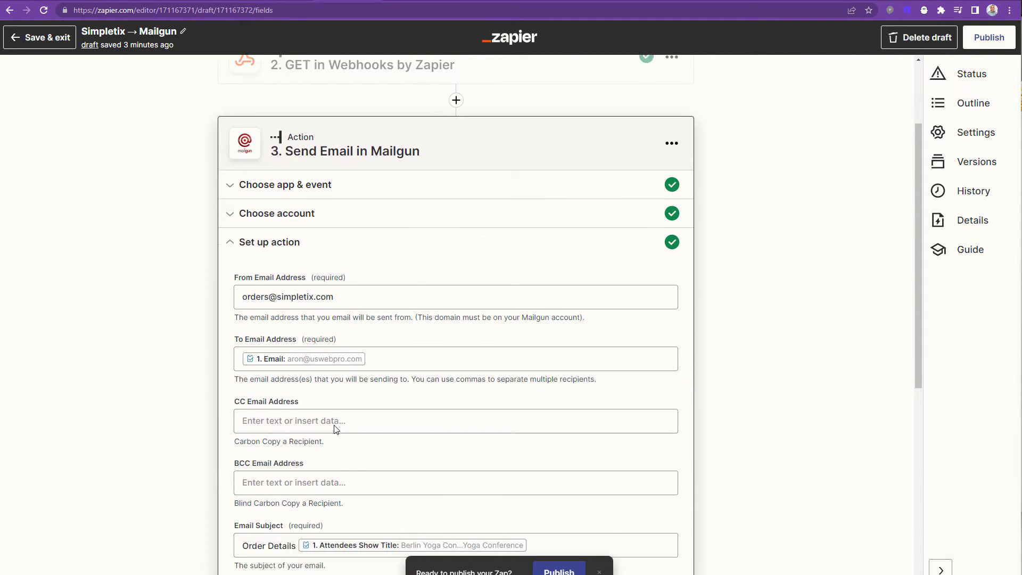
scroll("down", 3)
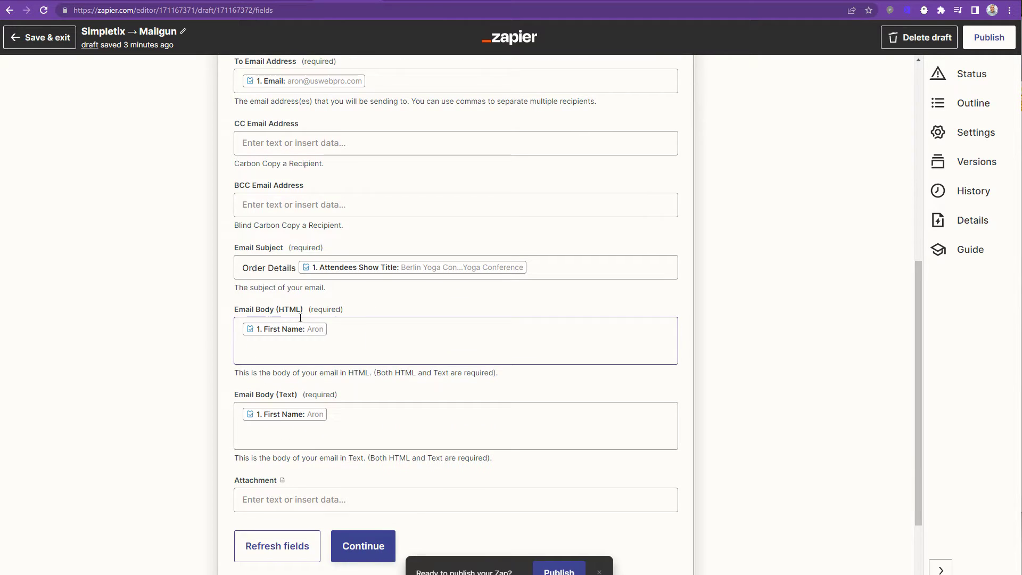
left_click(456, 340)
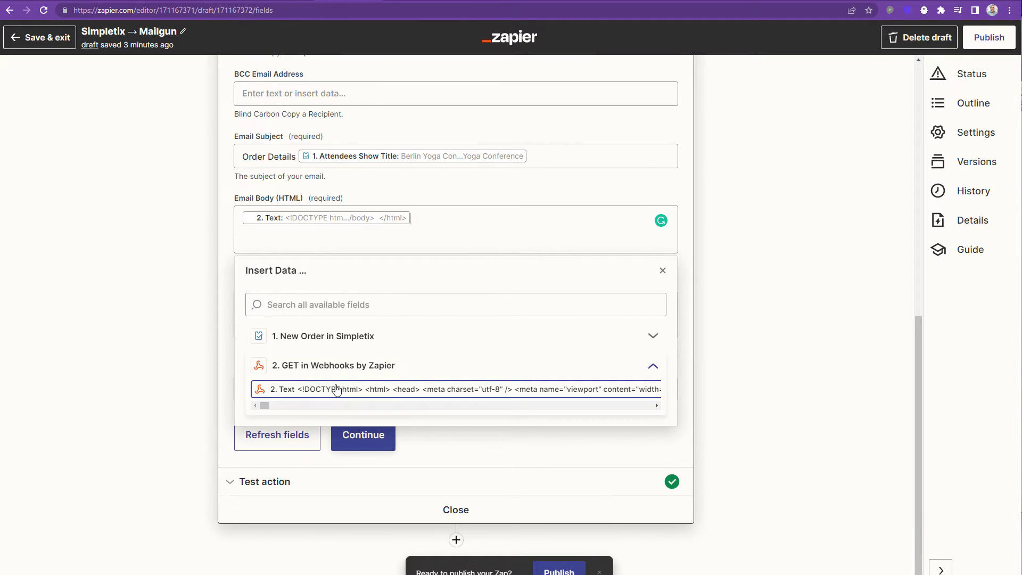
left_click(363, 435)
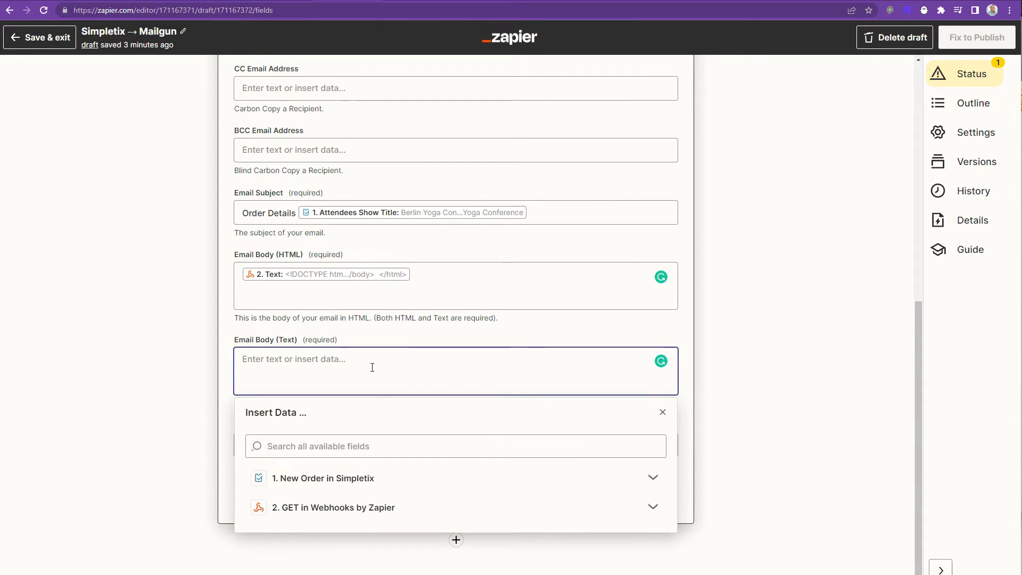
Set the Email Body (Text) to the webhook's 2. Text as well and continue
left_click(333, 507)
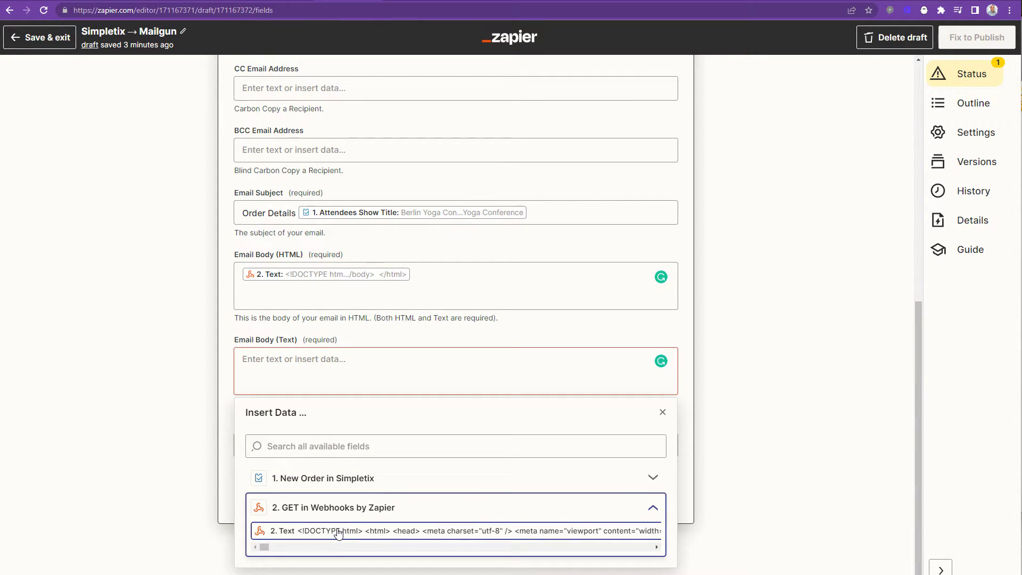
left_click(337, 531)
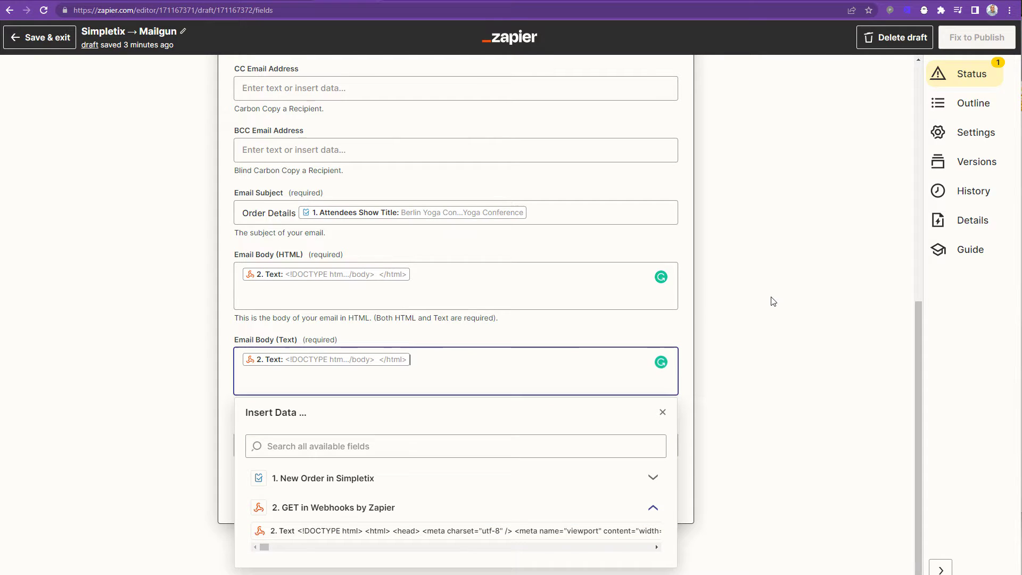
left_click(662, 412)
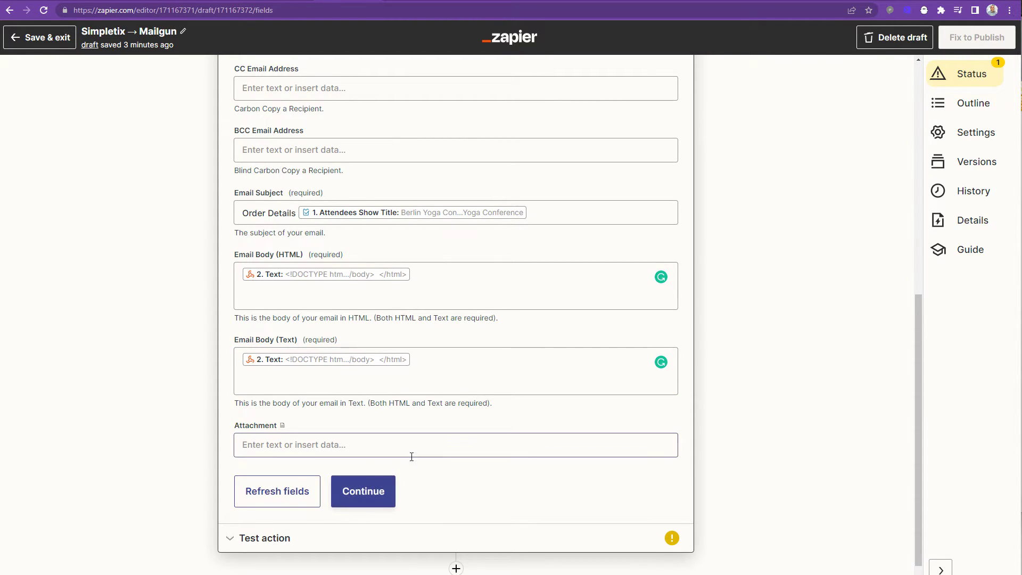
left_click(362, 491)
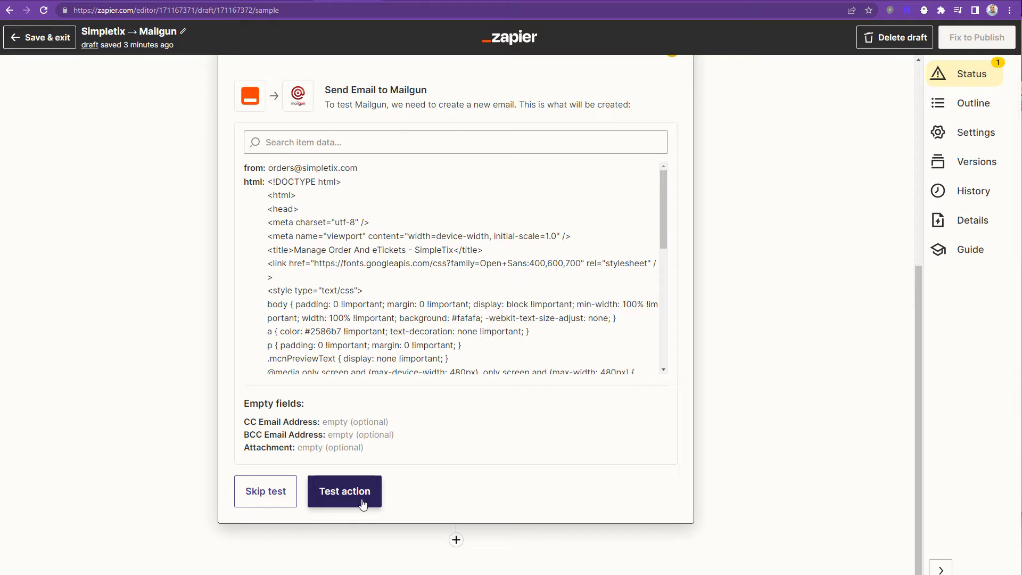
Send the Mailgun test email and switch to the inbox to check it
left_click(345, 490)
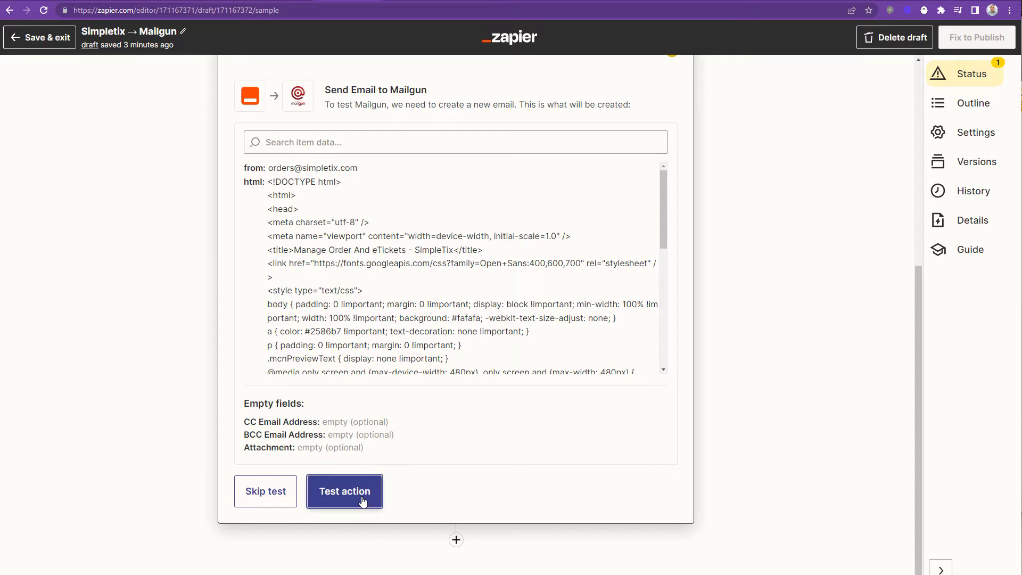
left_click(344, 491)
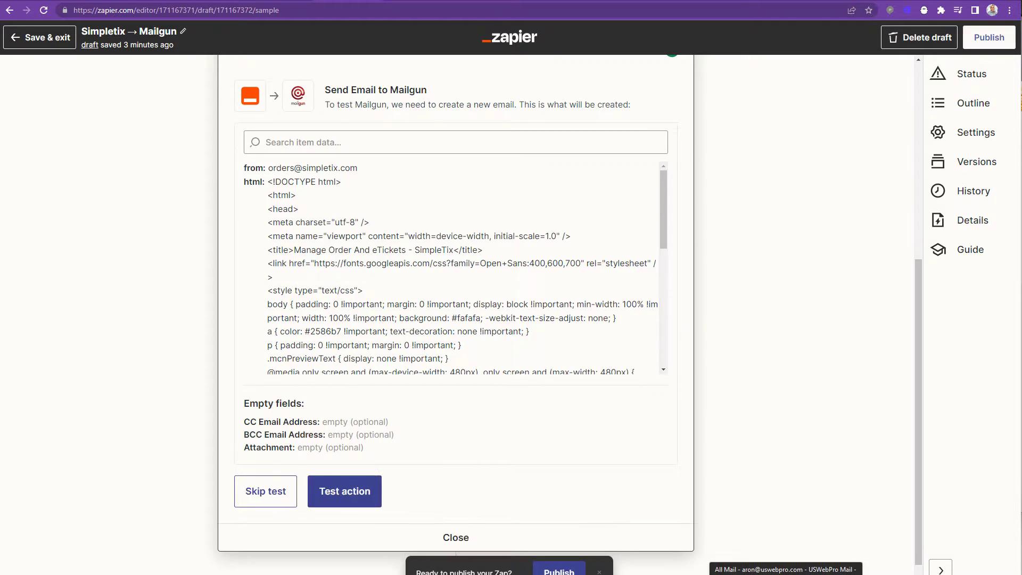
left_click(344, 491)
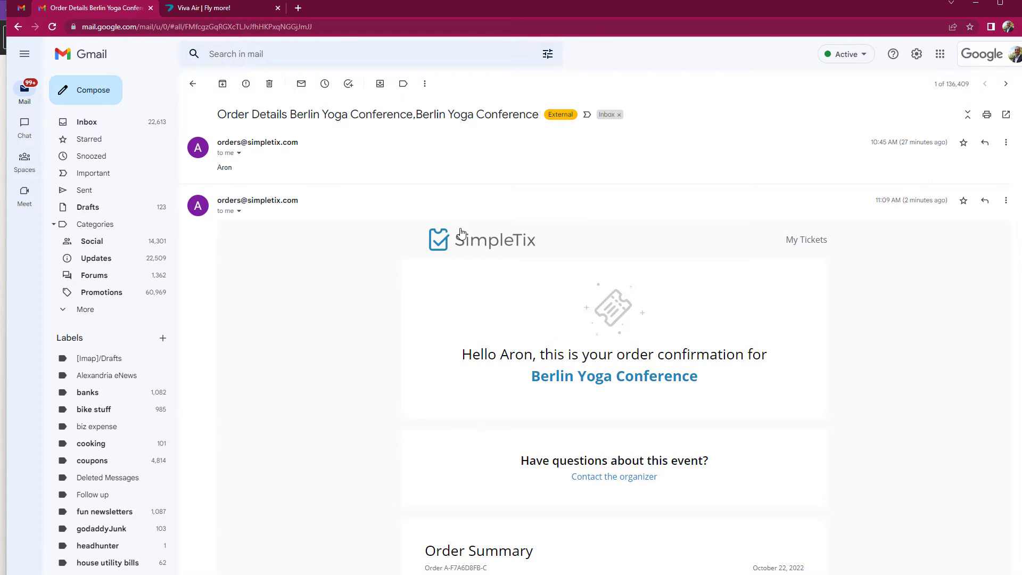
Review the Order Details test email in Gmail, then hide the browser to return to Zapier
scroll("down", 3)
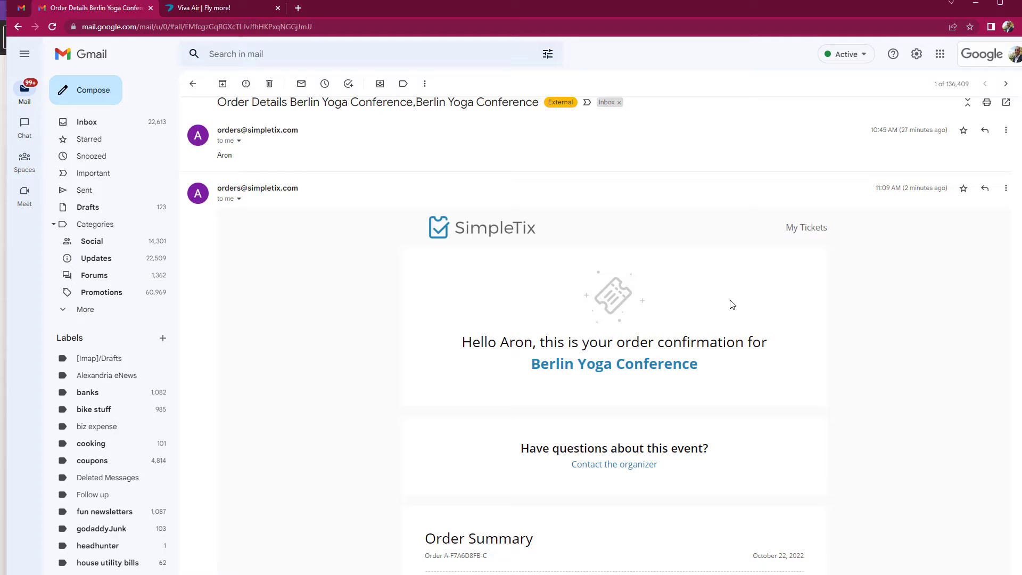
mouse_move(729, 303)
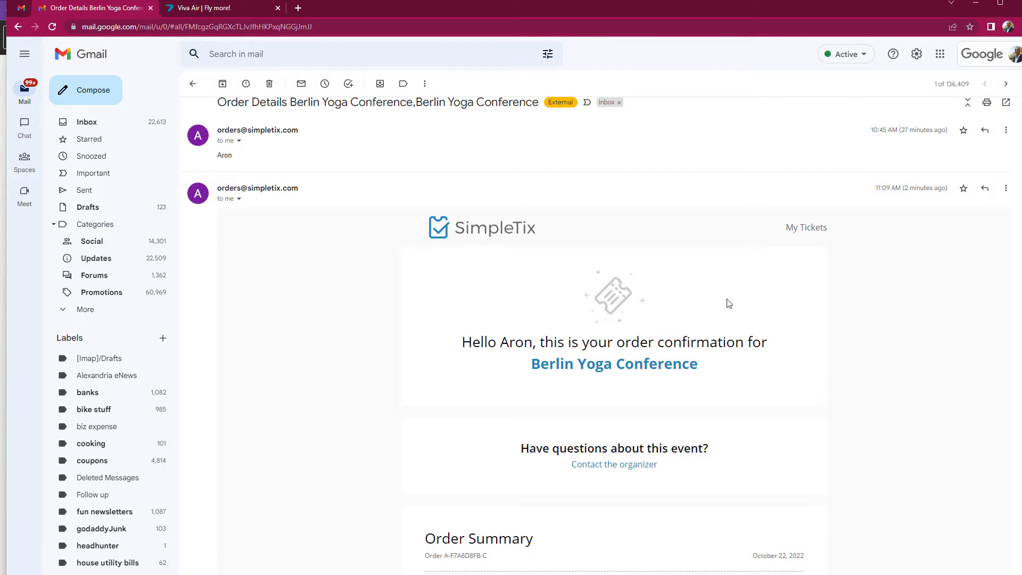
mouse_move(522, 455)
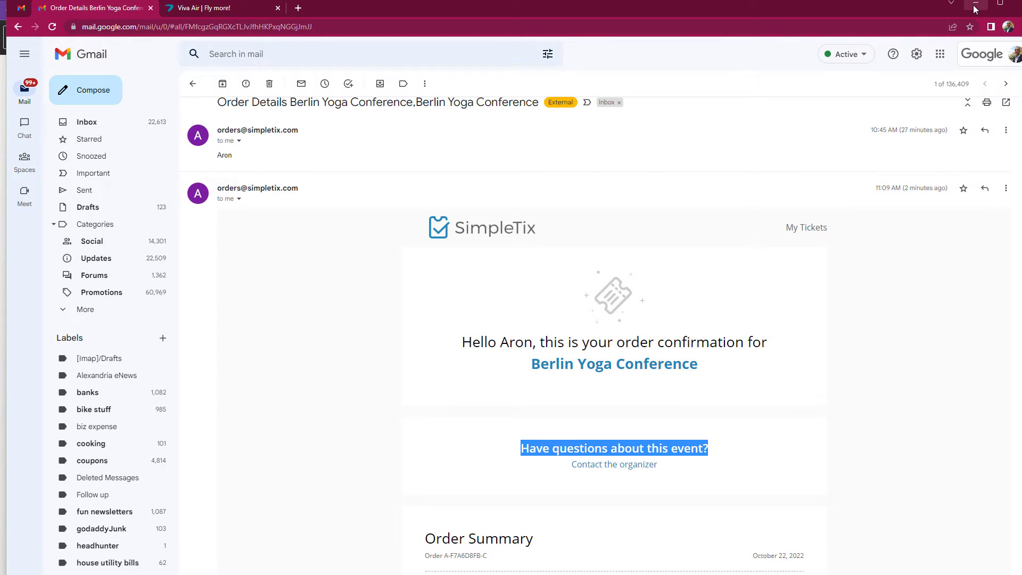
left_click(218, 8)
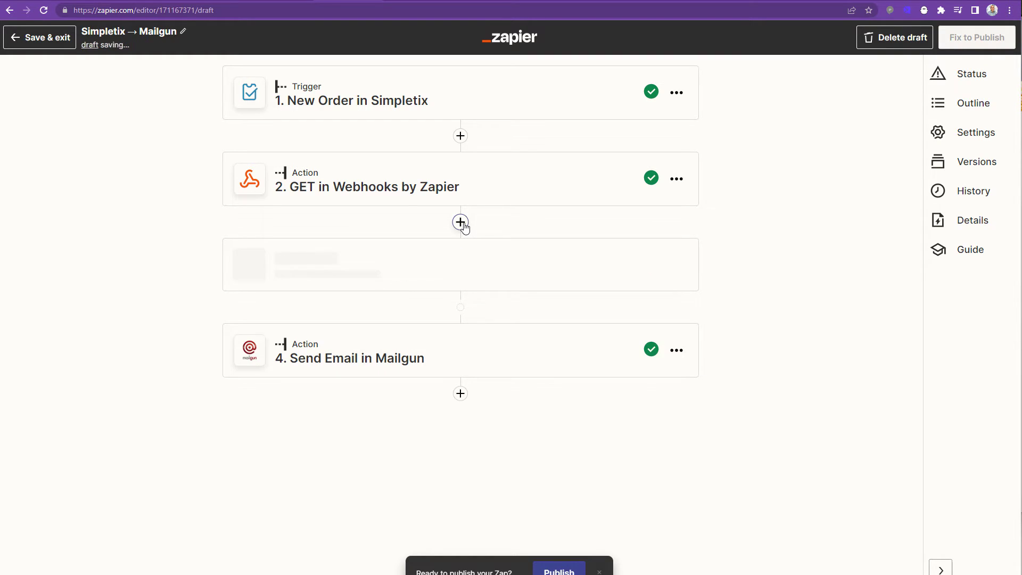
Insert step 3 after the webhook as Formatter by Zapier with the Text event
left_click(460, 221)
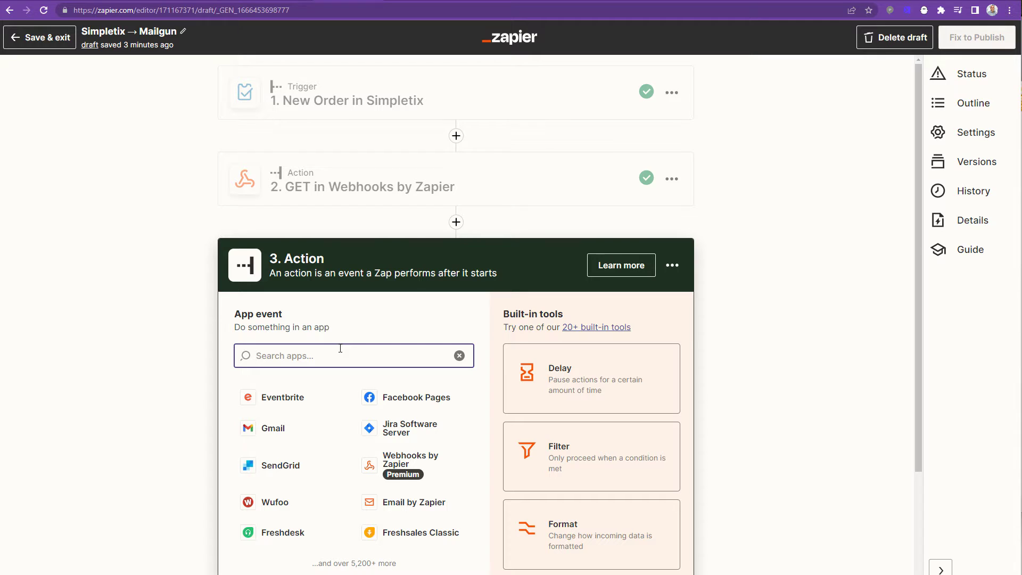
type("format")
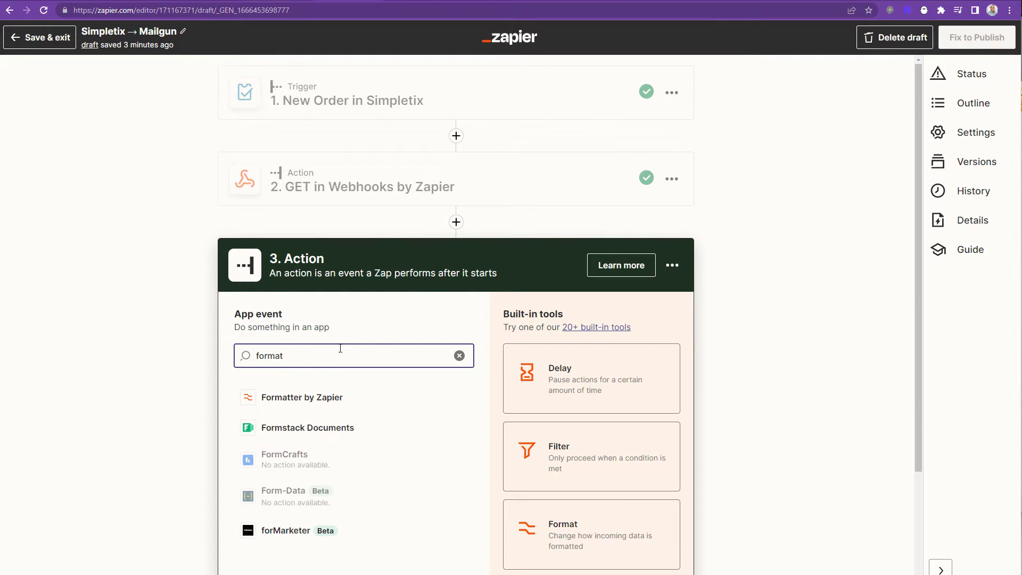
left_click(302, 397)
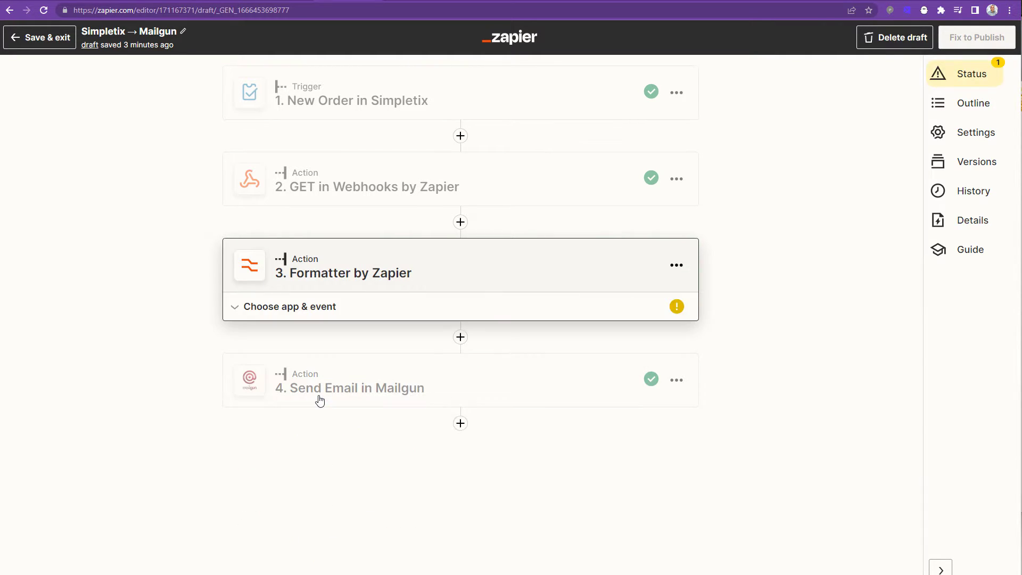
left_click(290, 307)
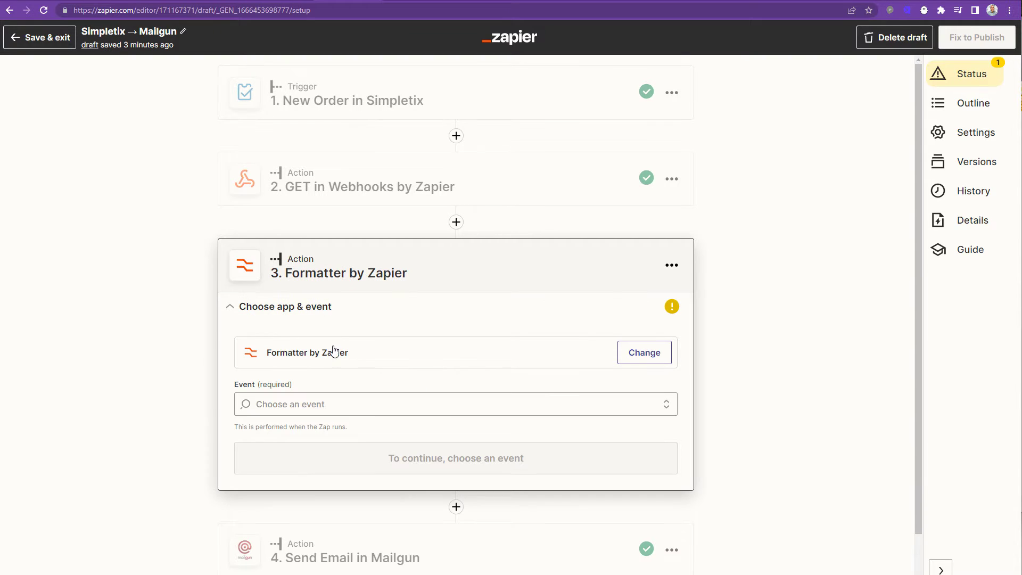
left_click(456, 404)
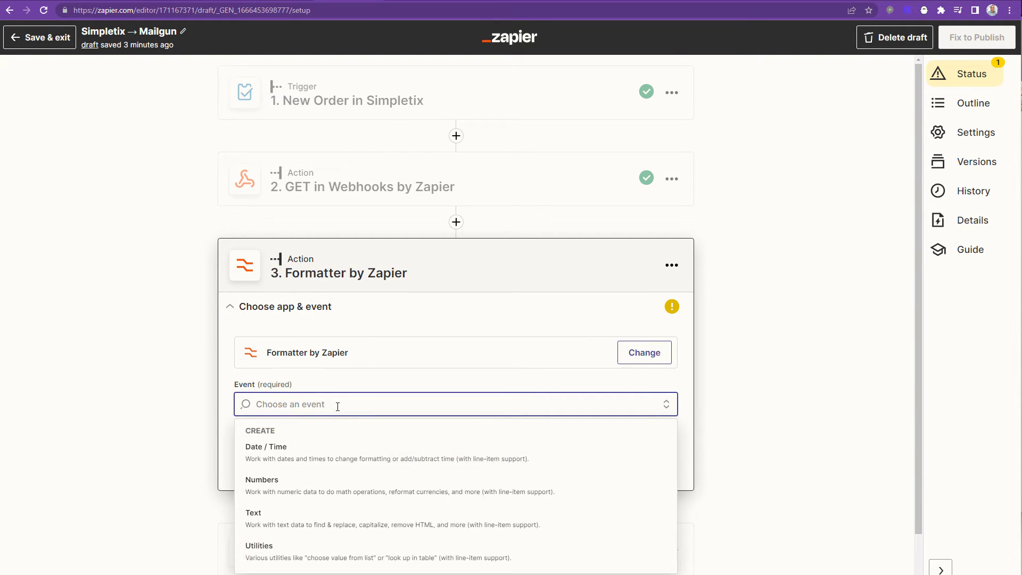
mouse_move(344, 522)
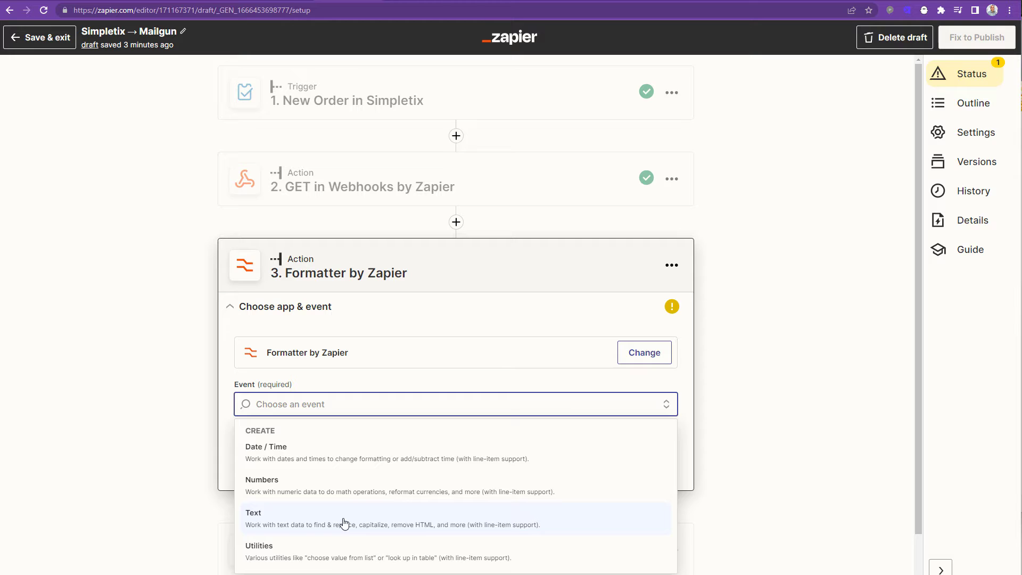
left_click(253, 512)
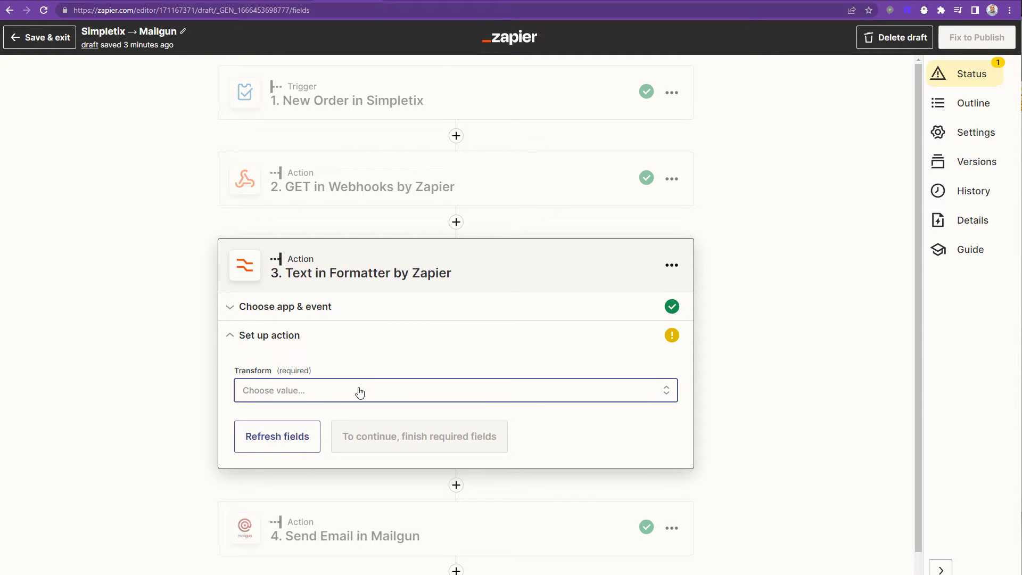
Choose the Replace transform and set its Input to the webhook's 2. Text
left_click(454, 390)
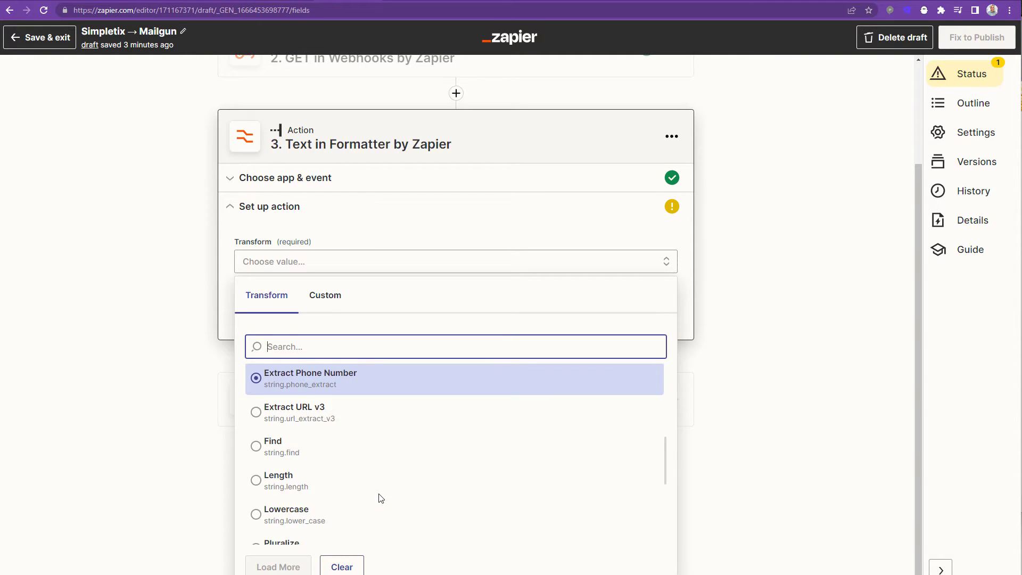
scroll("down", 3)
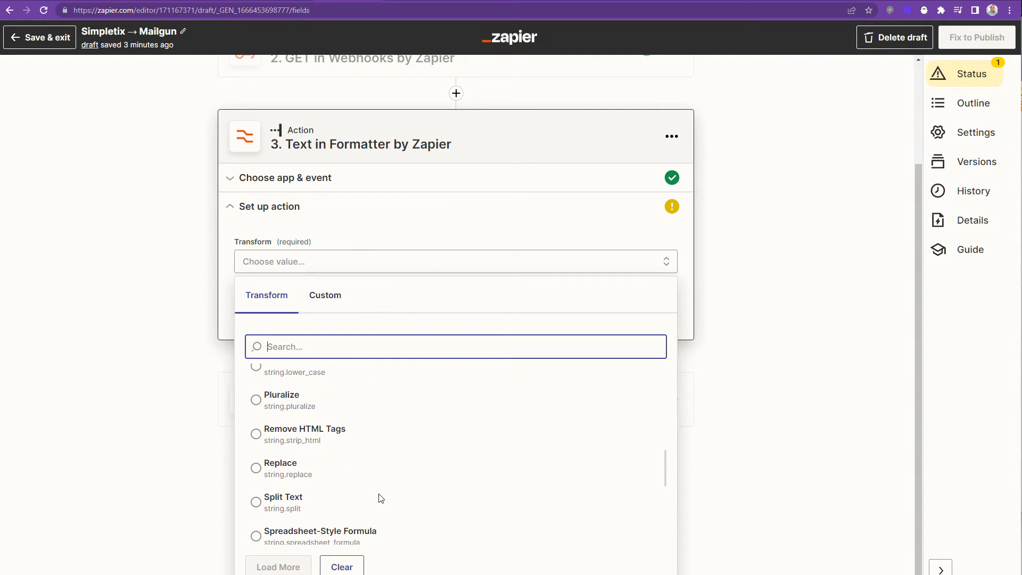
left_click(256, 458)
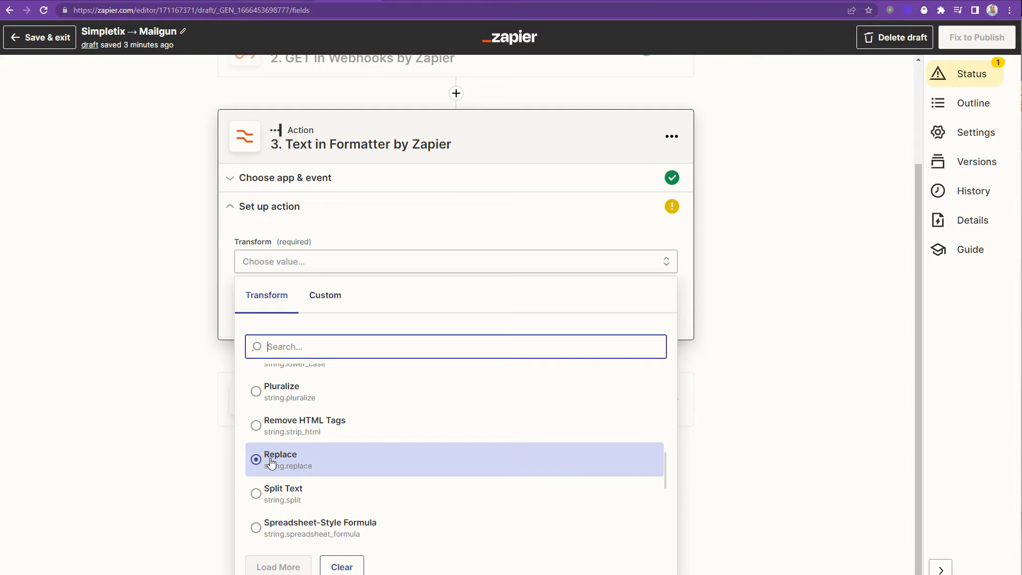
left_click(280, 459)
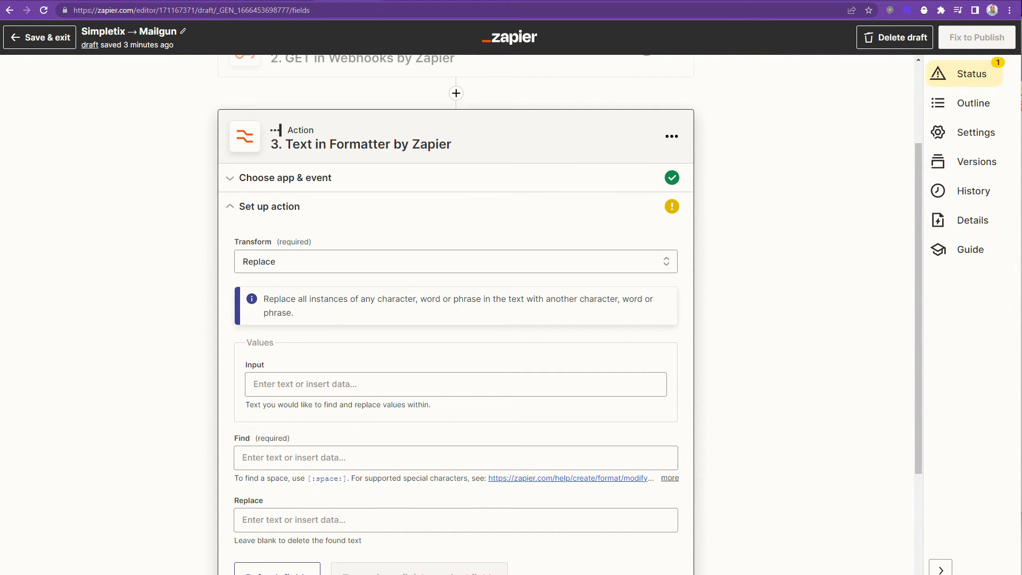
left_click(454, 384)
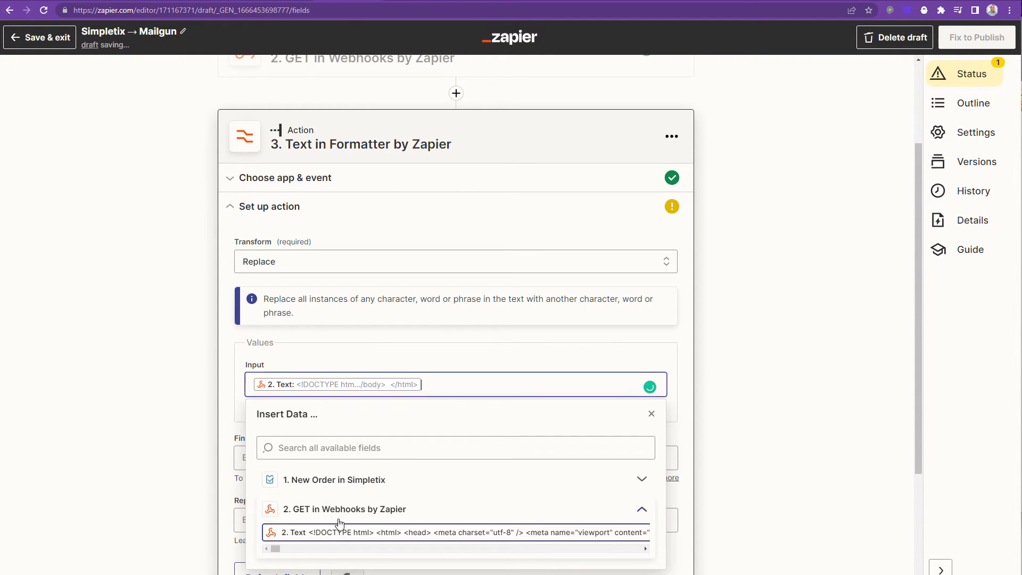
left_click(651, 413)
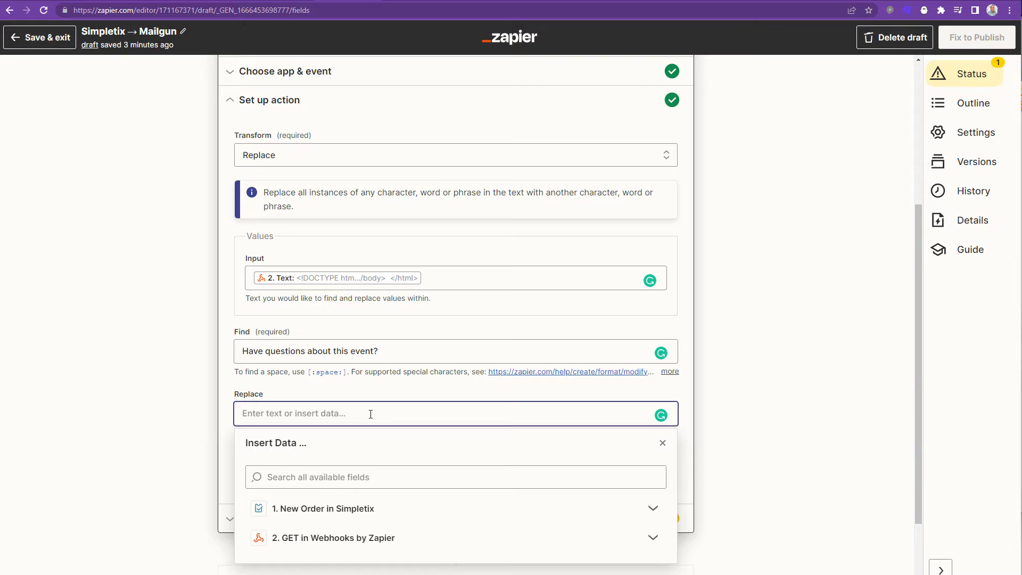
type("Have questions about this event?")
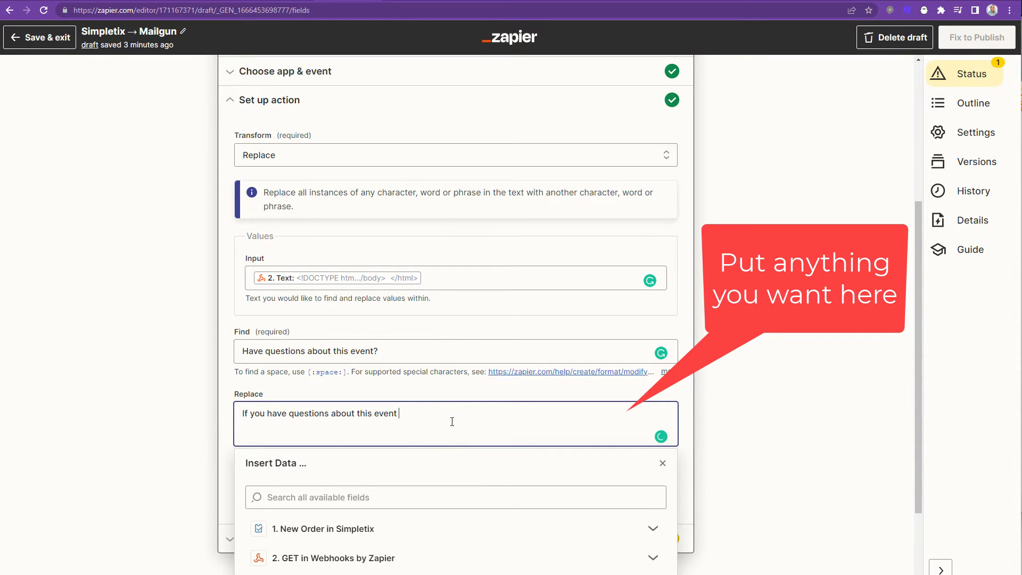
type("please visi")
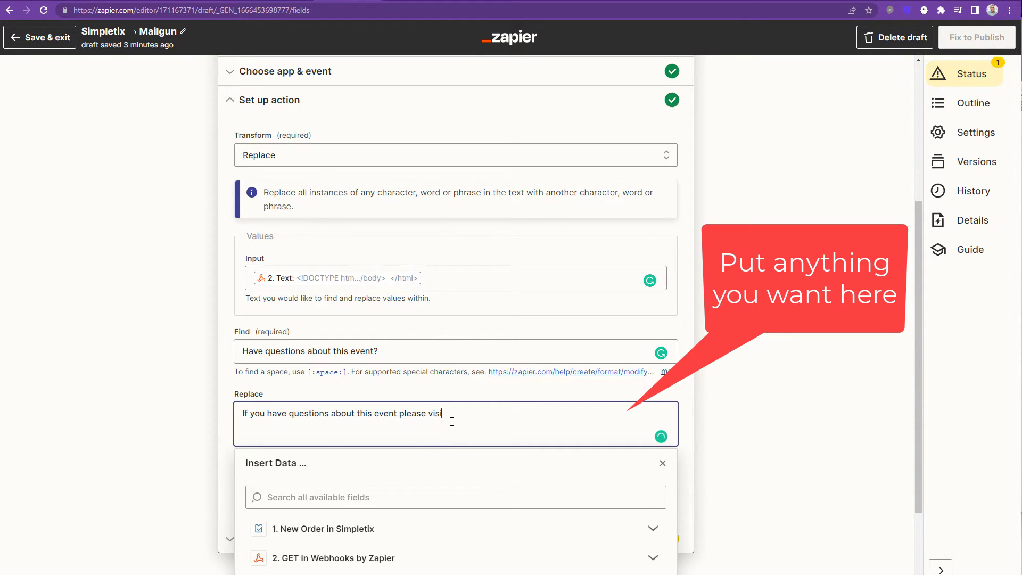
type("t our we")
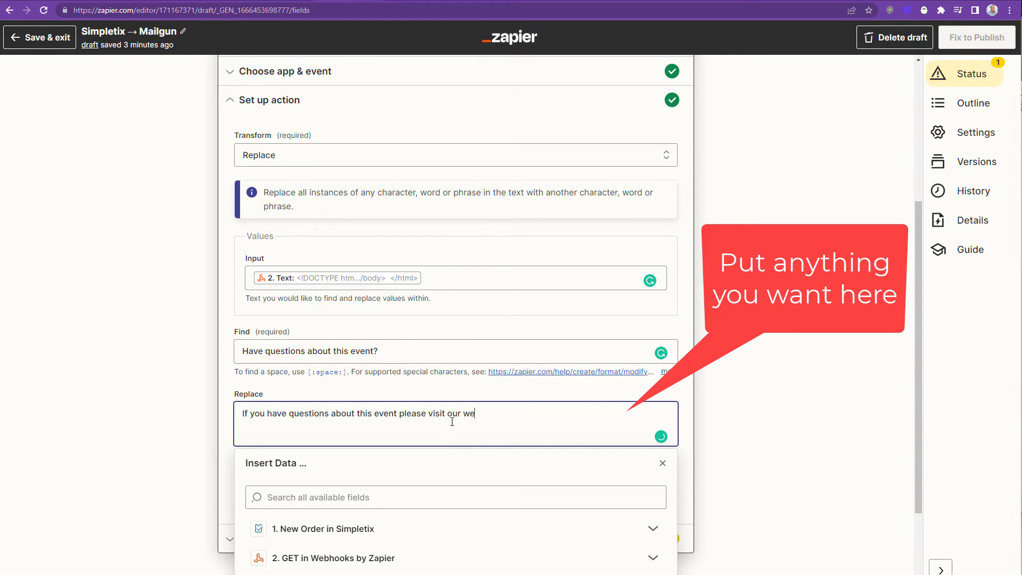
type("bpage")
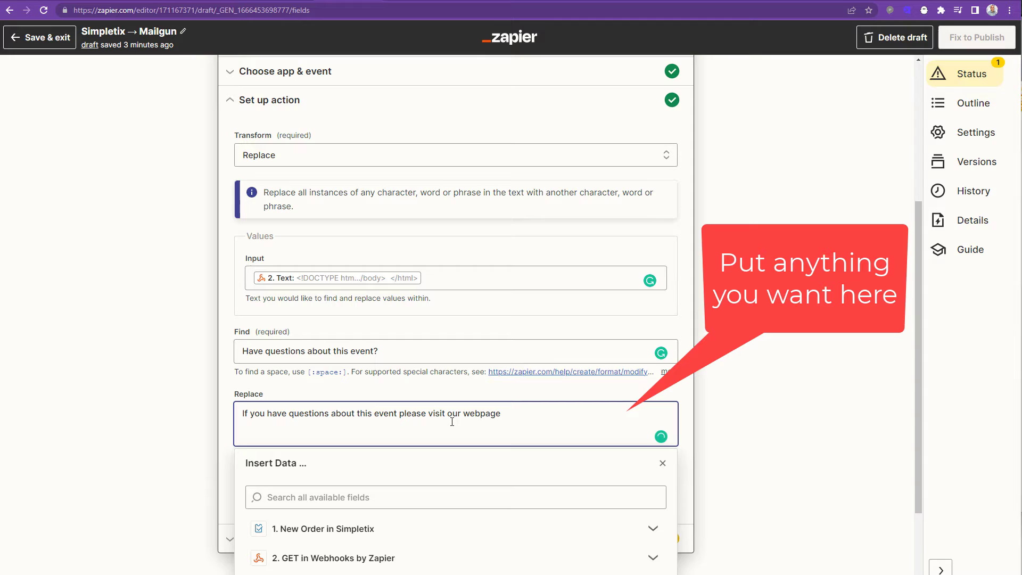
type(":")
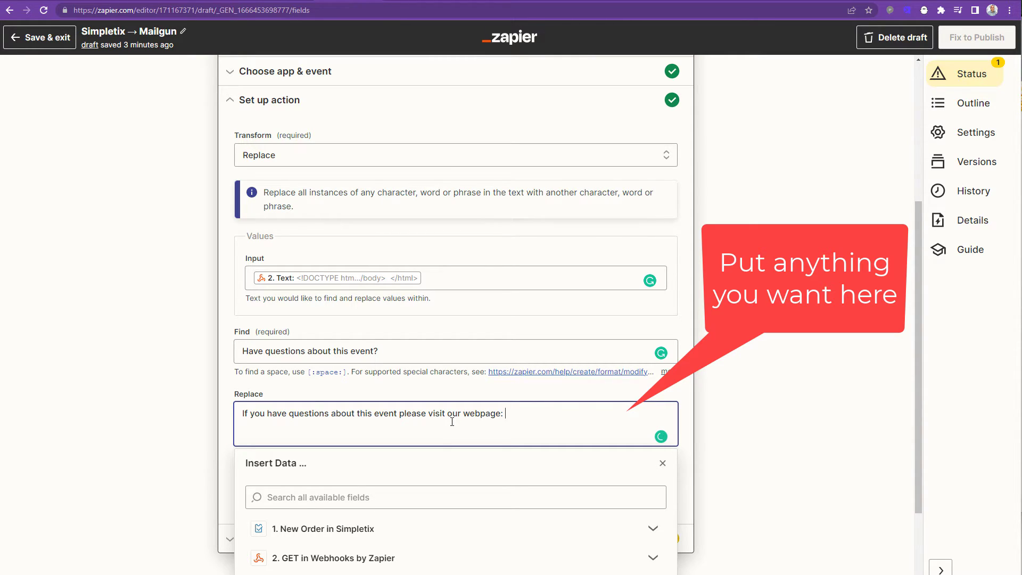
type("YourYogaConference.com")
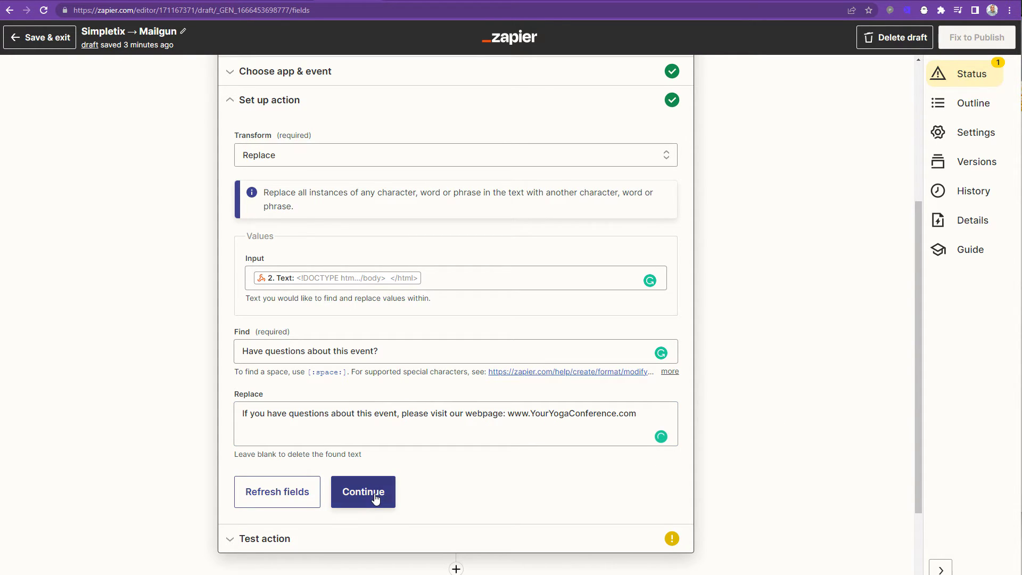
left_click(363, 492)
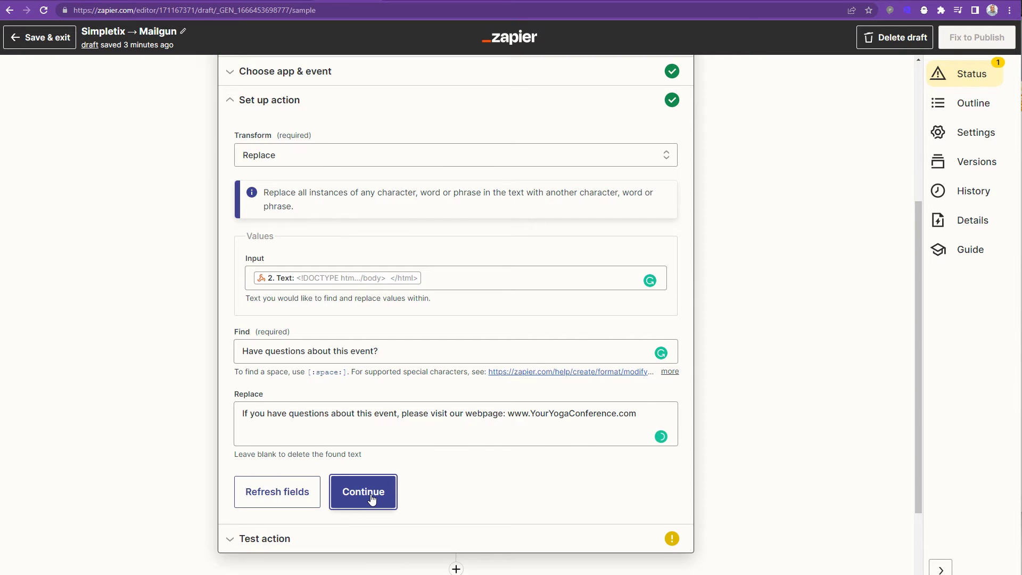
Test the Formatter step and reopen the Mailgun Send Email setup fields
left_click(363, 491)
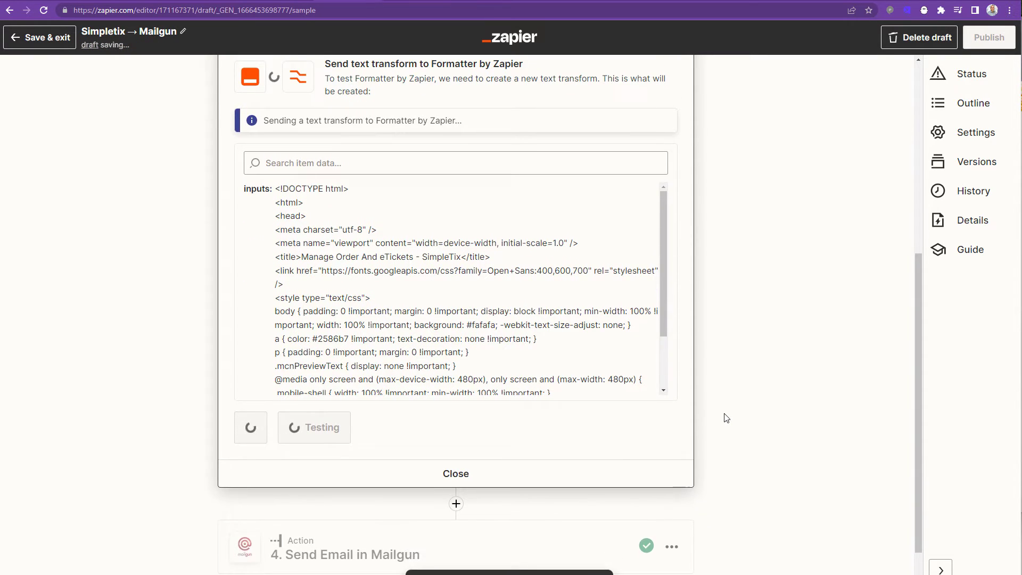
left_click(313, 427)
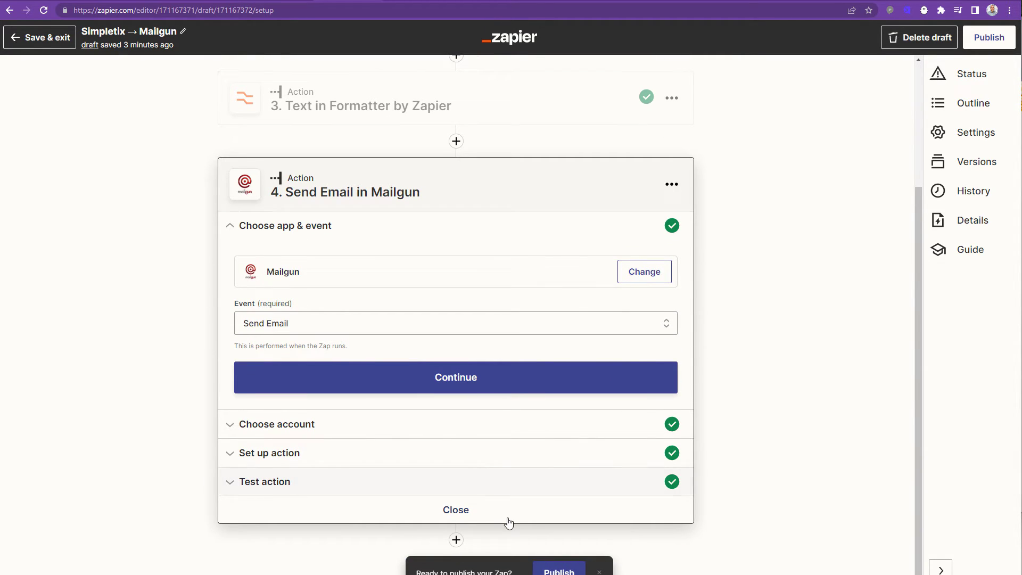
left_click(455, 376)
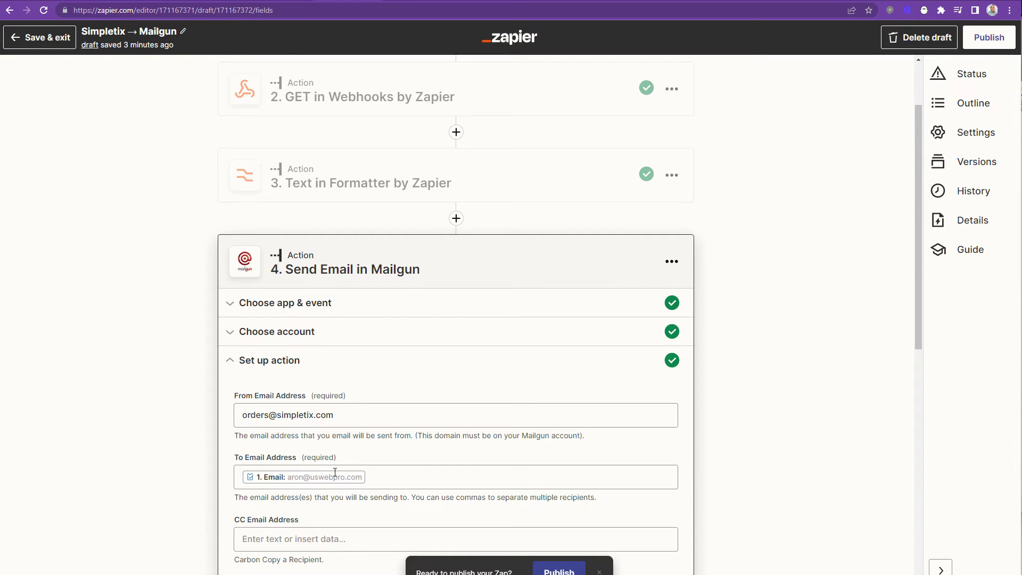
scroll("down", 3)
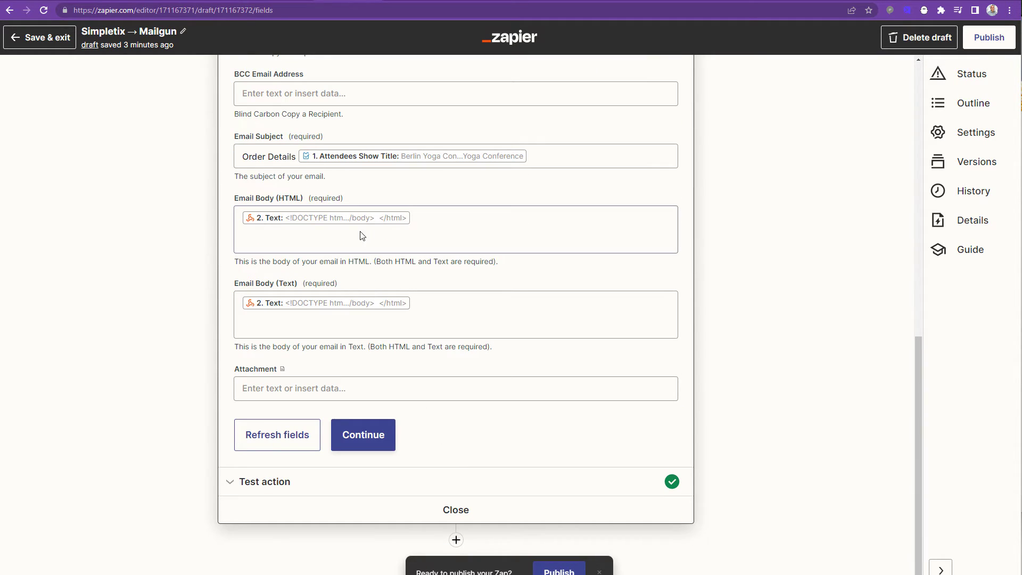
Swap both Email Body fields to the Formatter's 3. Output and send a test email
left_click(455, 229)
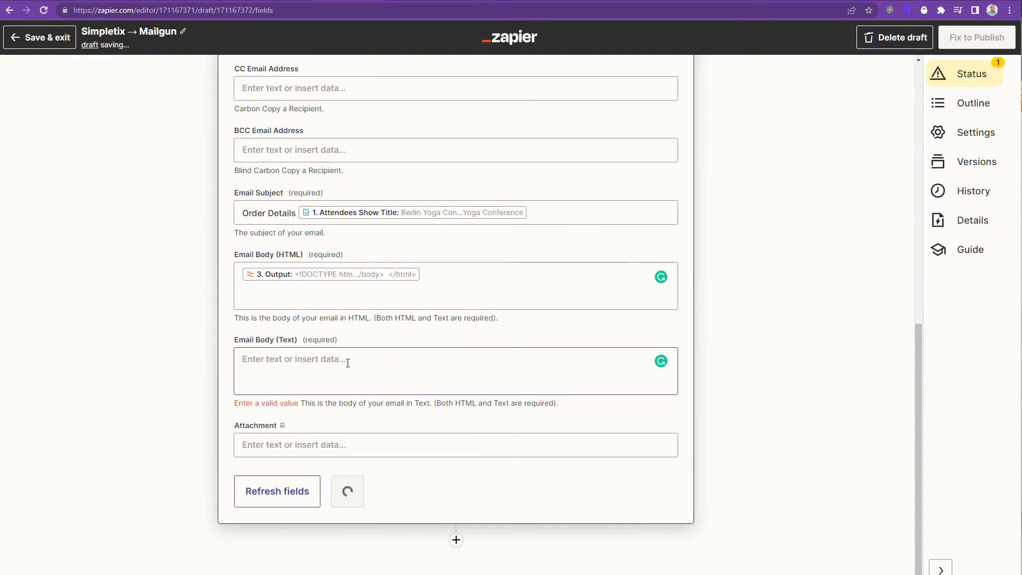
left_click(455, 371)
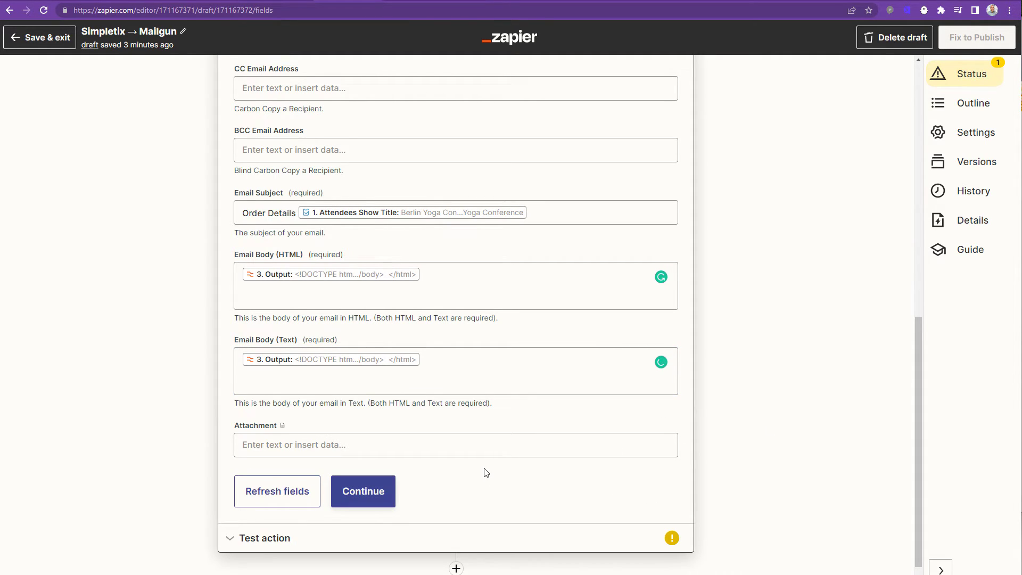
left_click(362, 491)
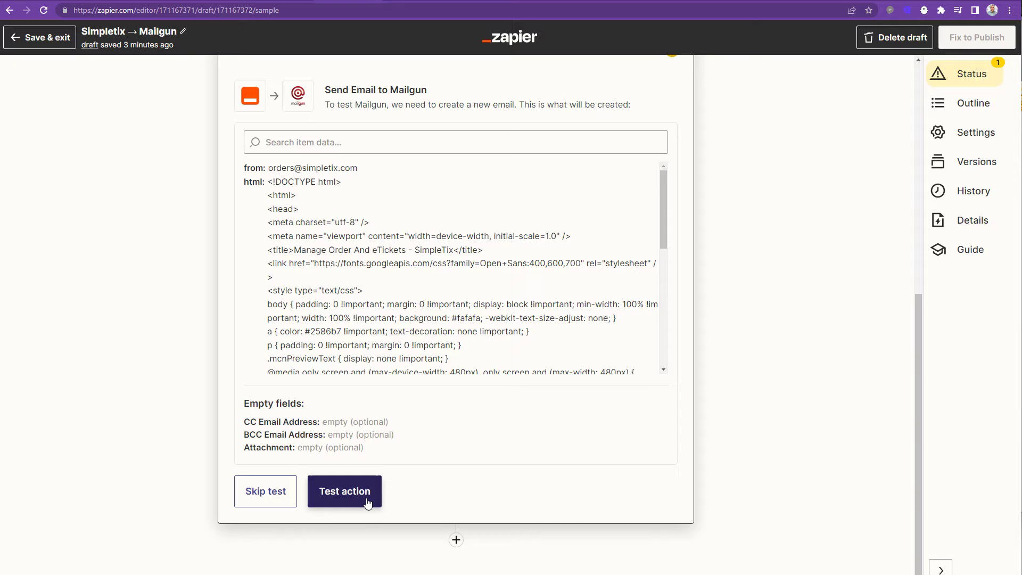
left_click(345, 490)
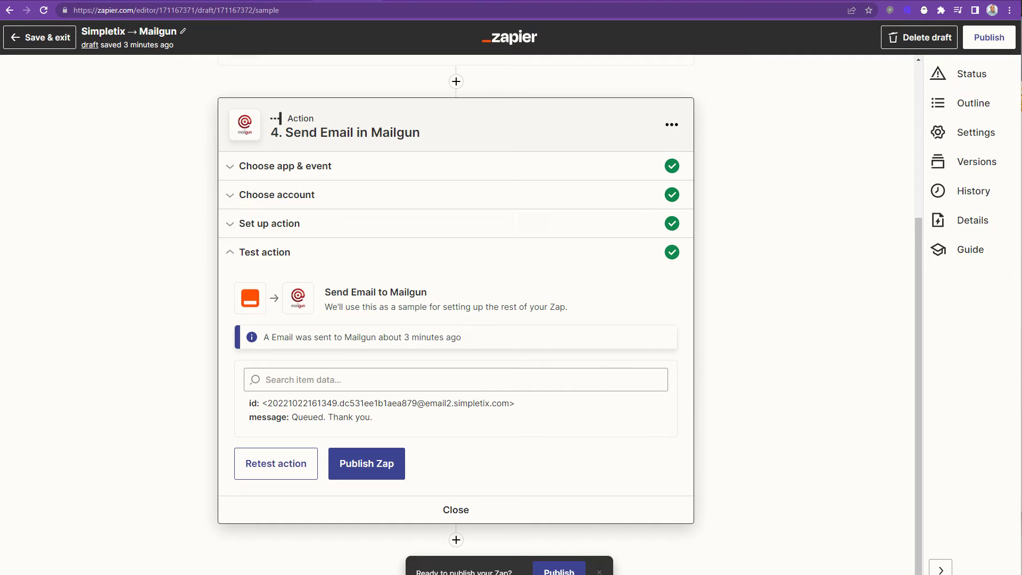
left_click(91, 8)
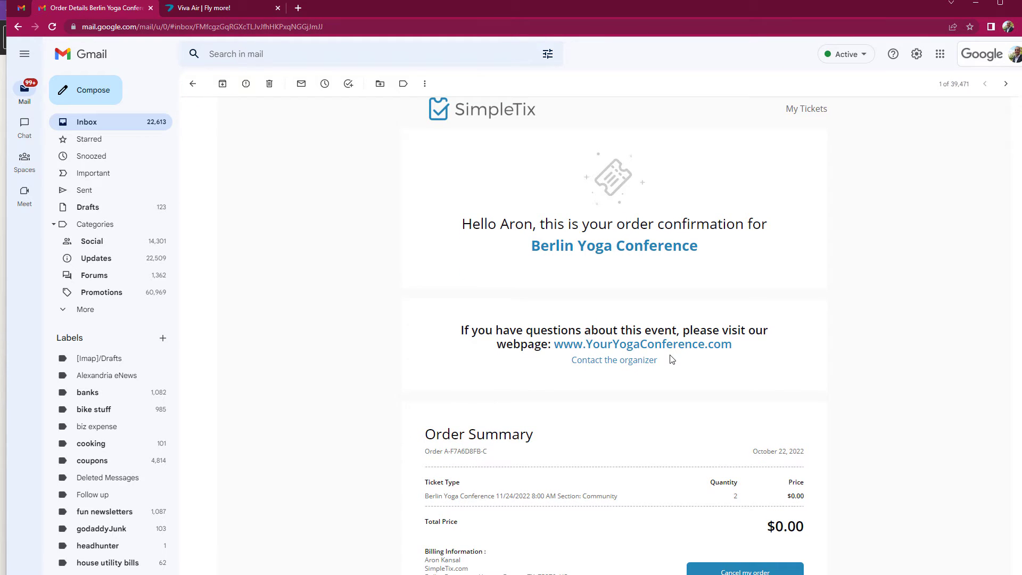
mouse_move(663, 346)
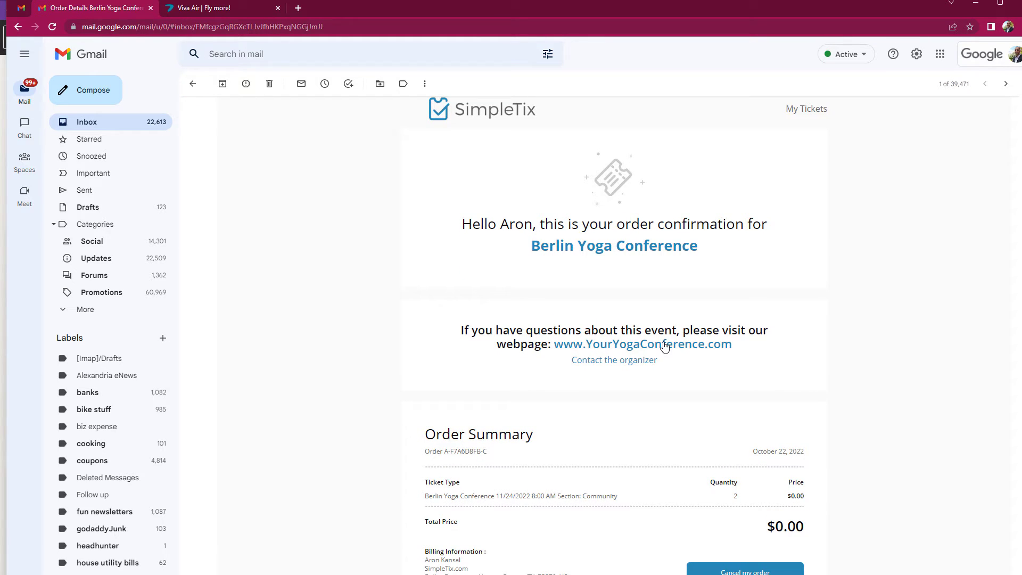
mouse_move(442, 338)
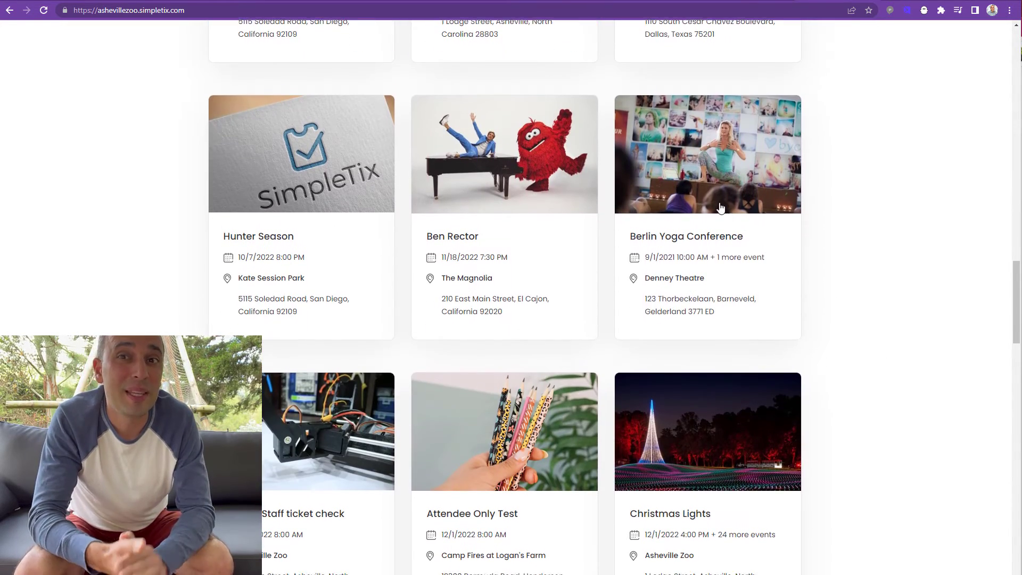
left_click(706, 154)
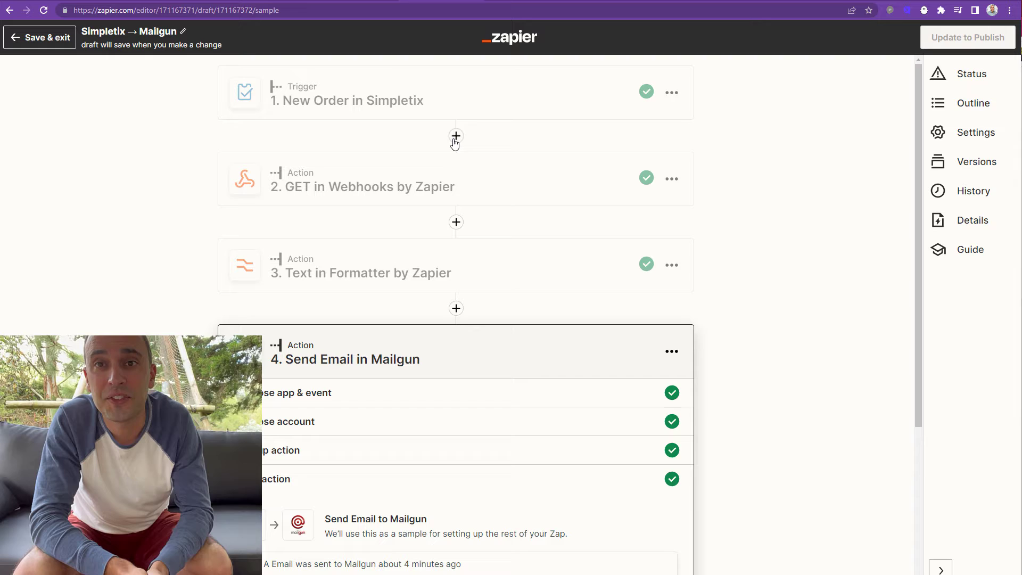
Add a Filter as step 2 checking the Order Items Event Title field
left_click(456, 136)
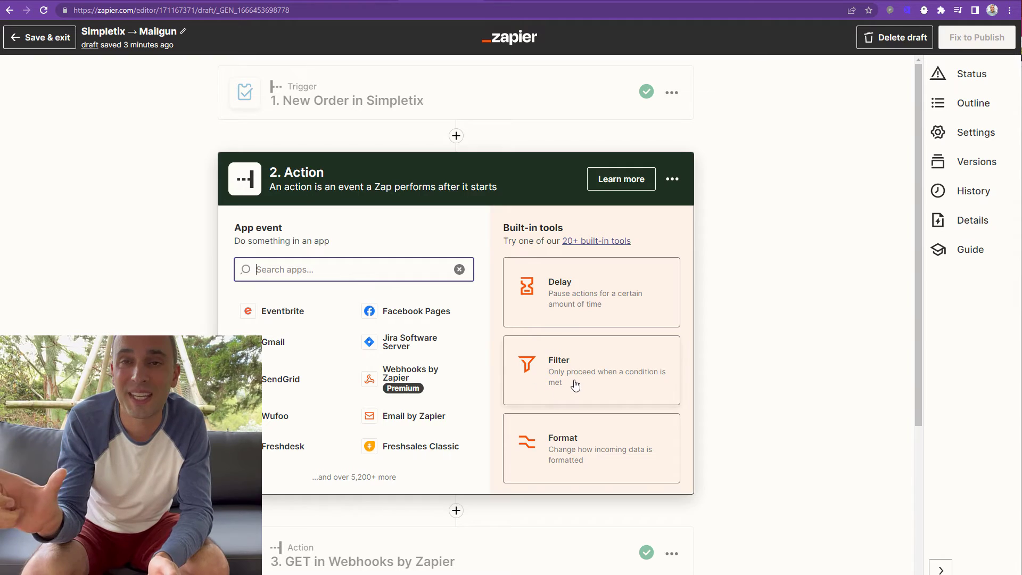
left_click(590, 369)
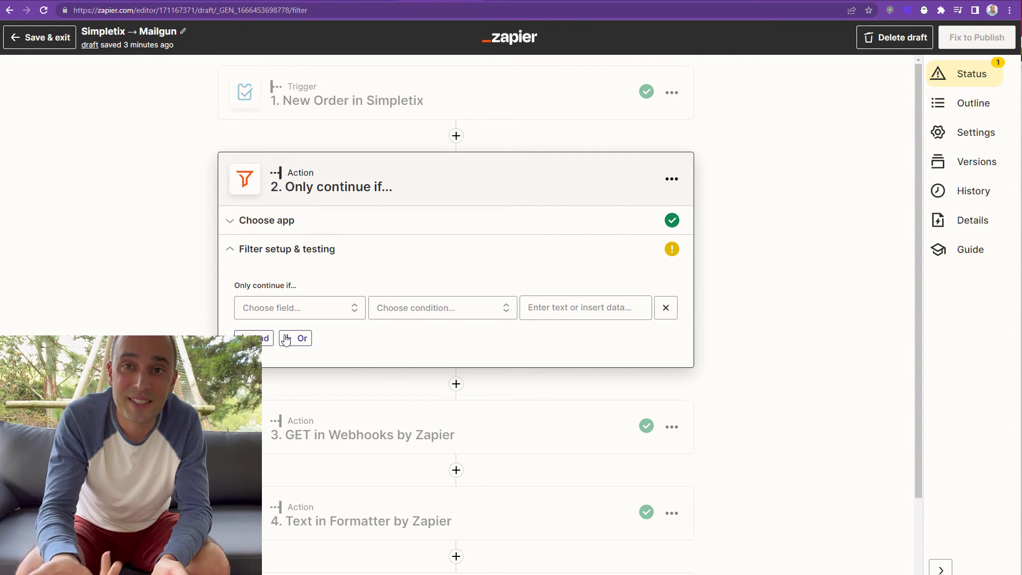
left_click(584, 307)
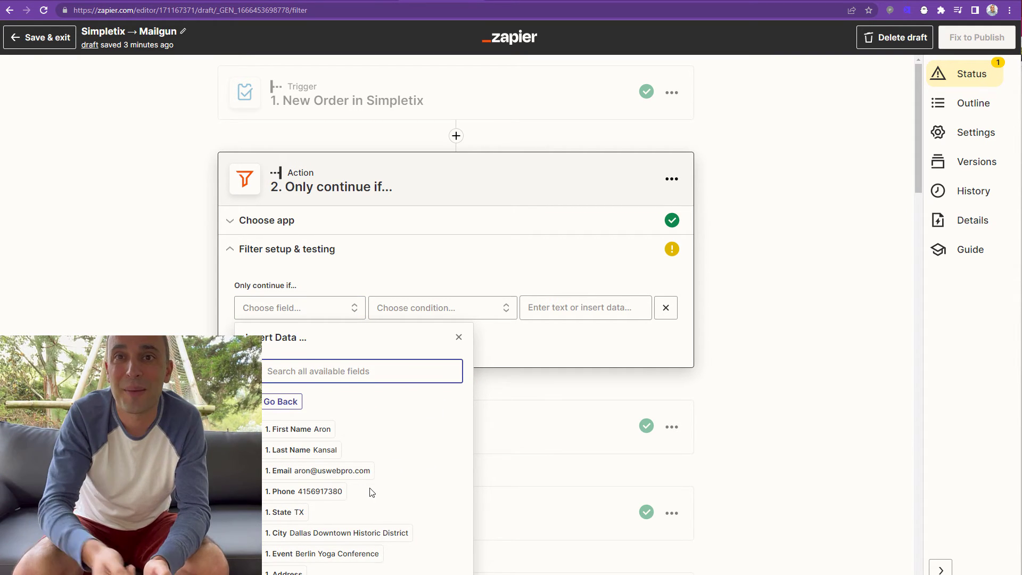
scroll("down", 3)
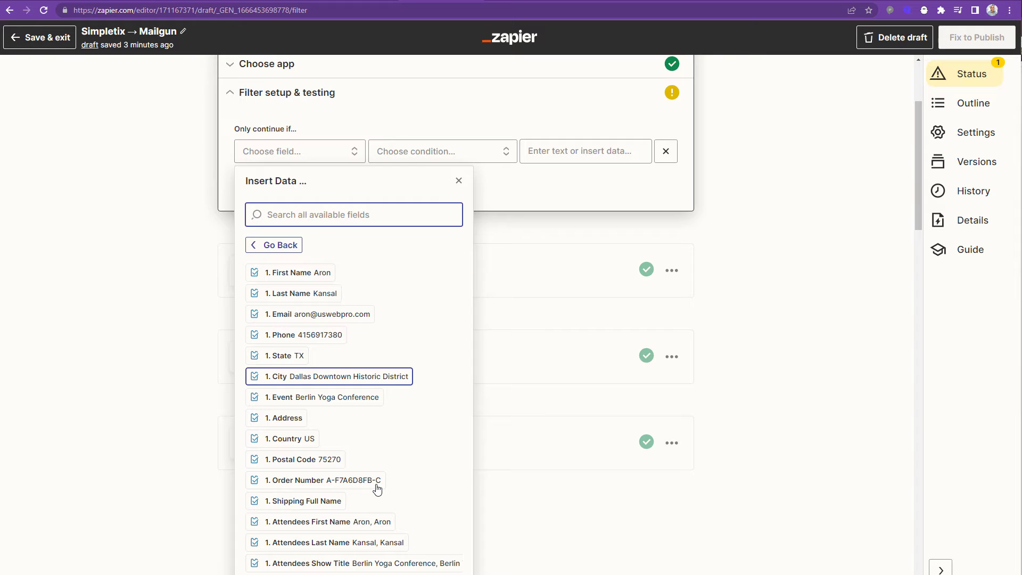
scroll("down", 3)
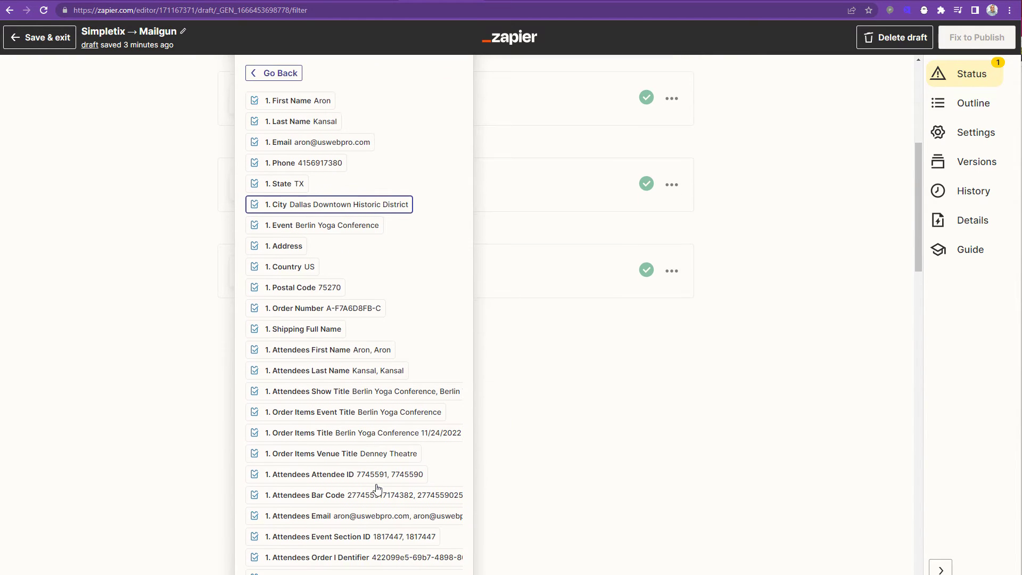
scroll("down", 3)
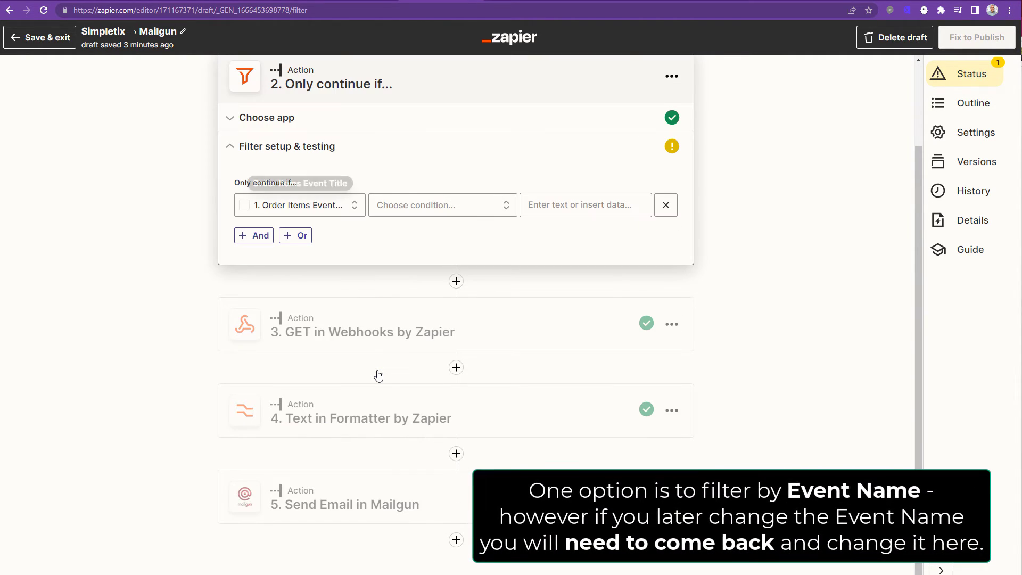
Set condition (Text) Contains 'Berlin Yoga Conference' and start testing the filter
left_click(442, 204)
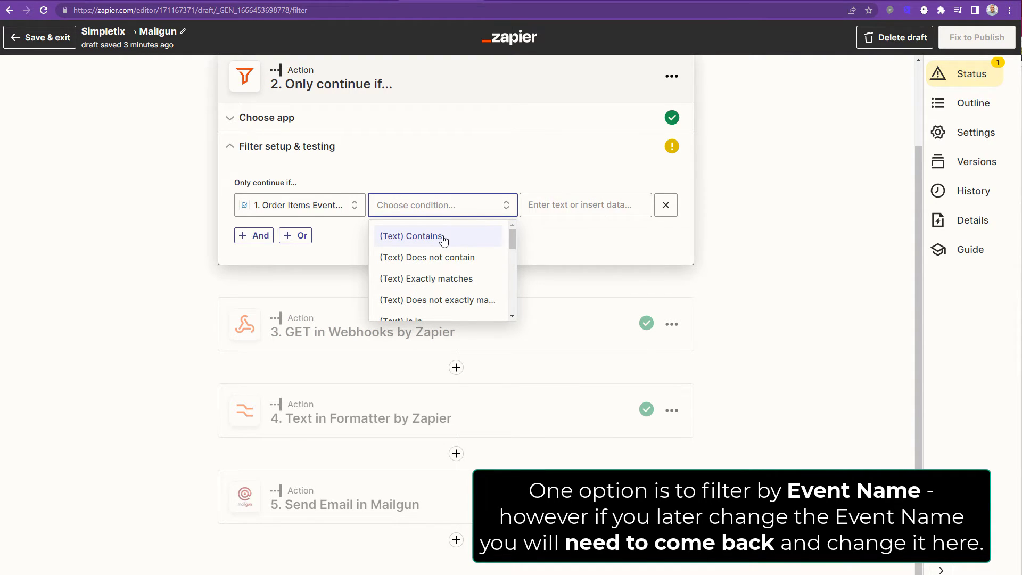
left_click(411, 236)
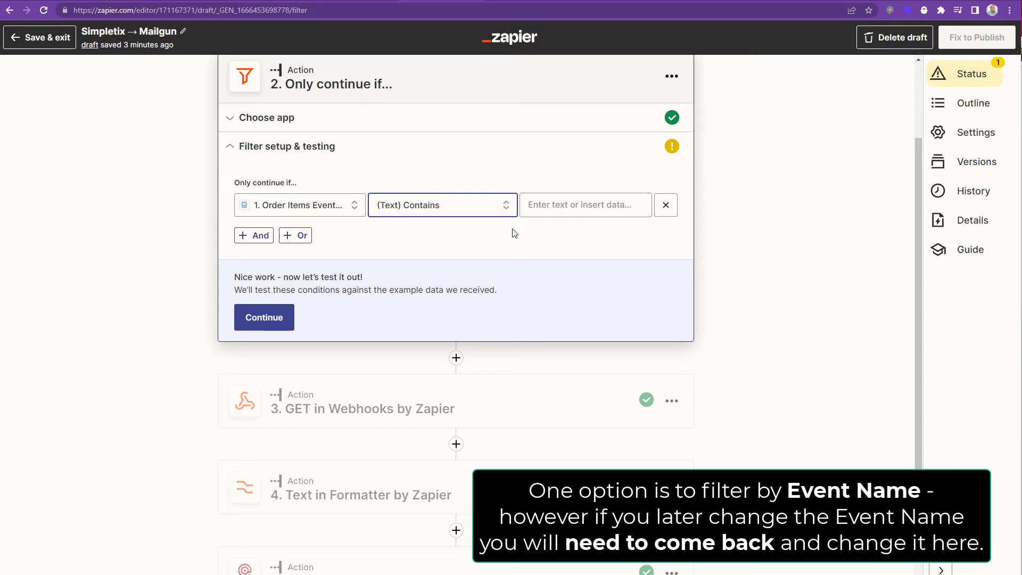
left_click(584, 204)
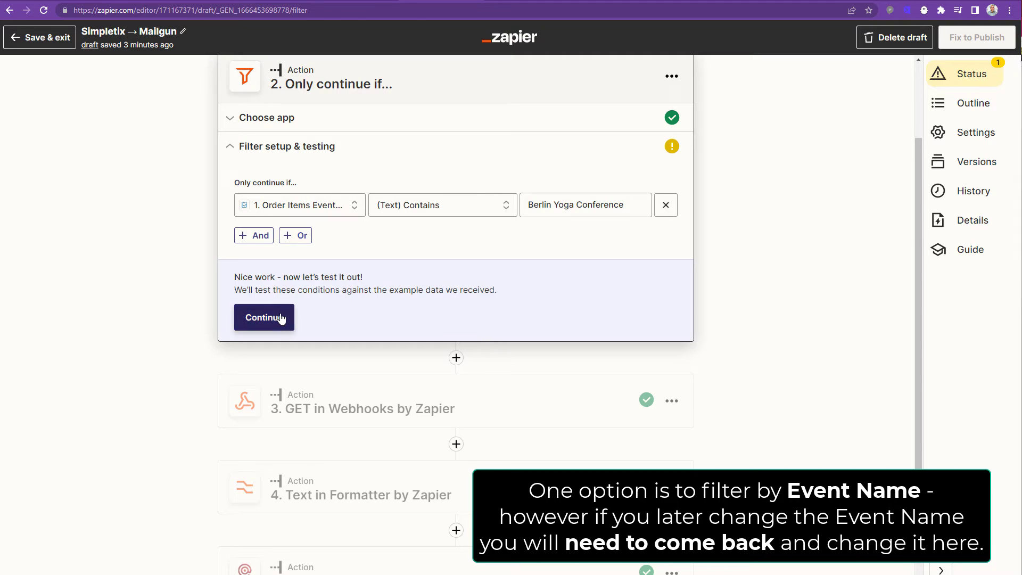
left_click(264, 317)
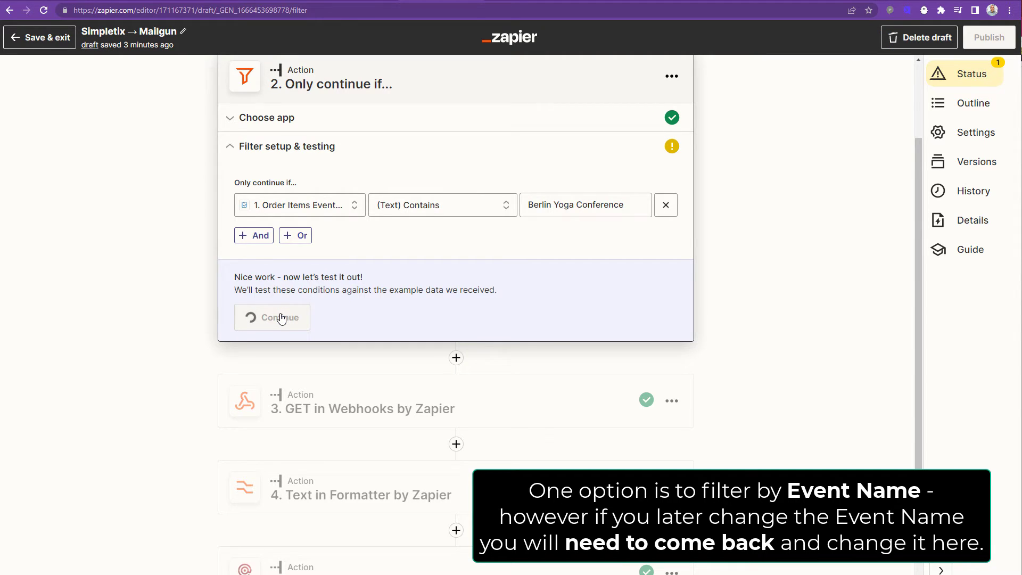
left_click(273, 317)
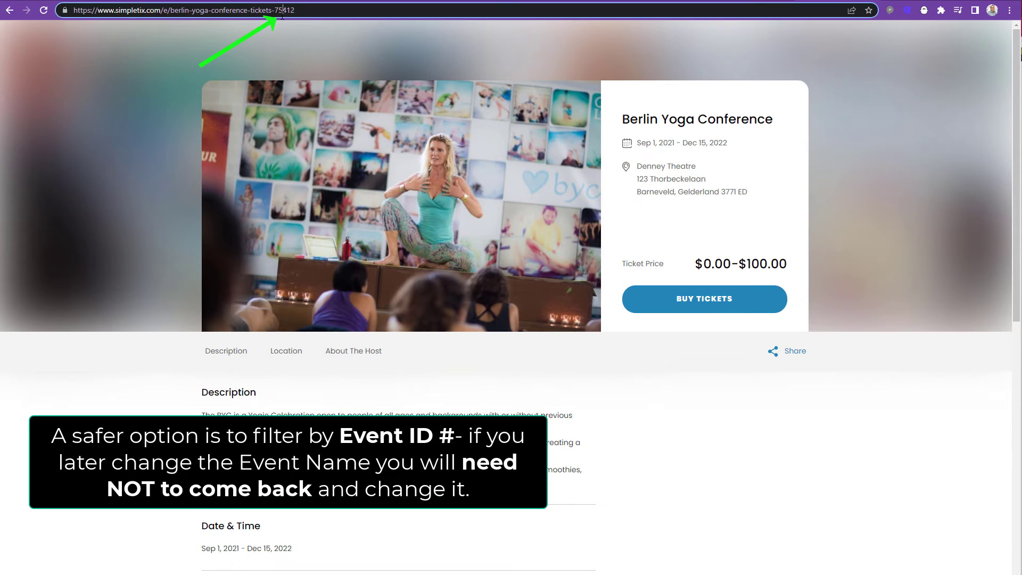
Switch the filter to check Show ID contains 75412 instead of the event title
double_click(282, 10)
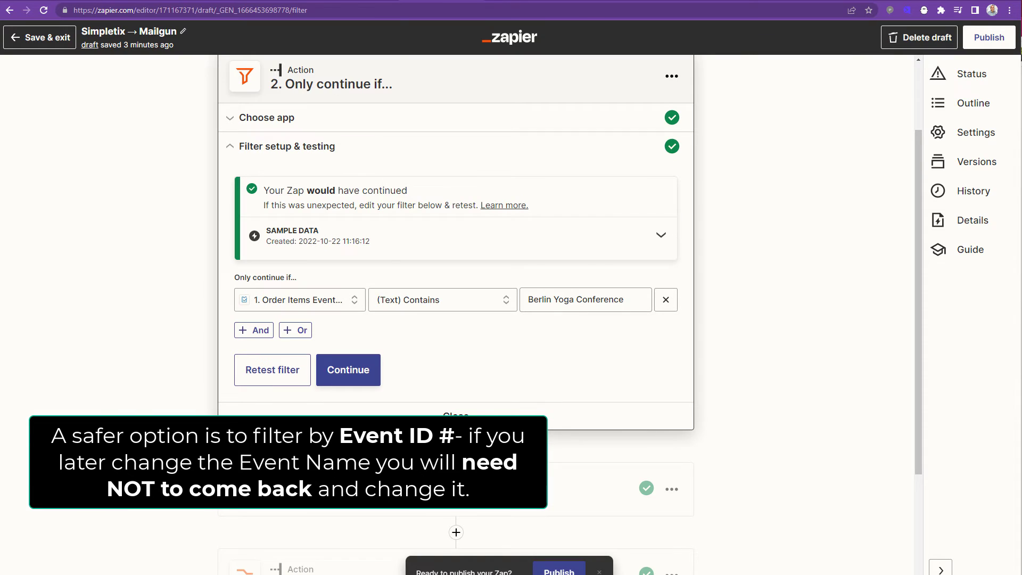
left_click(299, 299)
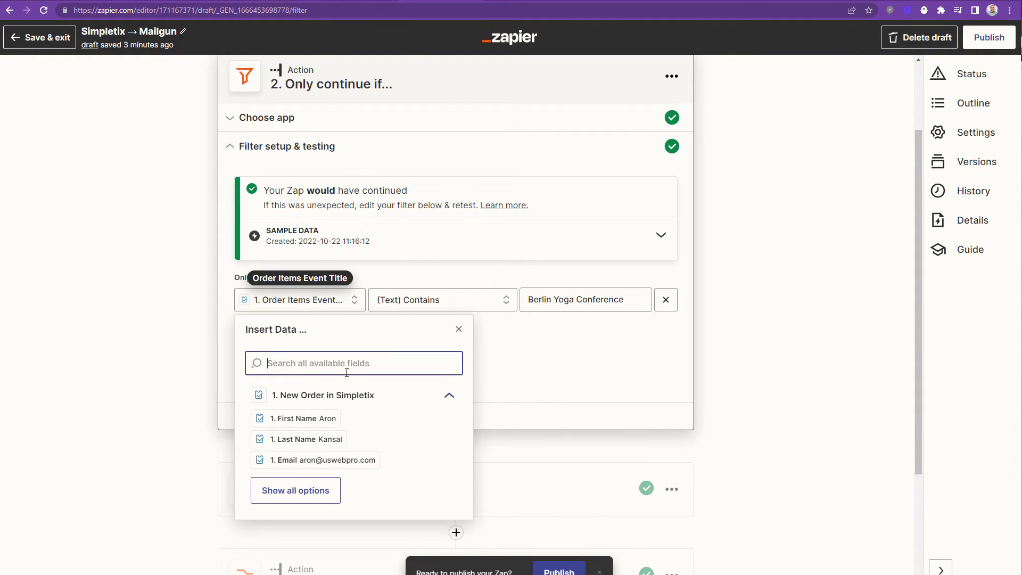
type("id")
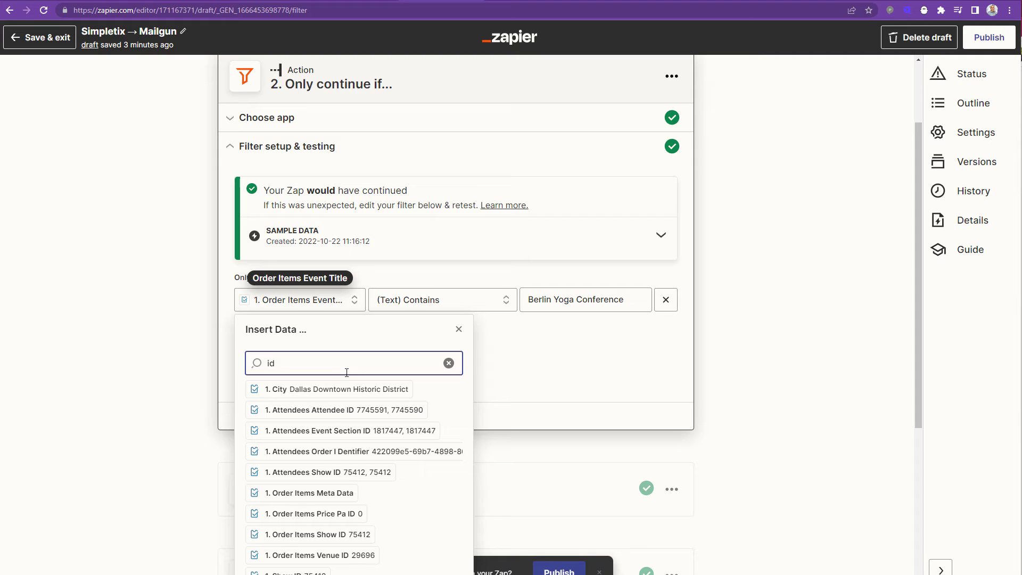
mouse_move(352, 538)
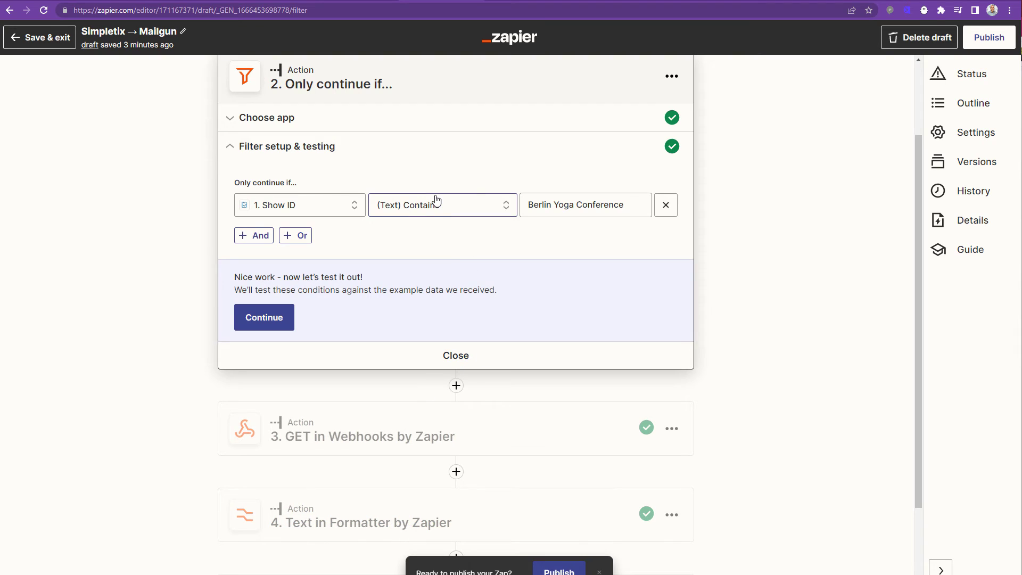
left_click(585, 205)
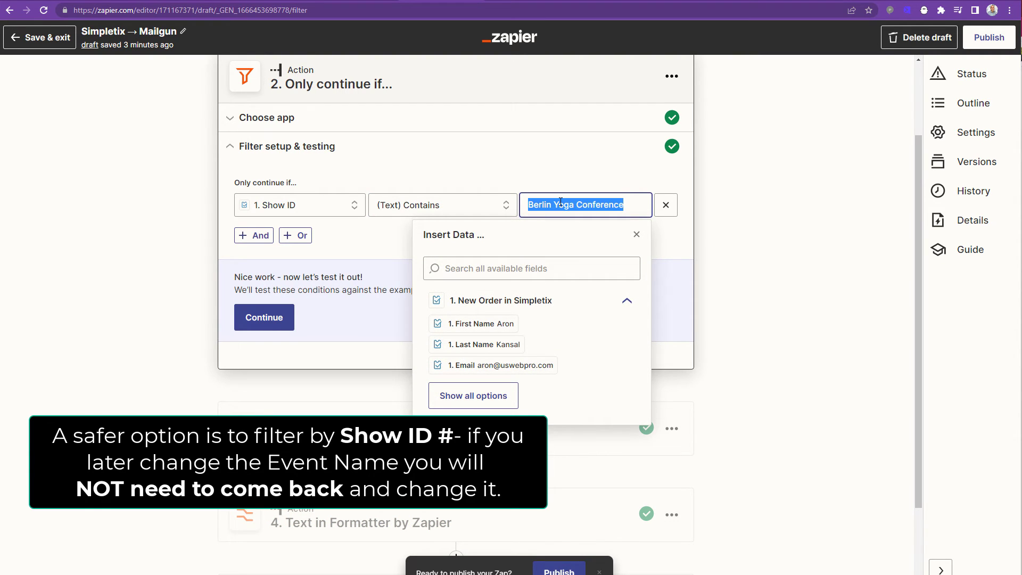
type("75412")
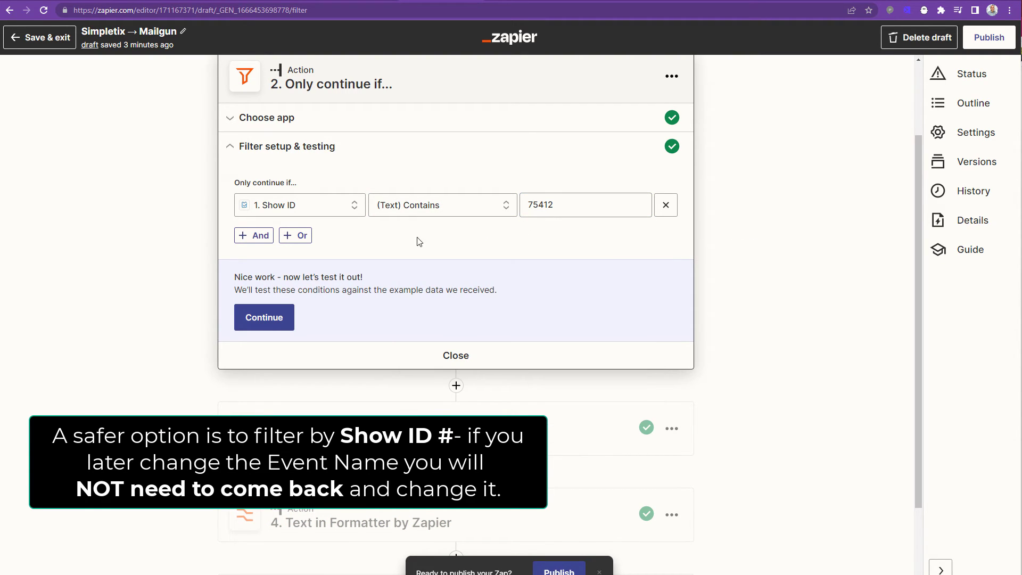
Retest the filter to confirm the Zap would continue, then proceed to the webhook step
left_click(264, 317)
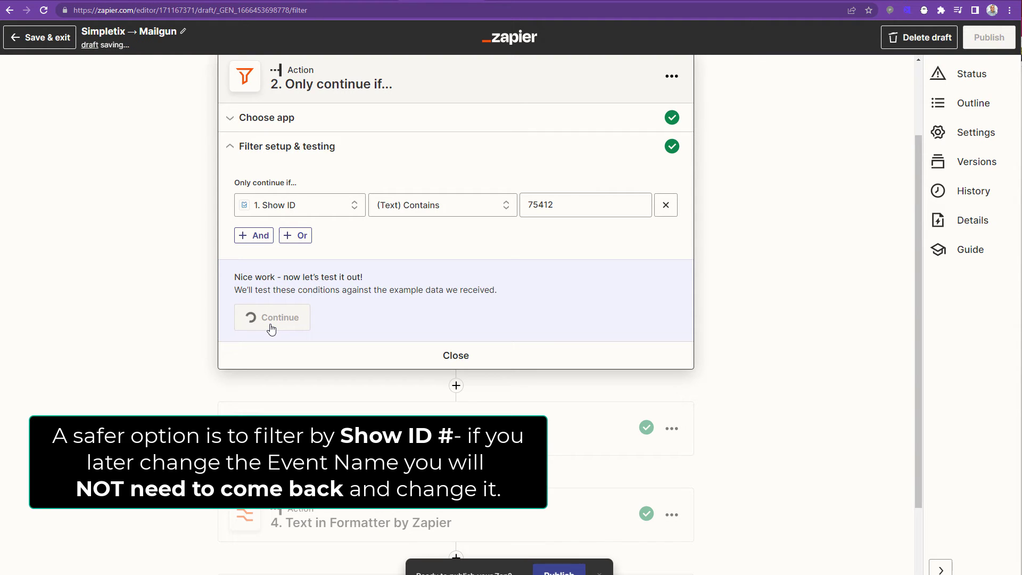
left_click(272, 317)
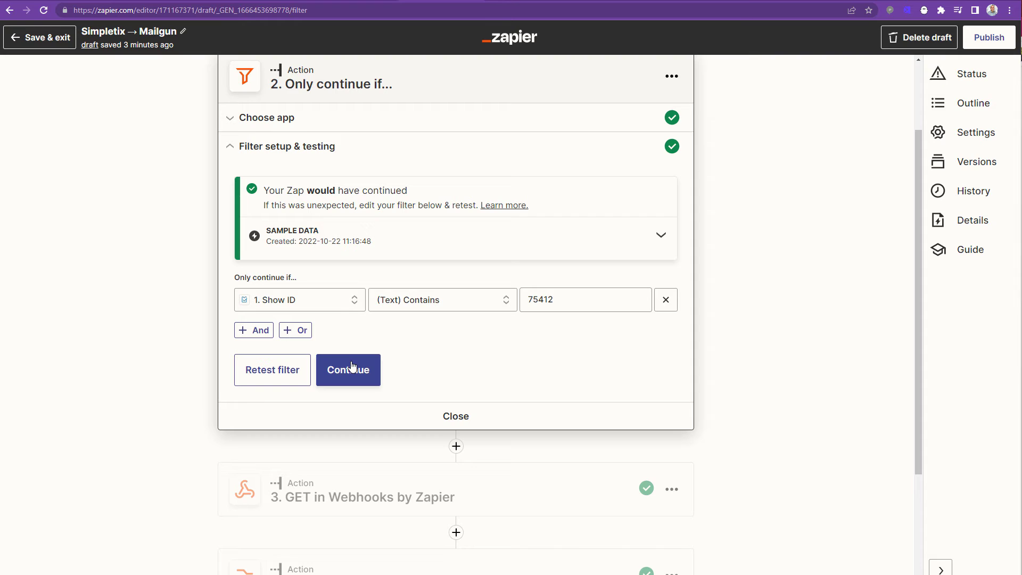
left_click(348, 369)
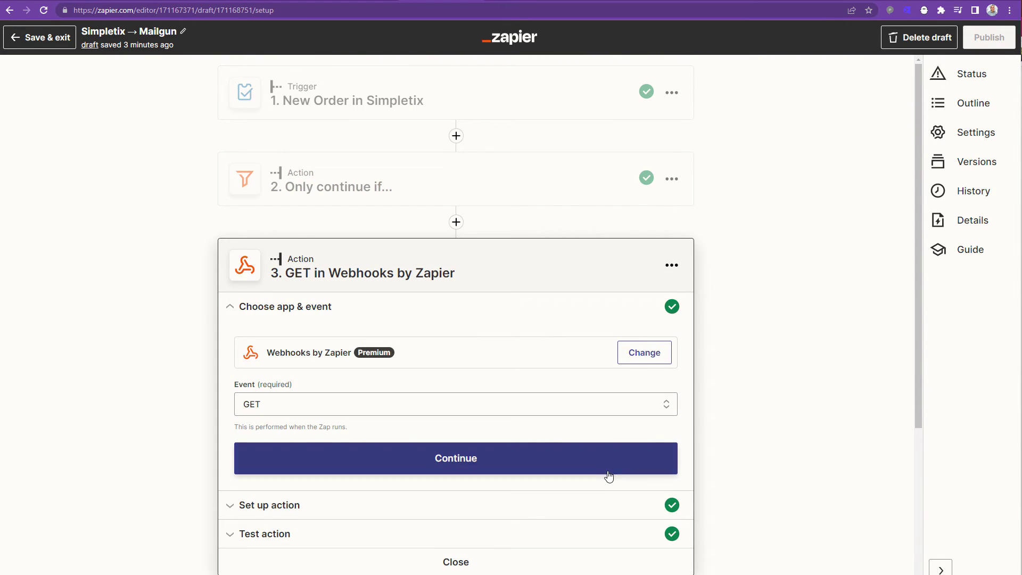
Accept the Webhooks and Formatter steps unchanged and publish the new Zap version
scroll("down", 3)
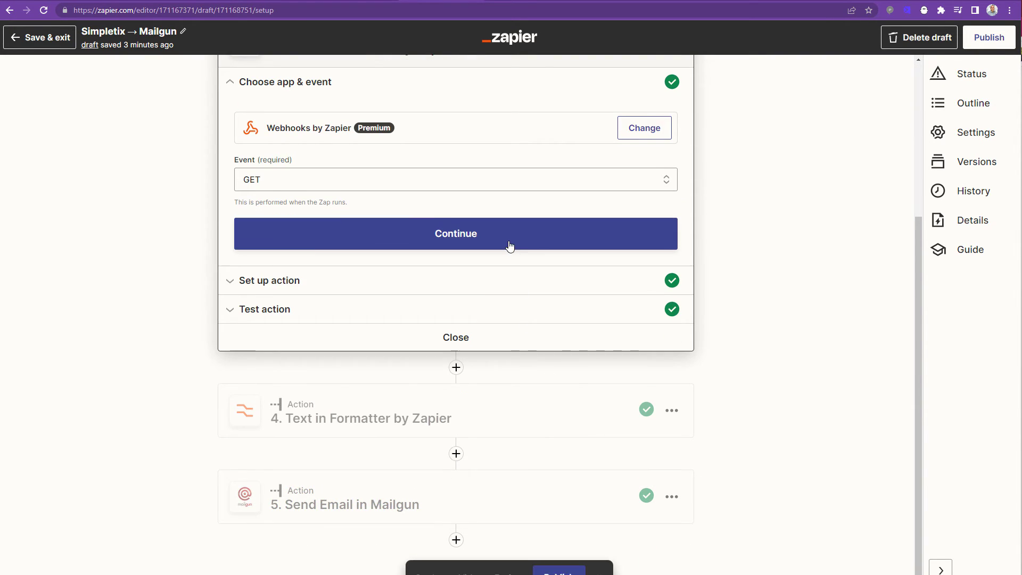
left_click(455, 233)
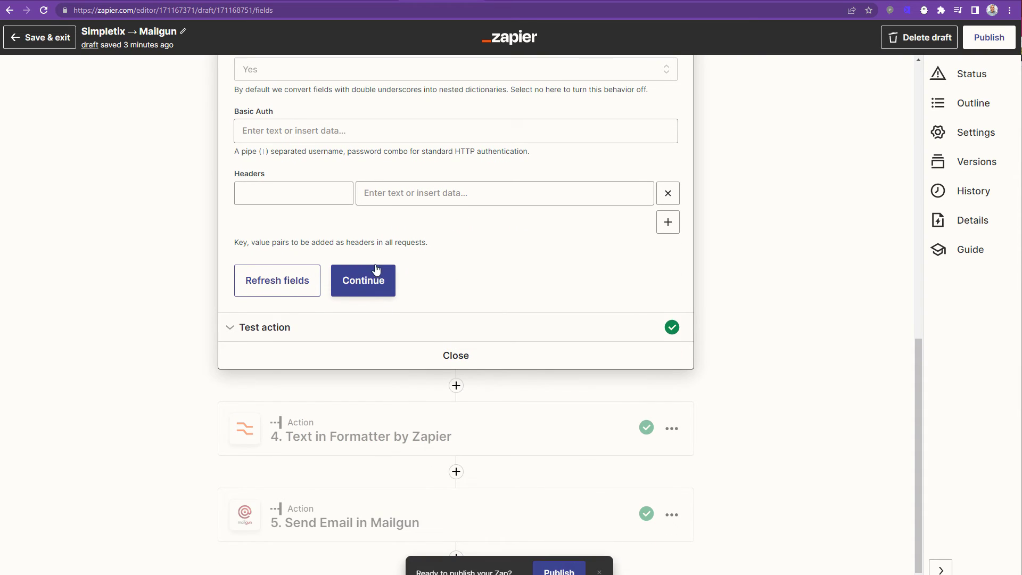
left_click(362, 280)
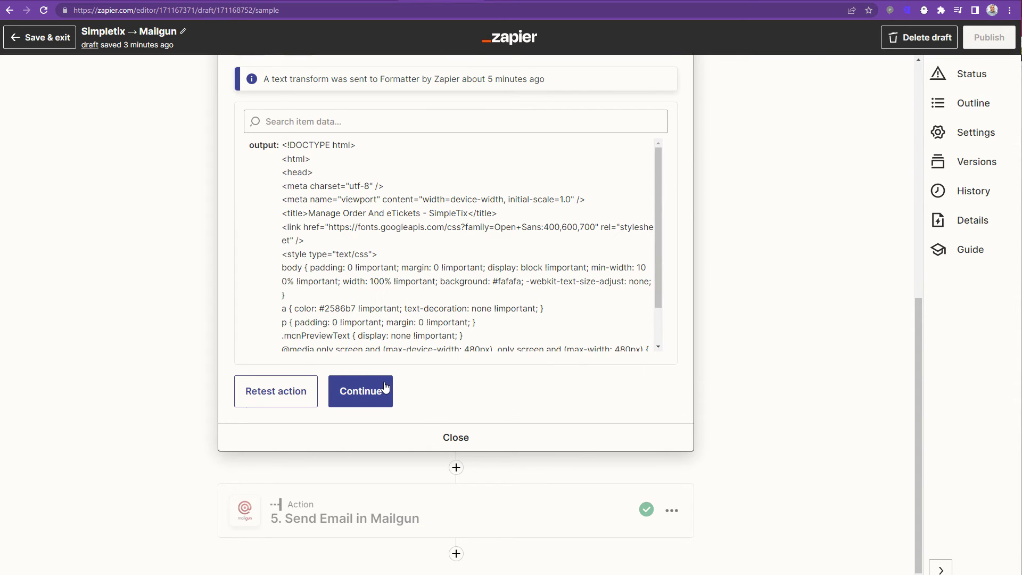
left_click(360, 391)
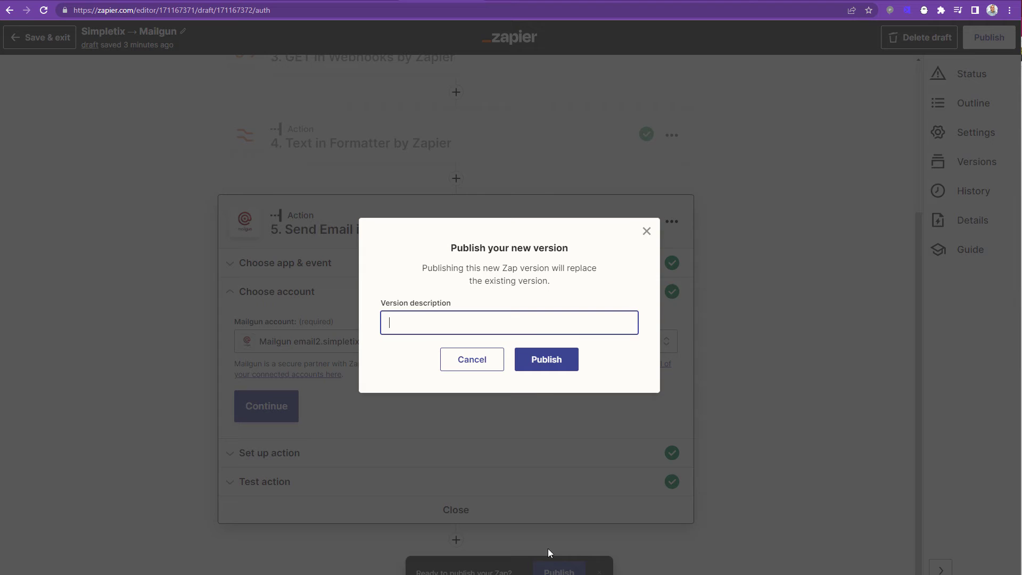
left_click(546, 360)
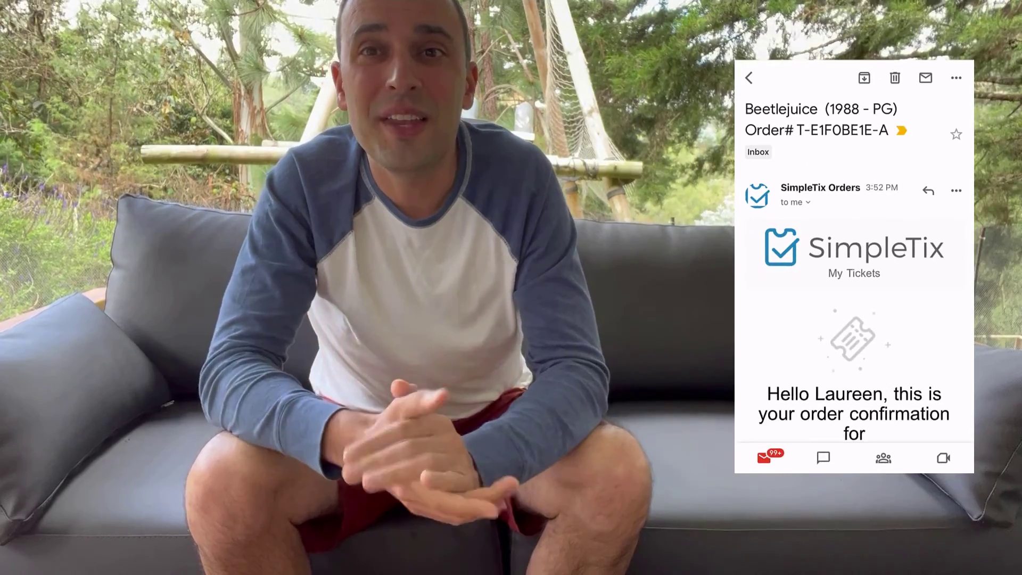
scroll("down", 3)
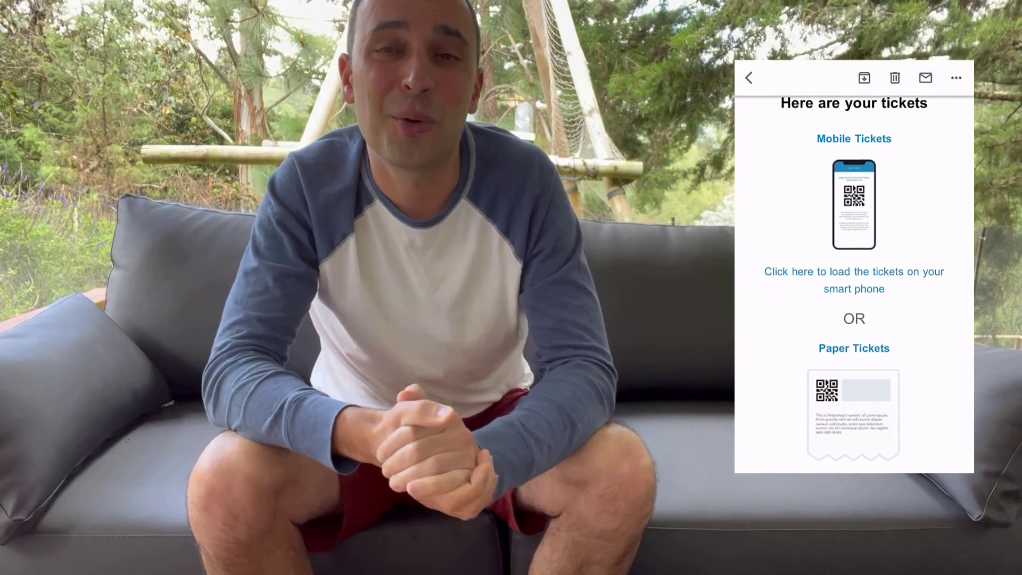
left_click(853, 281)
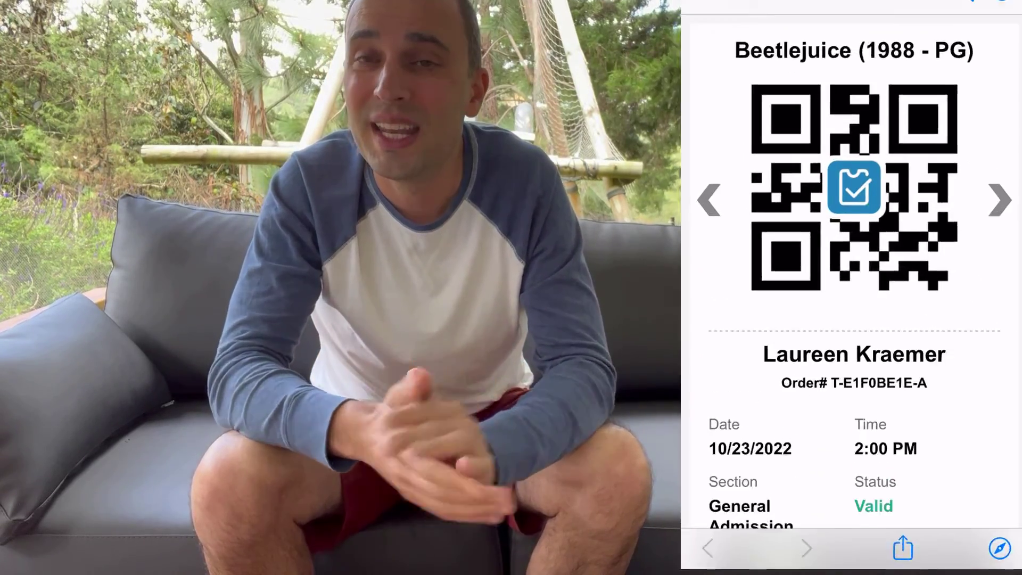